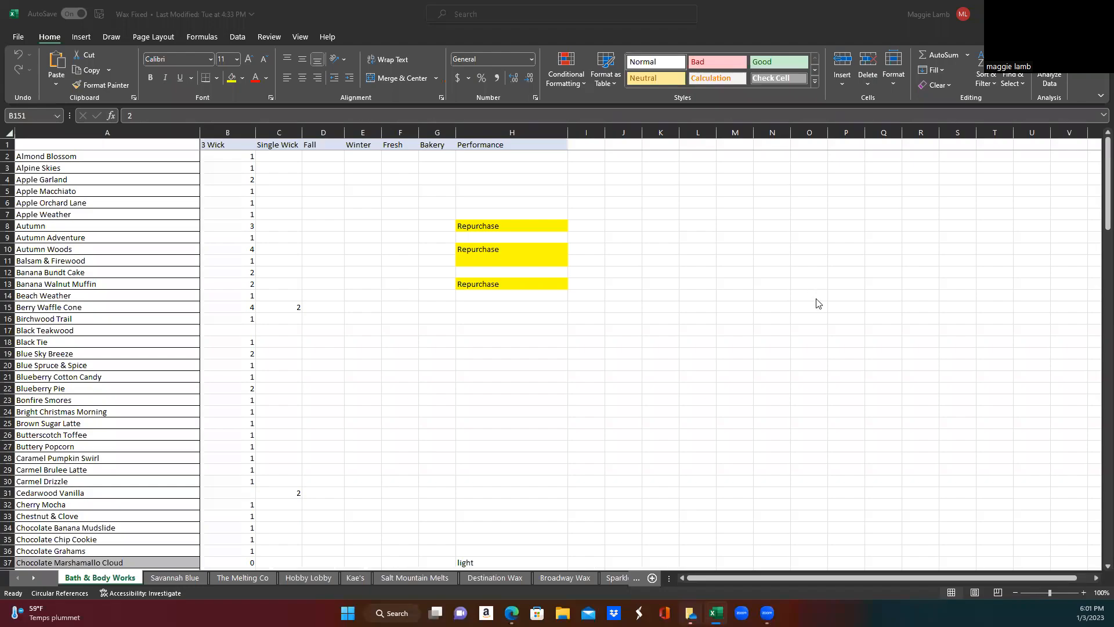
mouse_move(808, 379)
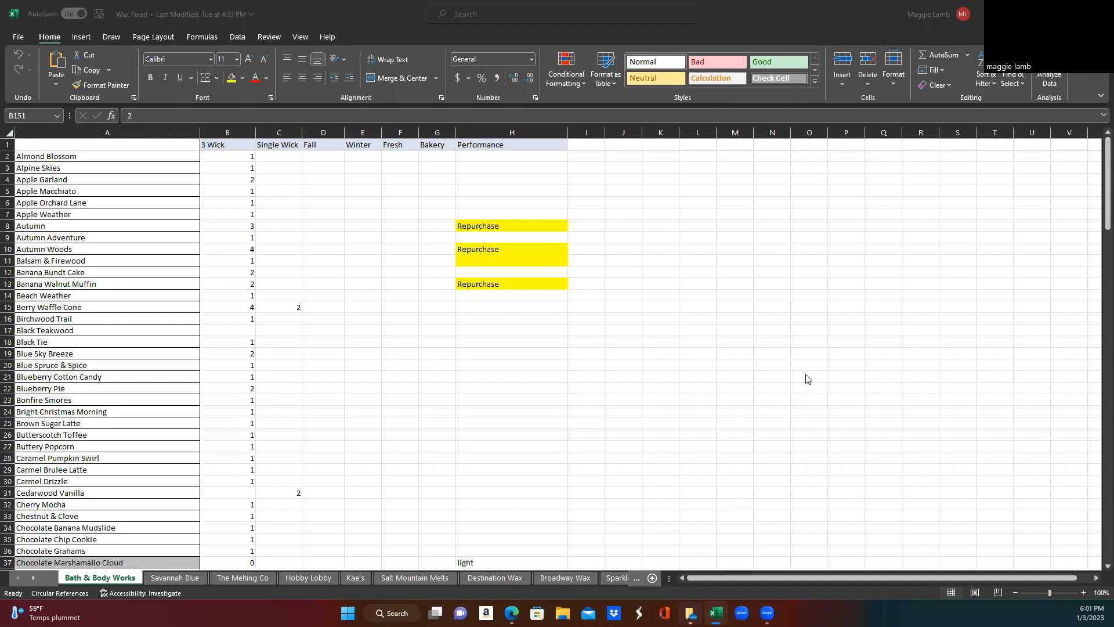
mouse_move(867, 380)
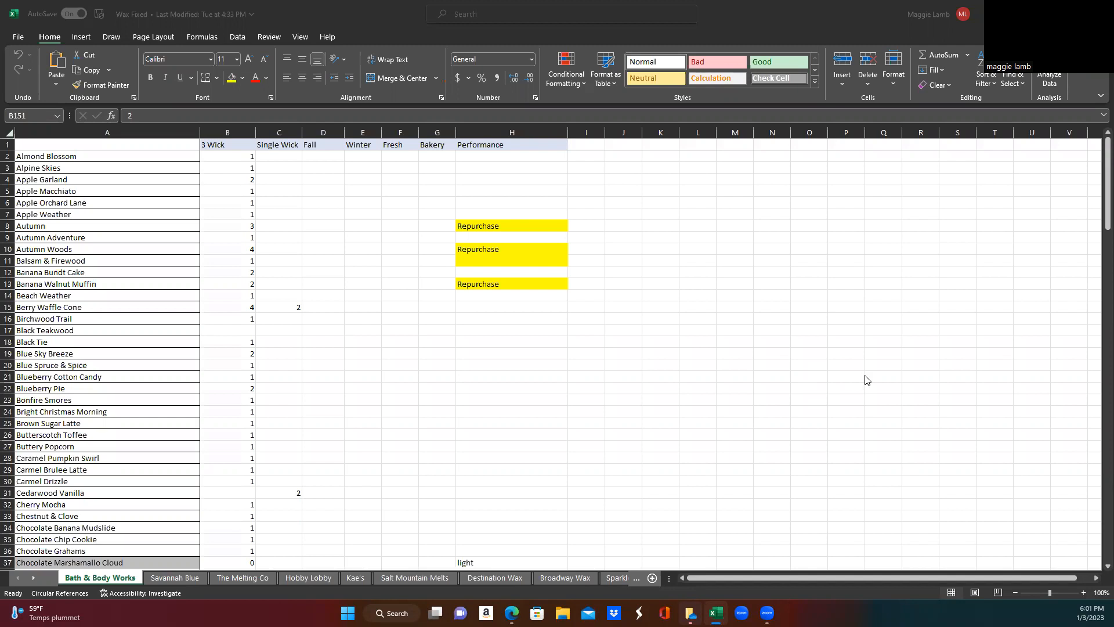
mouse_move(889, 381)
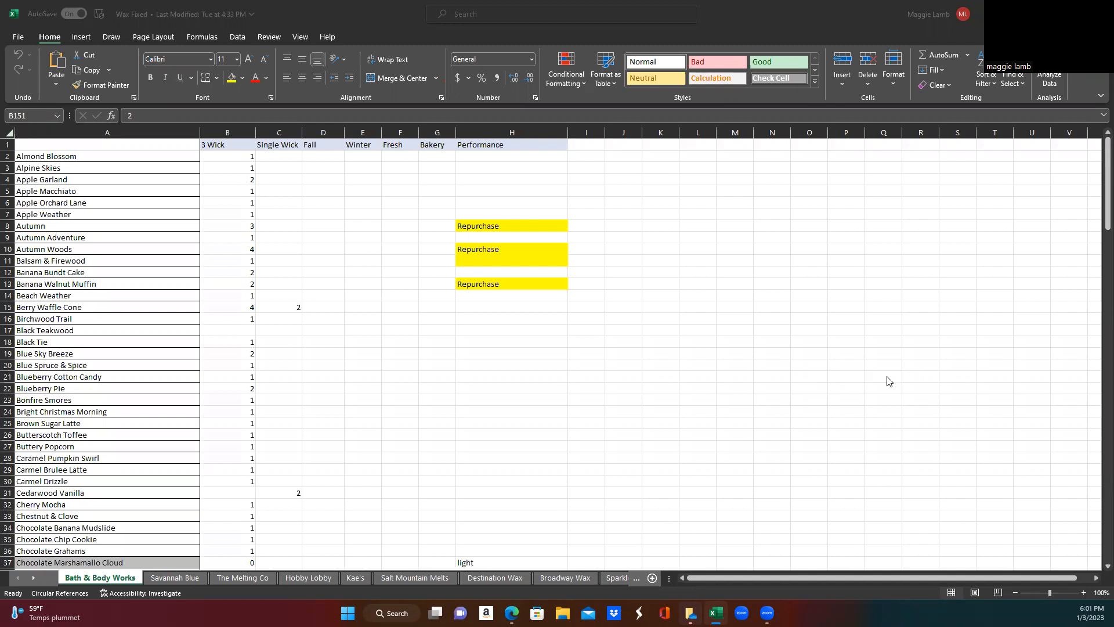
mouse_move(696, 329)
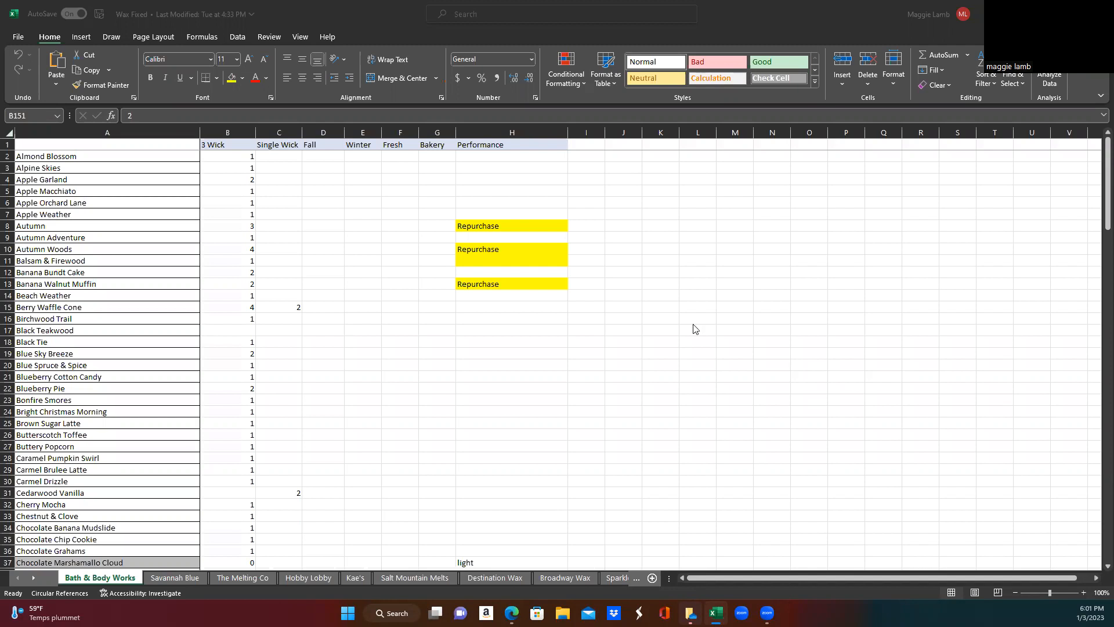
mouse_move(694, 301)
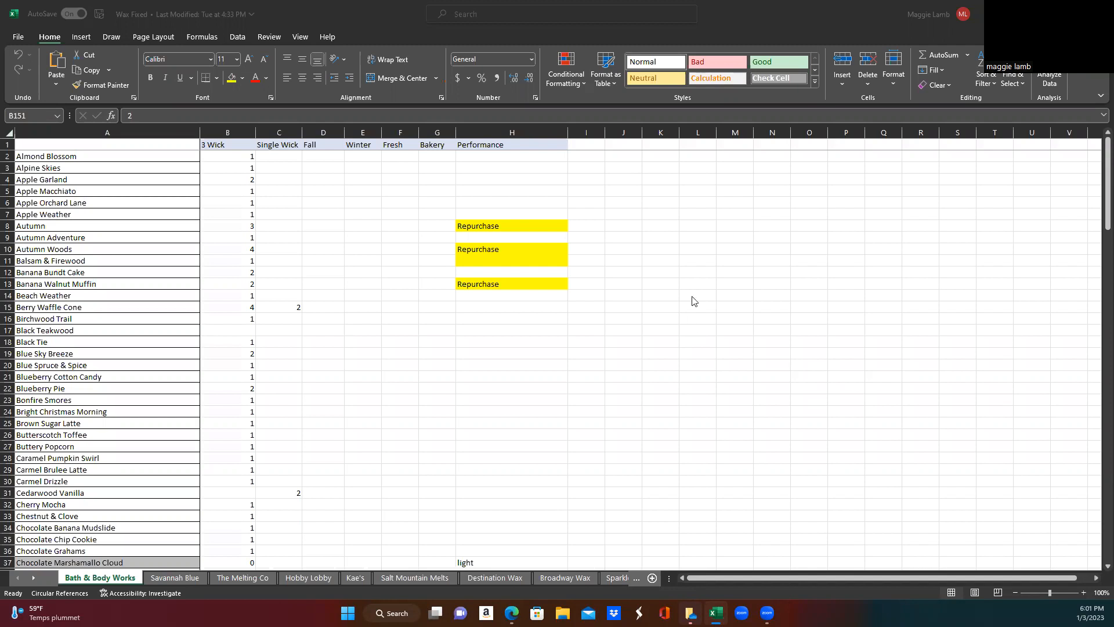
mouse_move(721, 99)
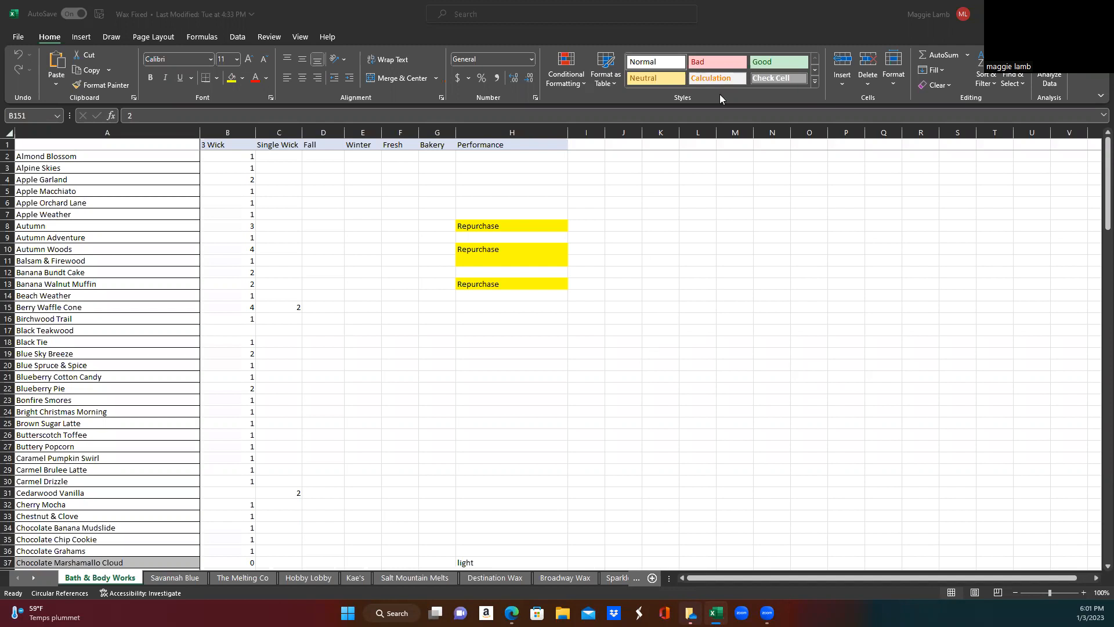
mouse_move(402, 484)
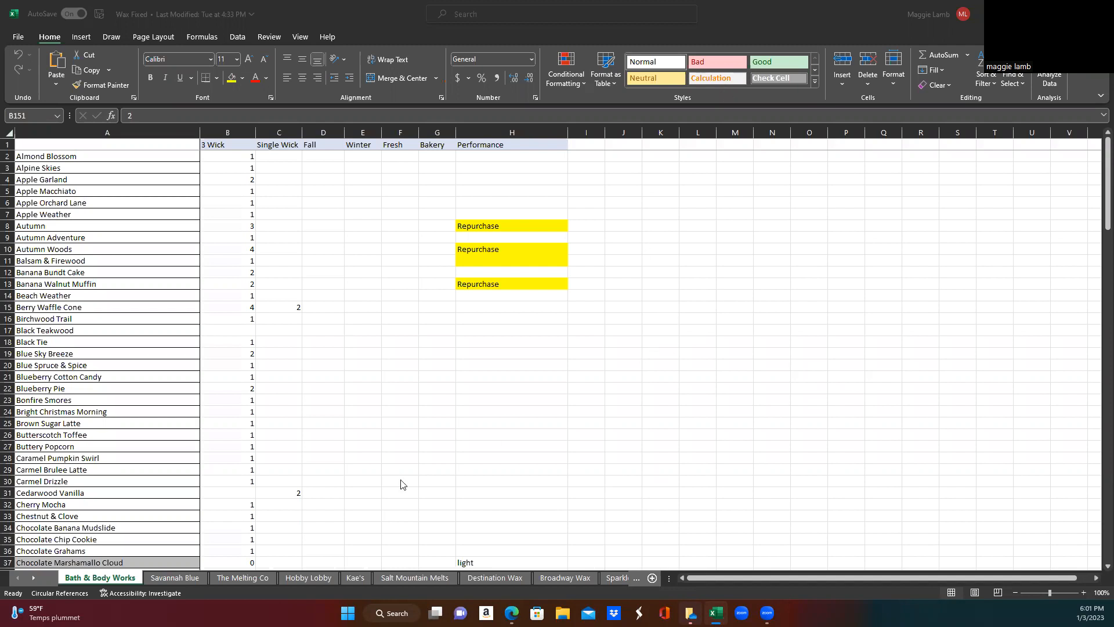
mouse_move(728, 437)
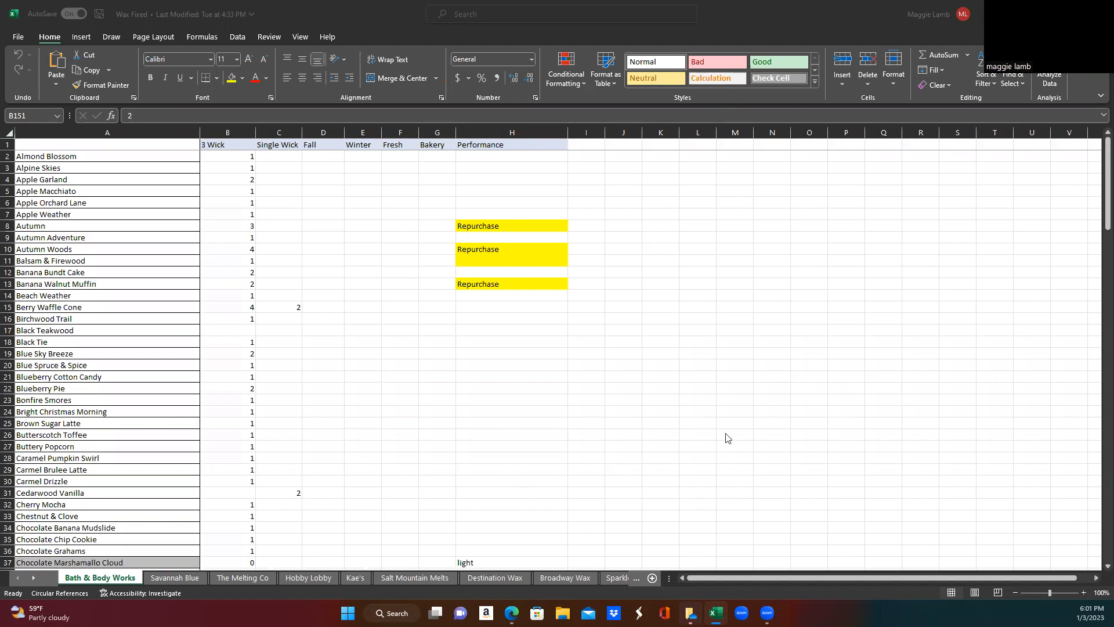
mouse_move(388, 361)
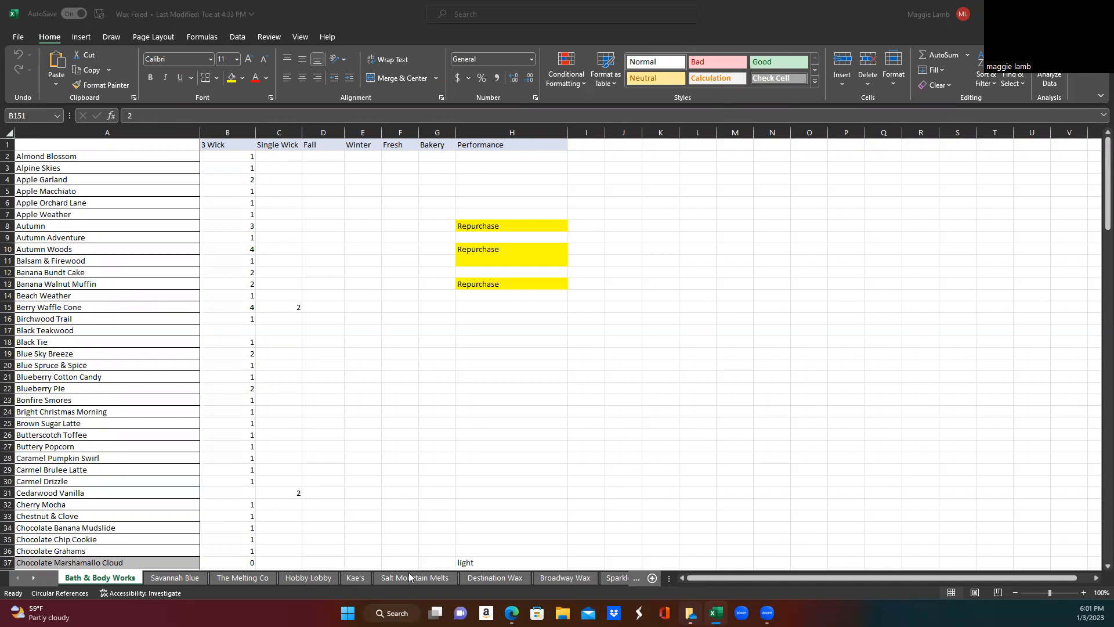
mouse_move(522, 581)
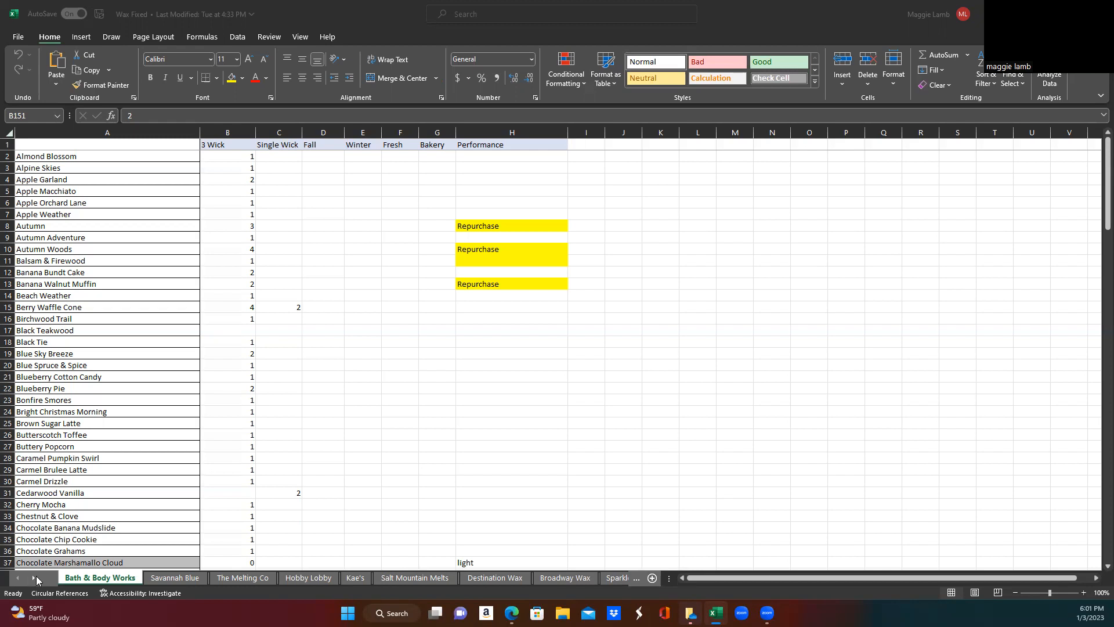
mouse_move(107, 469)
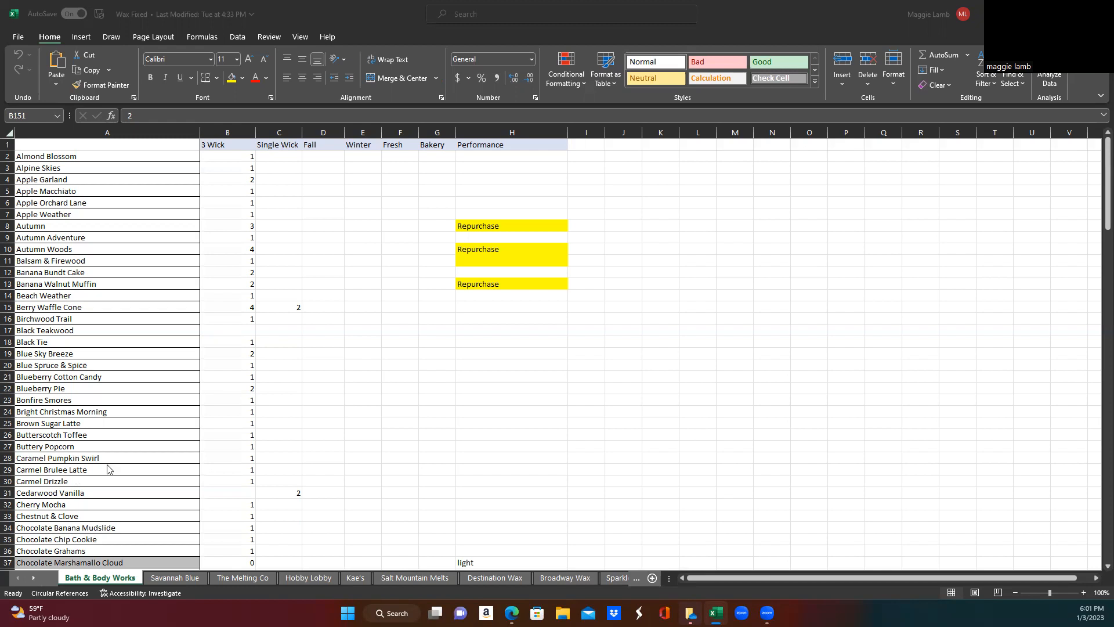
mouse_move(88, 573)
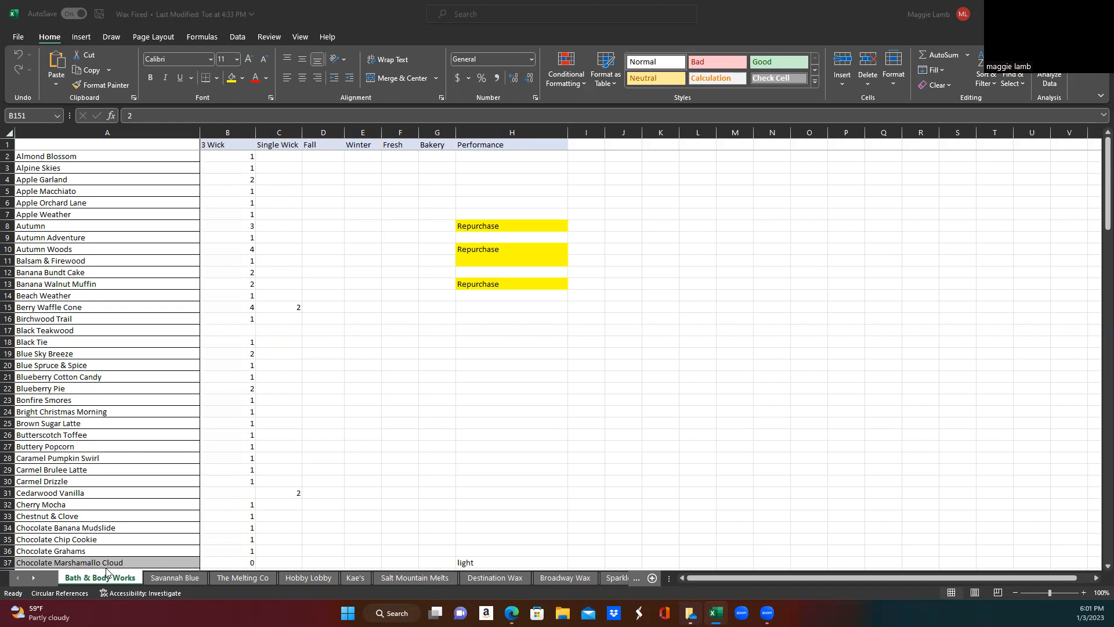
mouse_move(91, 153)
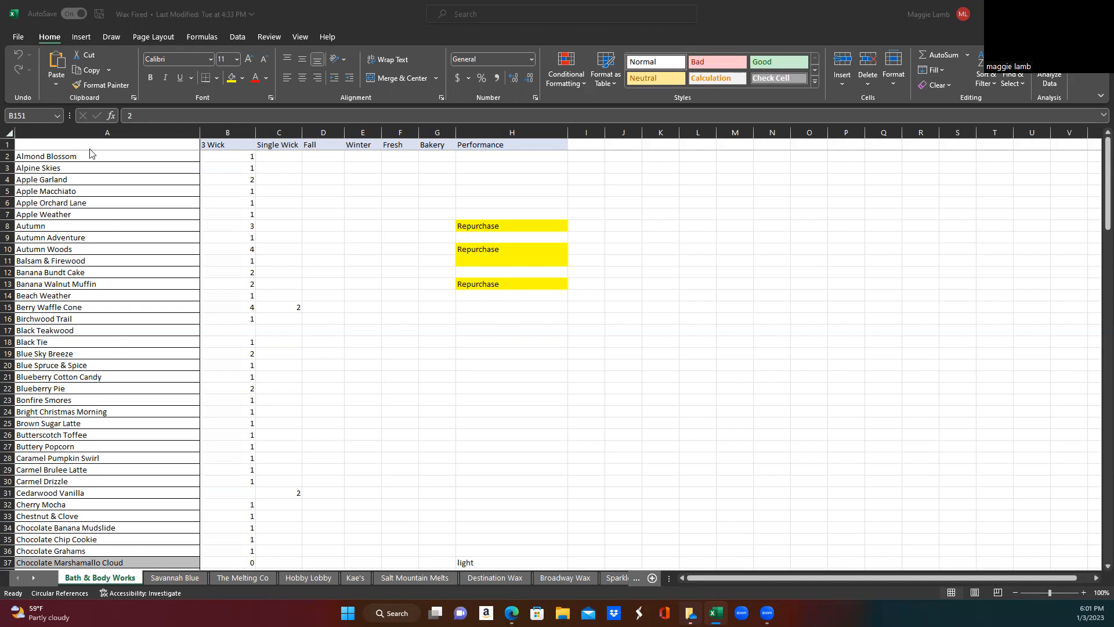
mouse_move(91, 442)
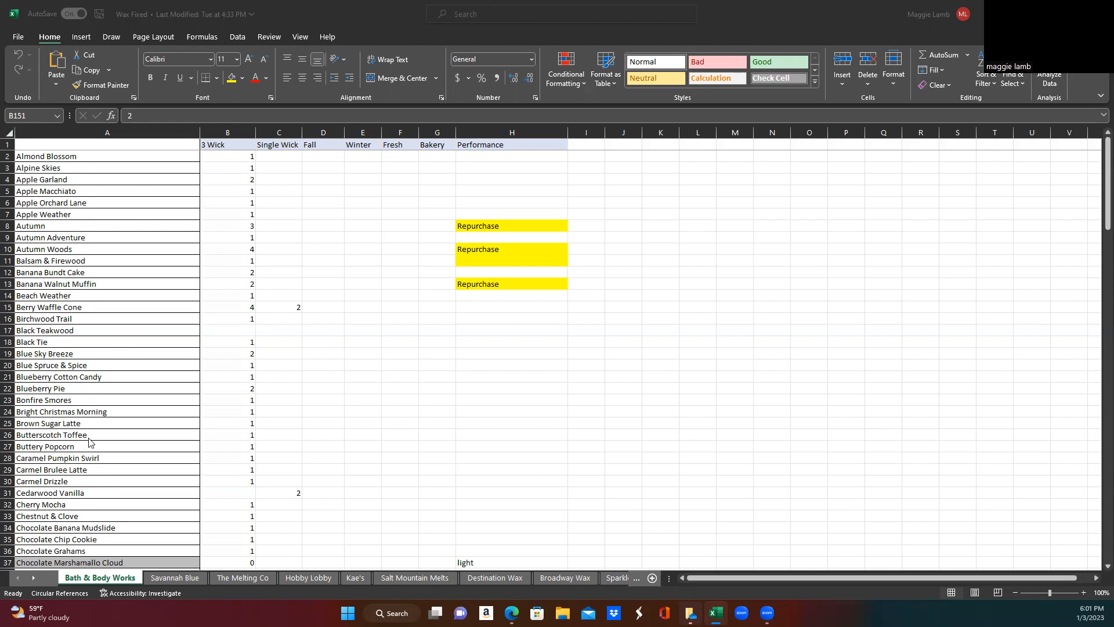
mouse_move(122, 137)
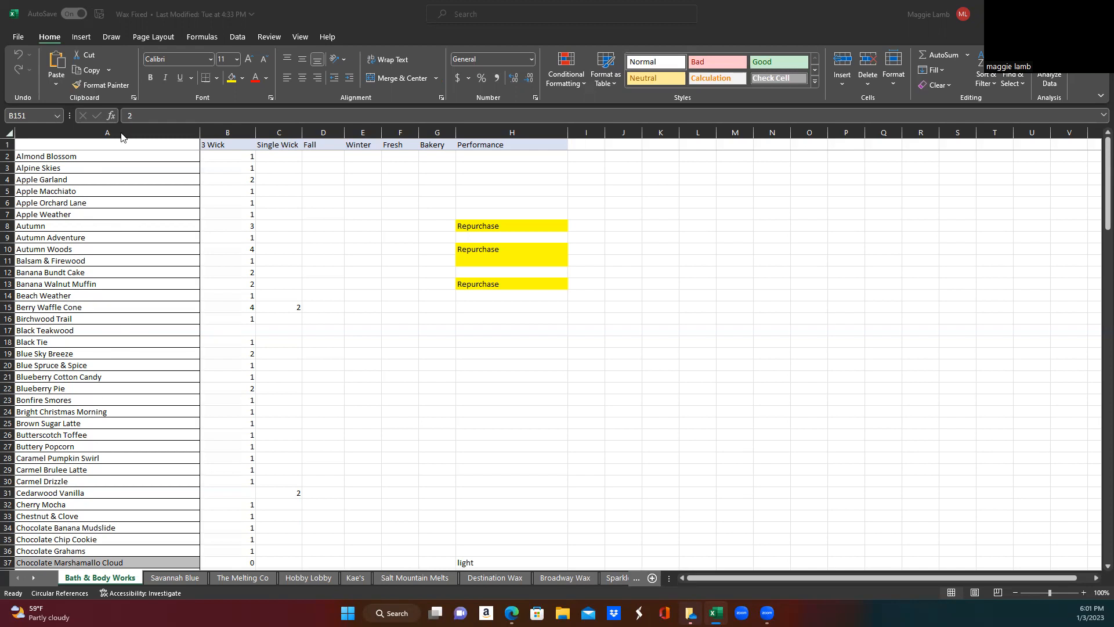
mouse_move(95, 326)
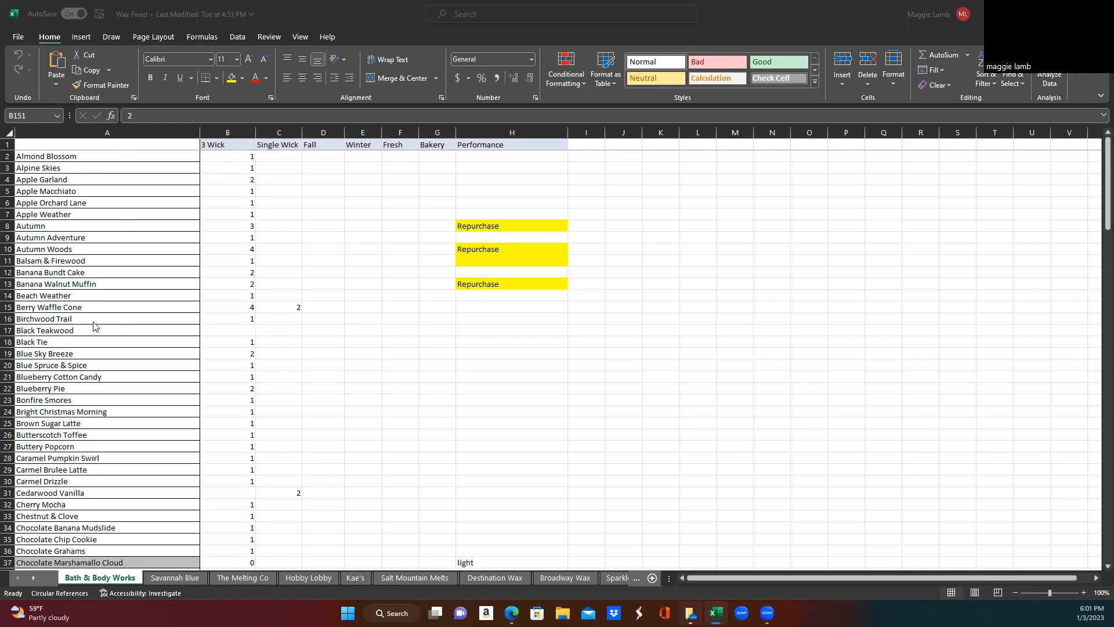
mouse_move(224, 155)
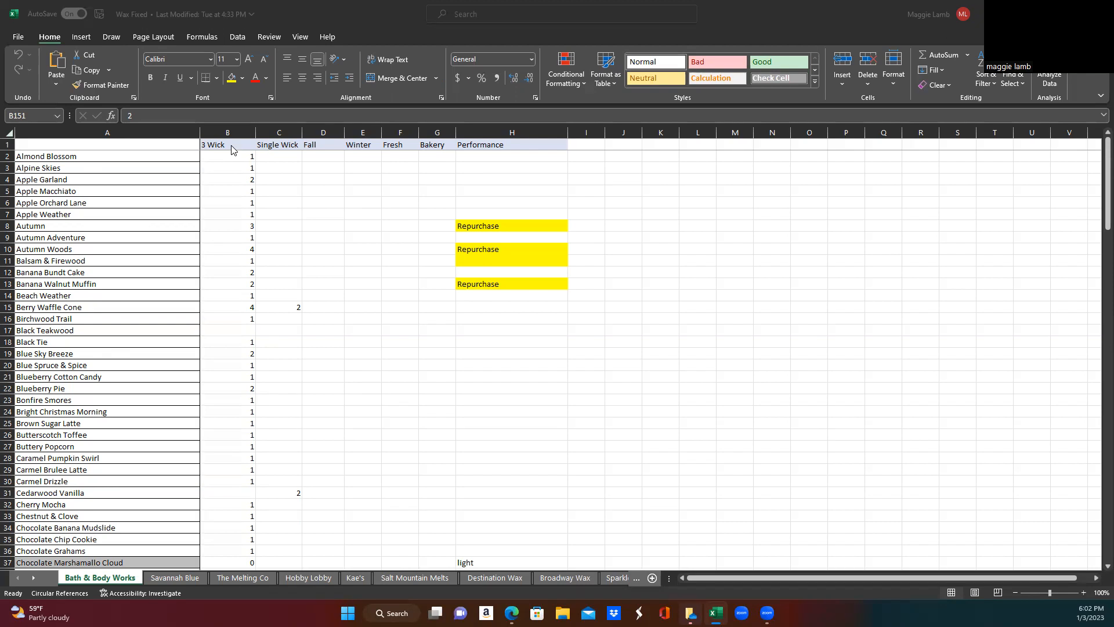
mouse_move(295, 177)
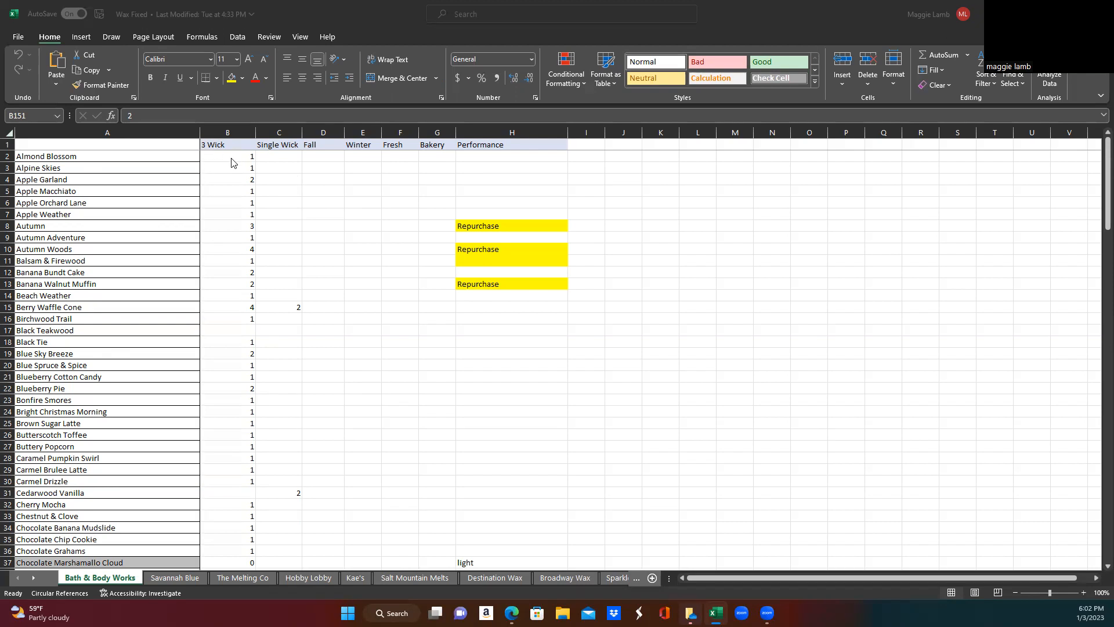
mouse_move(249, 164)
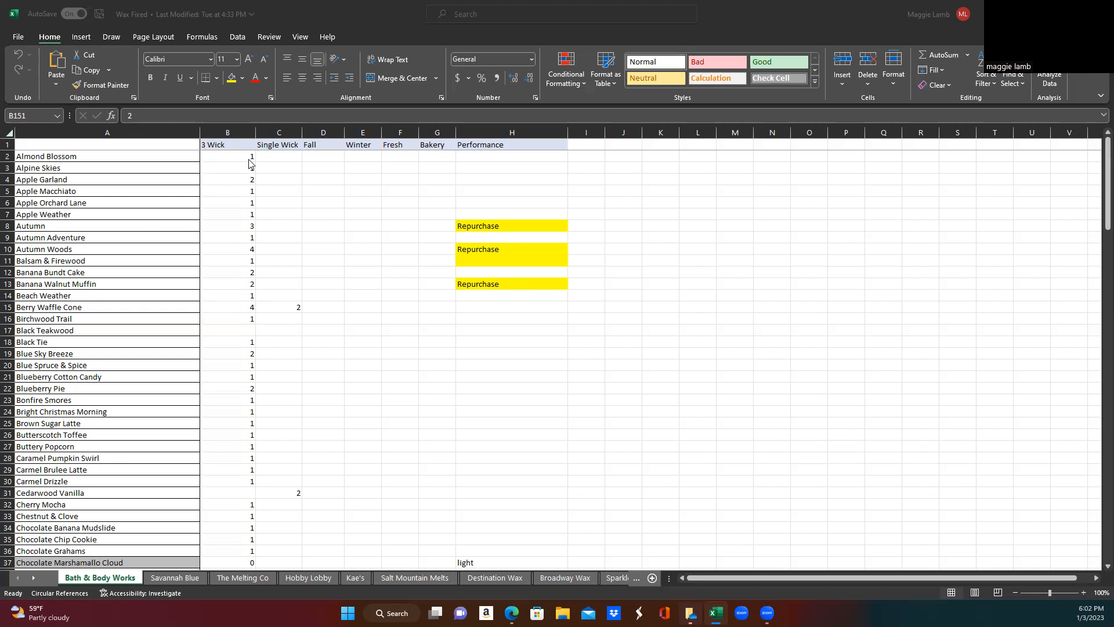
Scroll to row 166 to show Bath & Body Works totals 202, 18 and 220.
scroll(down, 3)
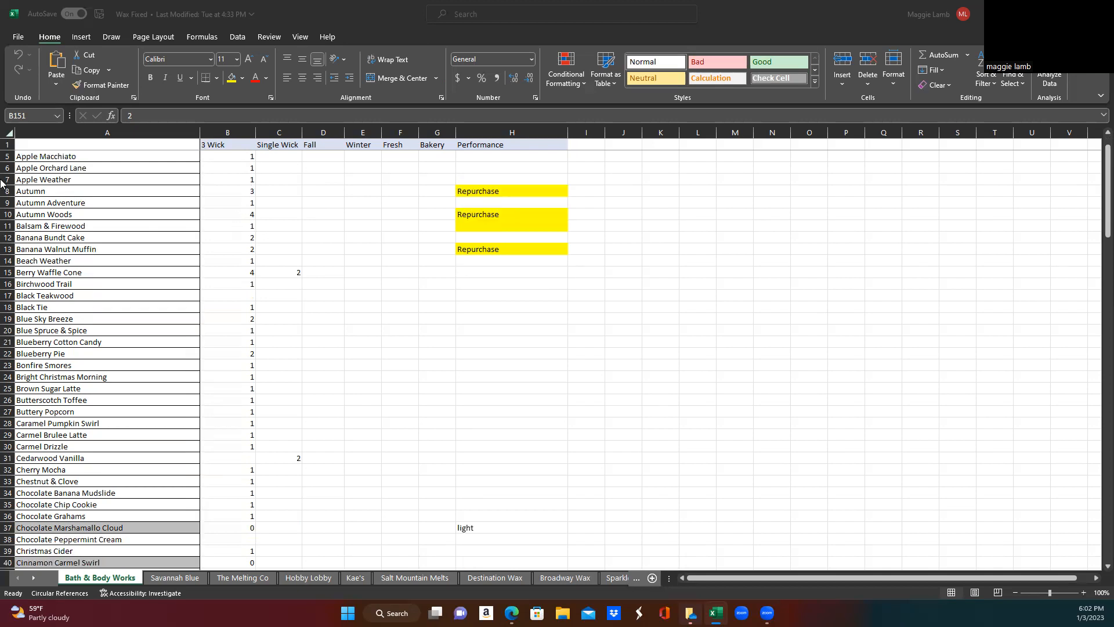
scroll(down, 3)
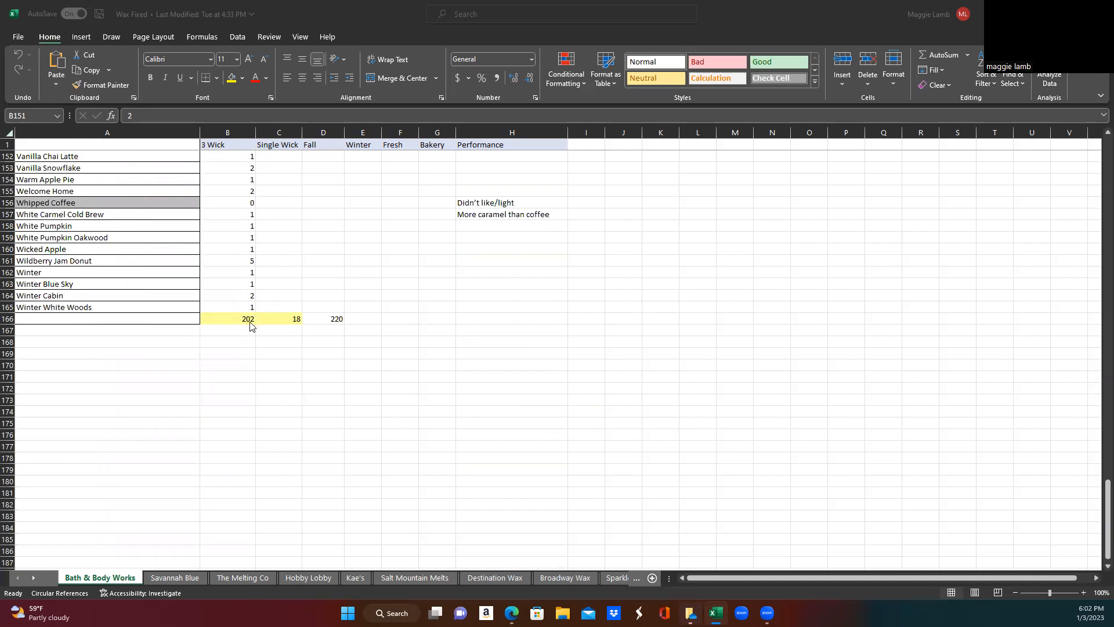
mouse_move(338, 329)
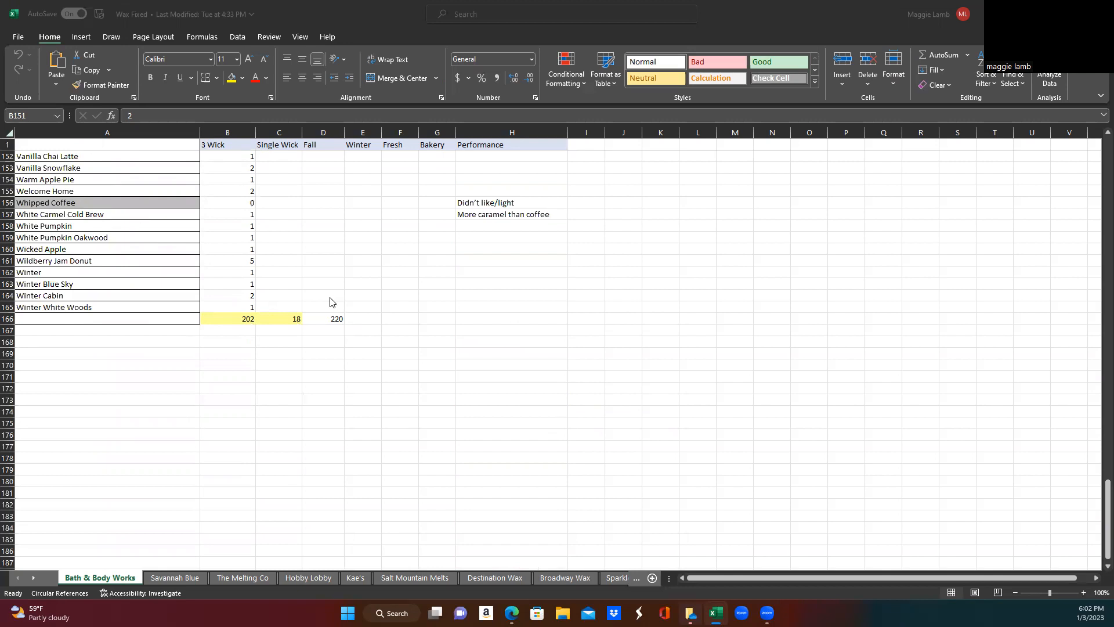
mouse_move(339, 324)
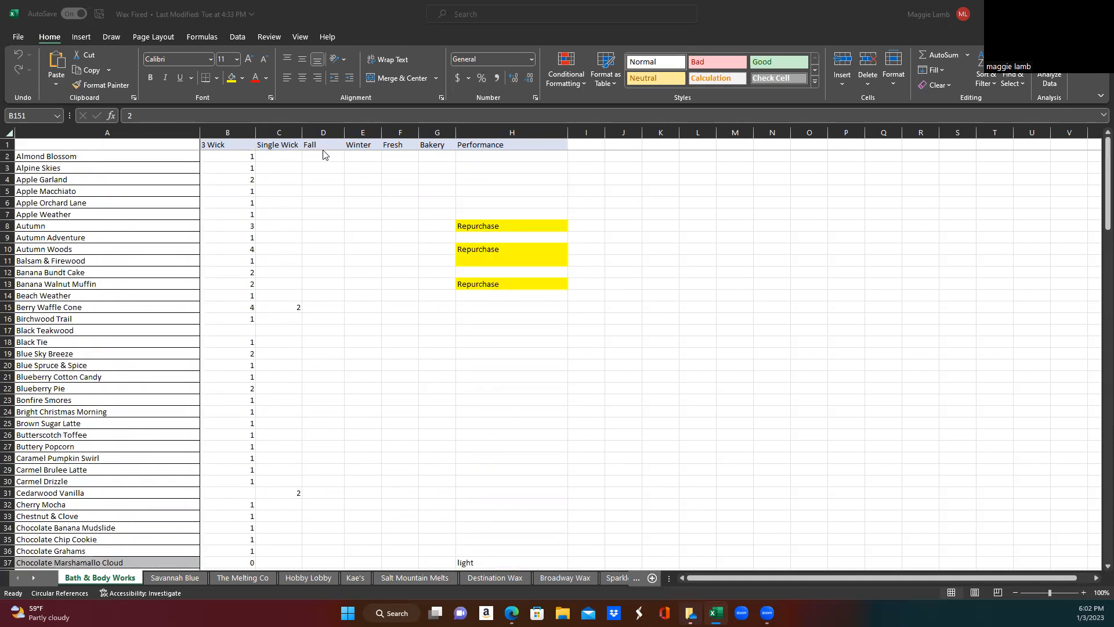
mouse_move(335, 183)
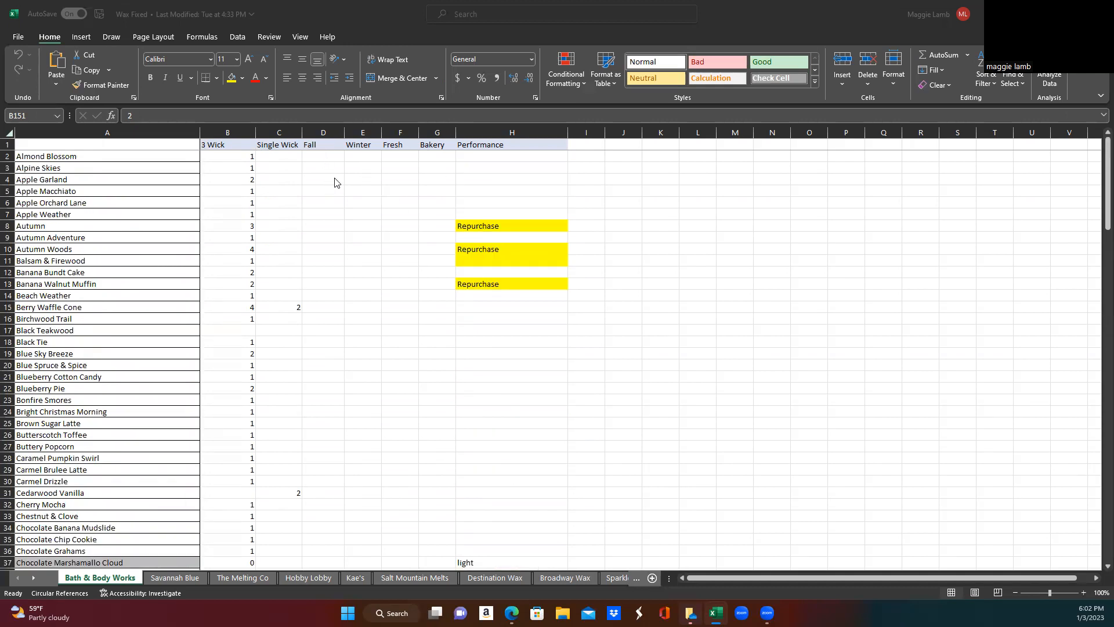
mouse_move(376, 184)
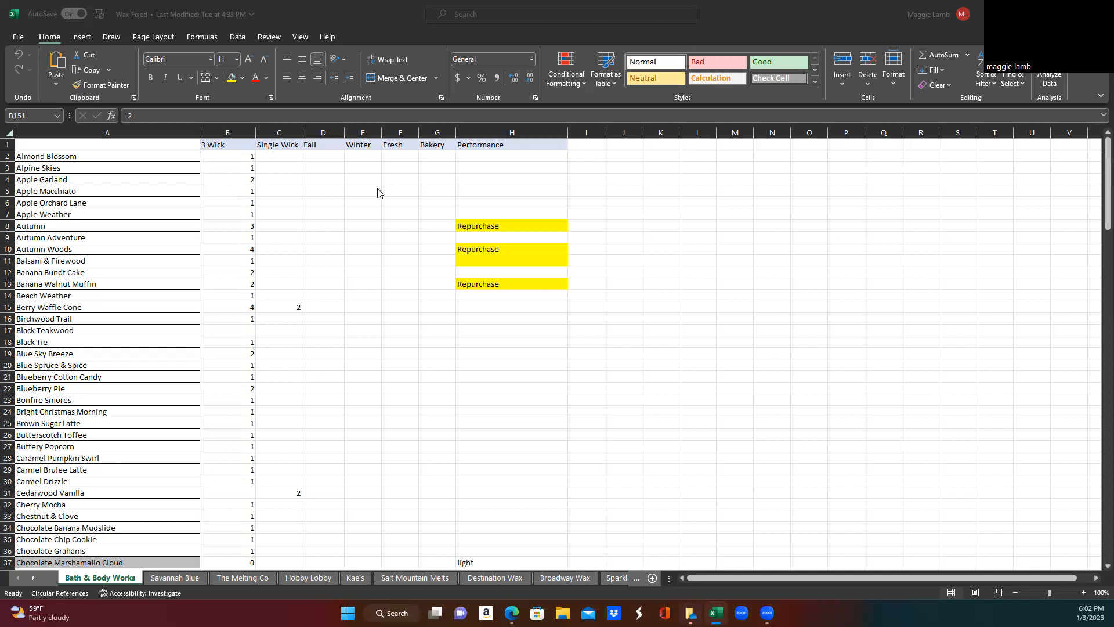
mouse_move(517, 156)
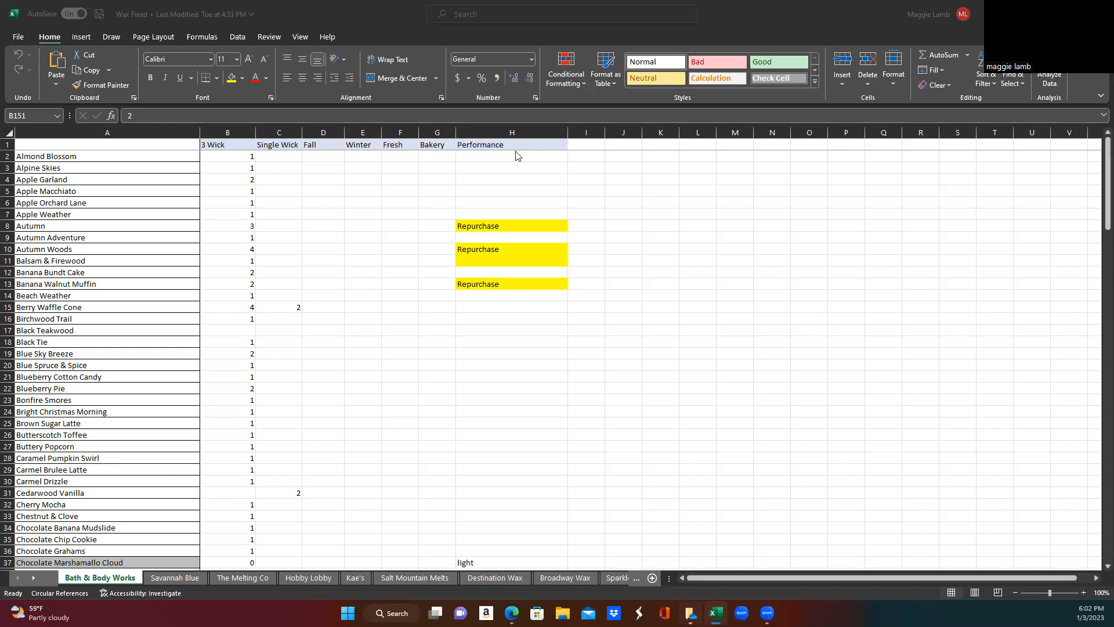
mouse_move(528, 215)
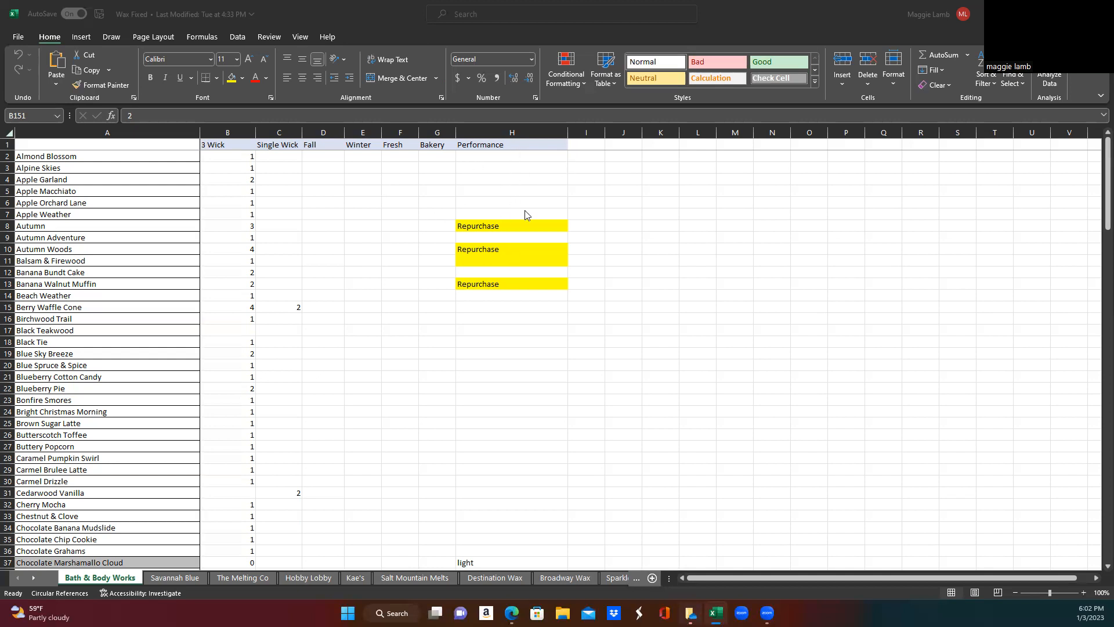
mouse_move(483, 237)
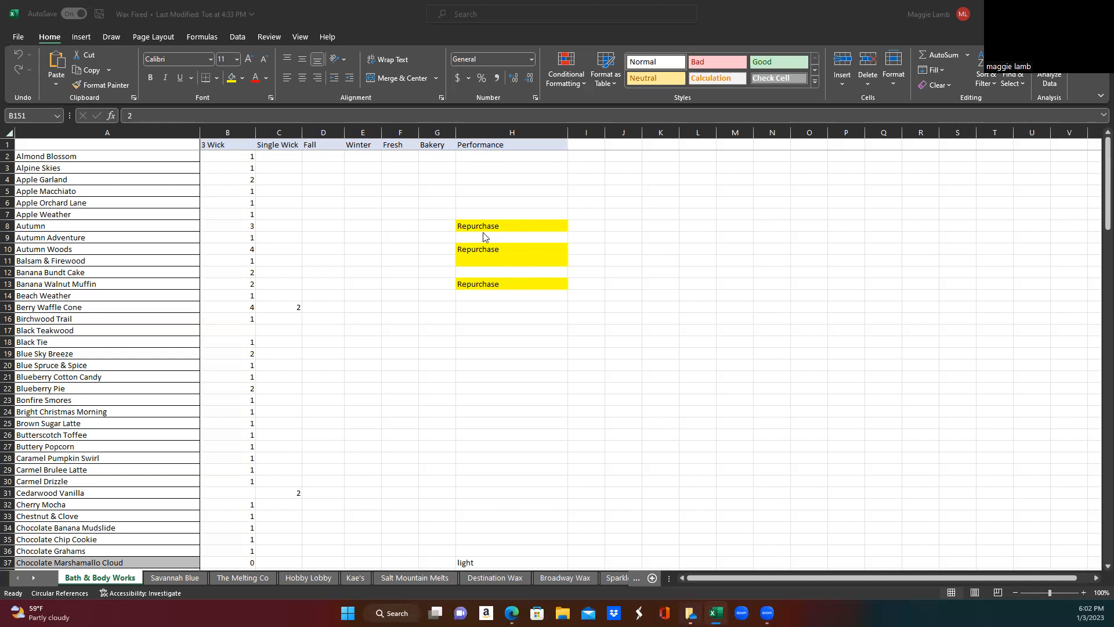
mouse_move(524, 230)
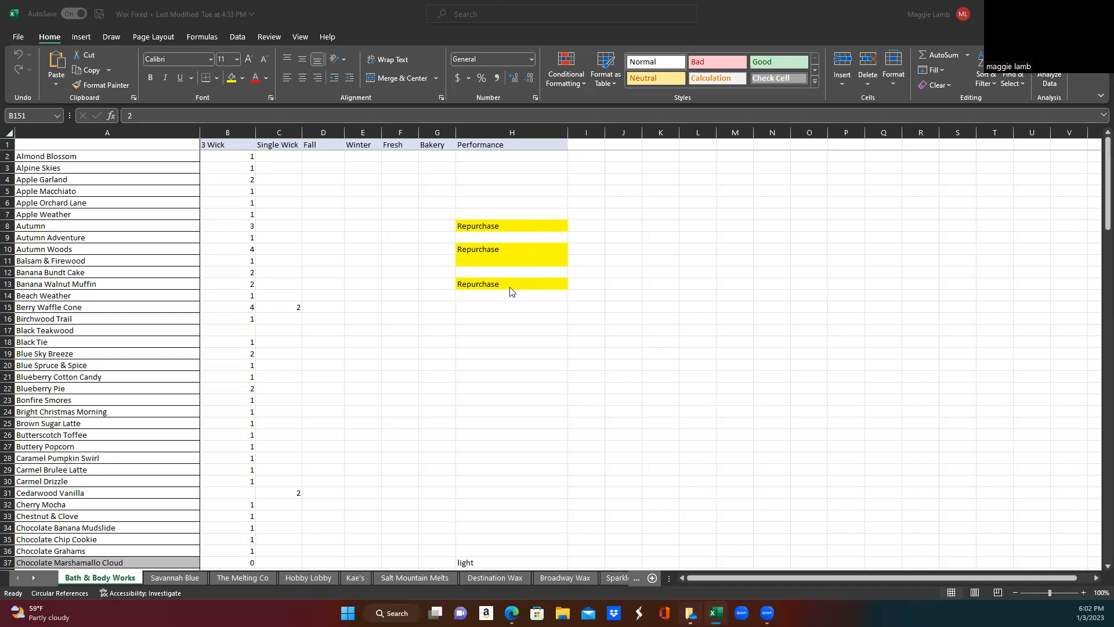
mouse_move(302, 562)
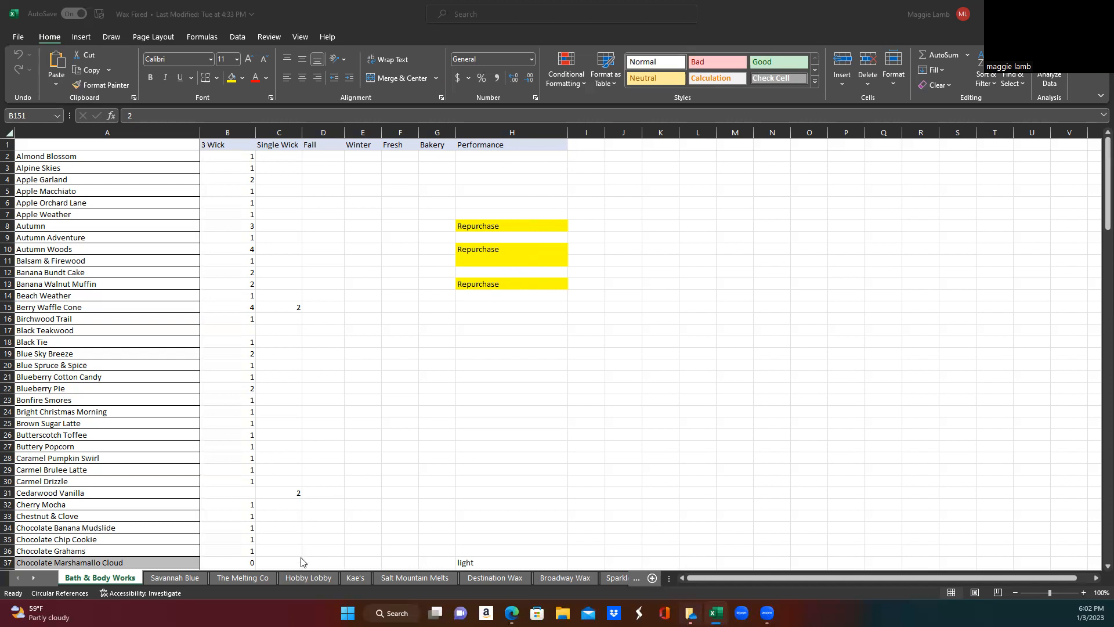
mouse_move(337, 535)
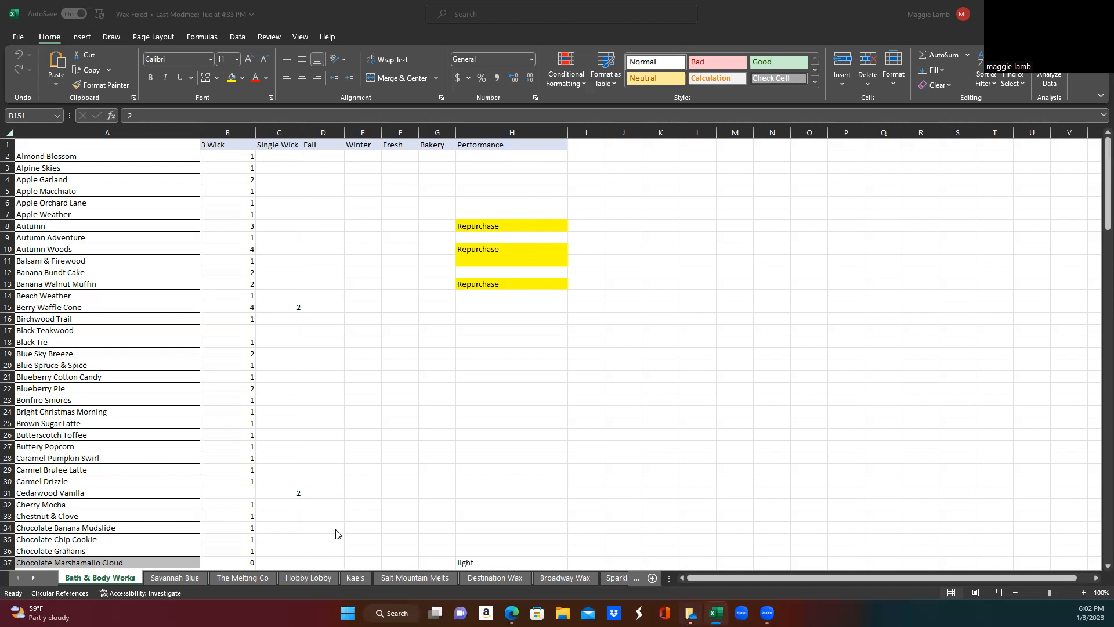
mouse_move(337, 447)
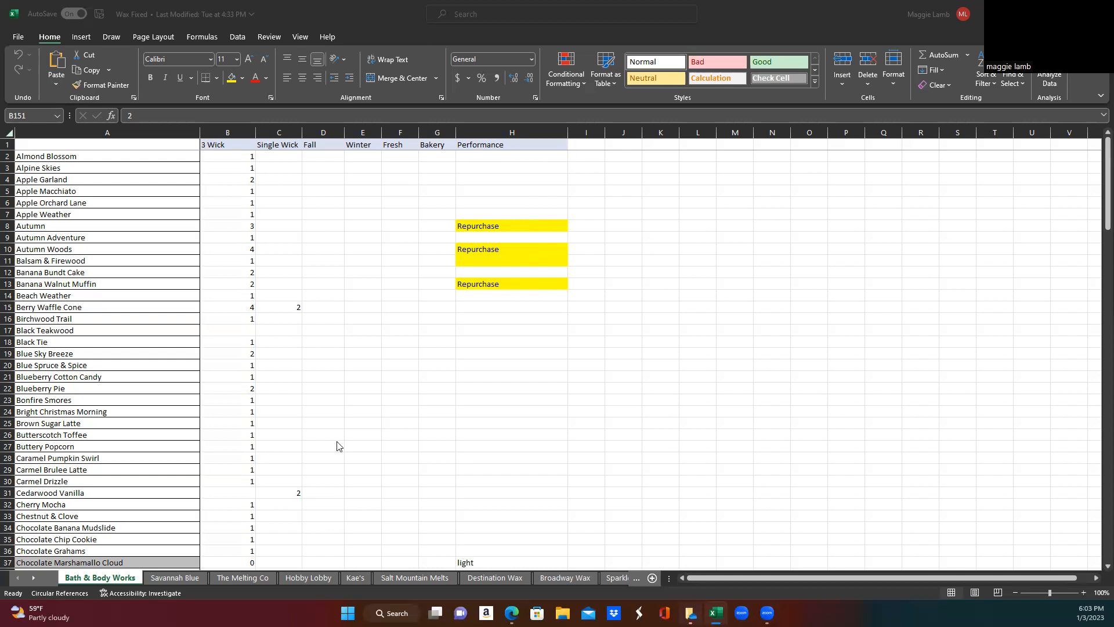
mouse_move(384, 352)
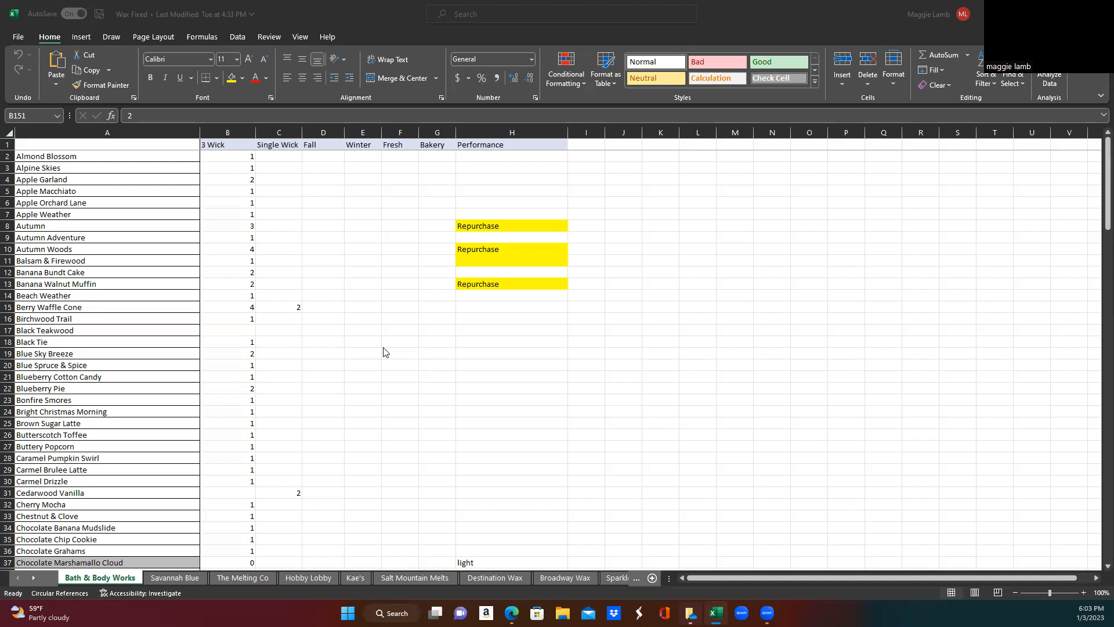
mouse_move(620, 335)
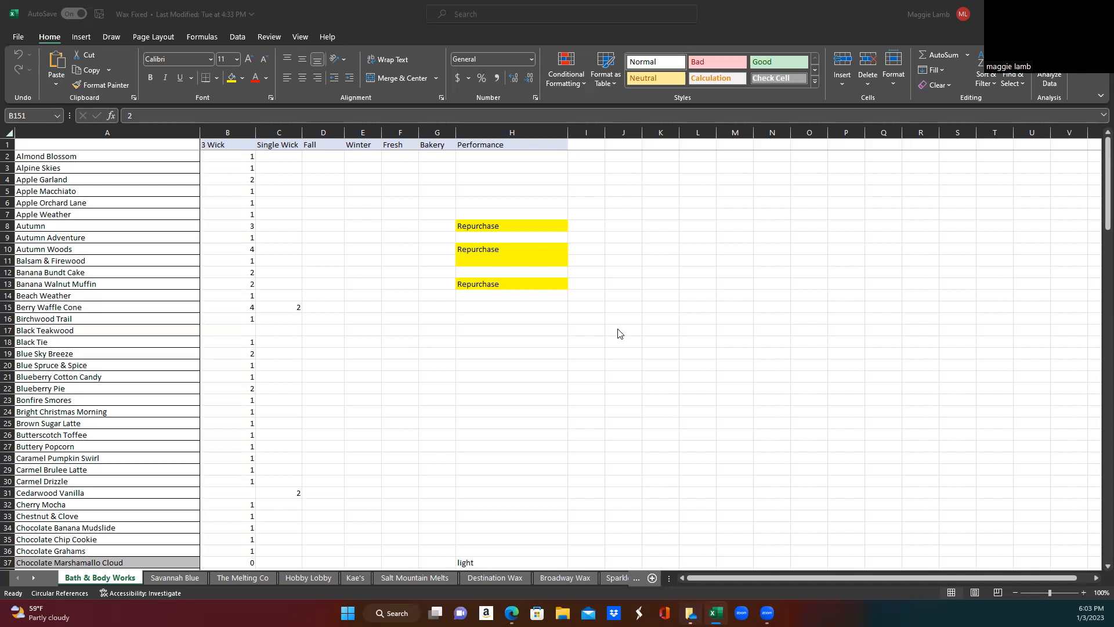
mouse_move(593, 180)
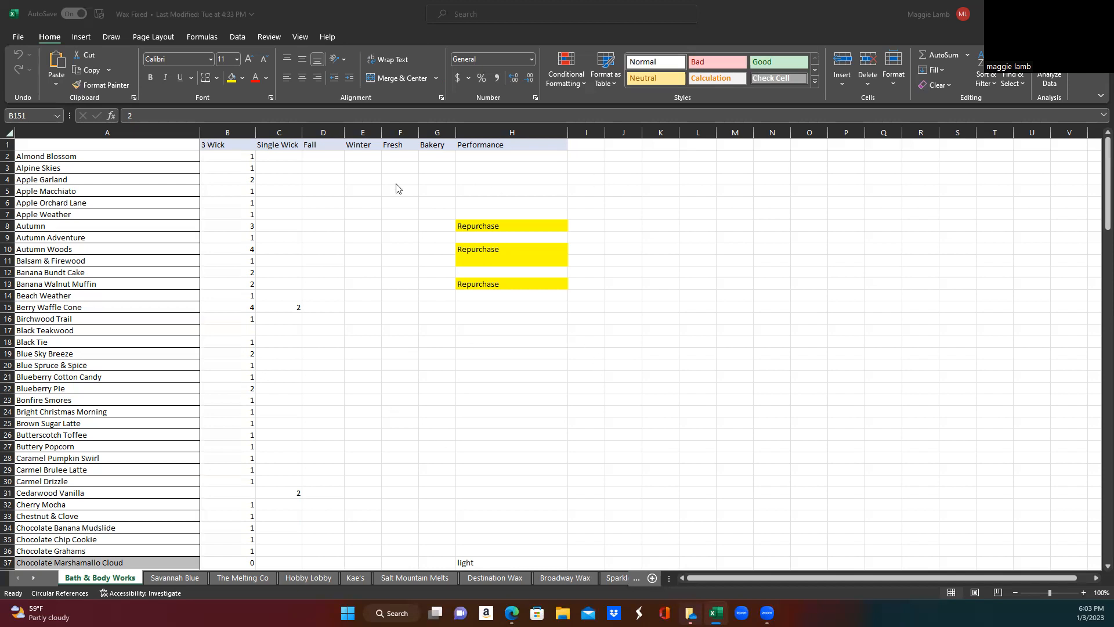
mouse_move(107, 415)
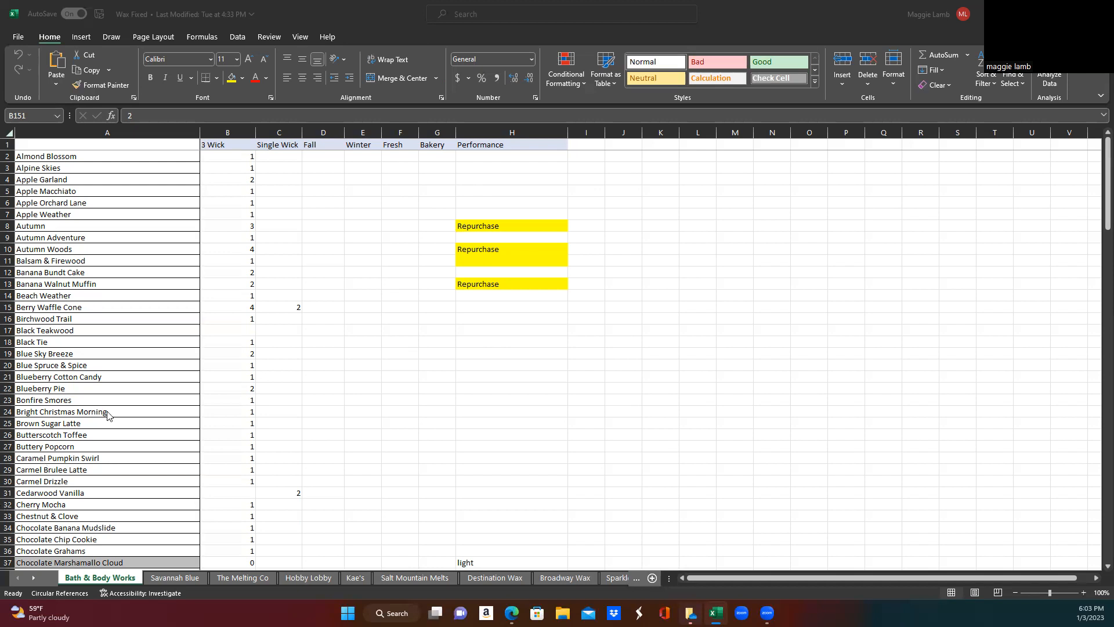
mouse_move(421, 309)
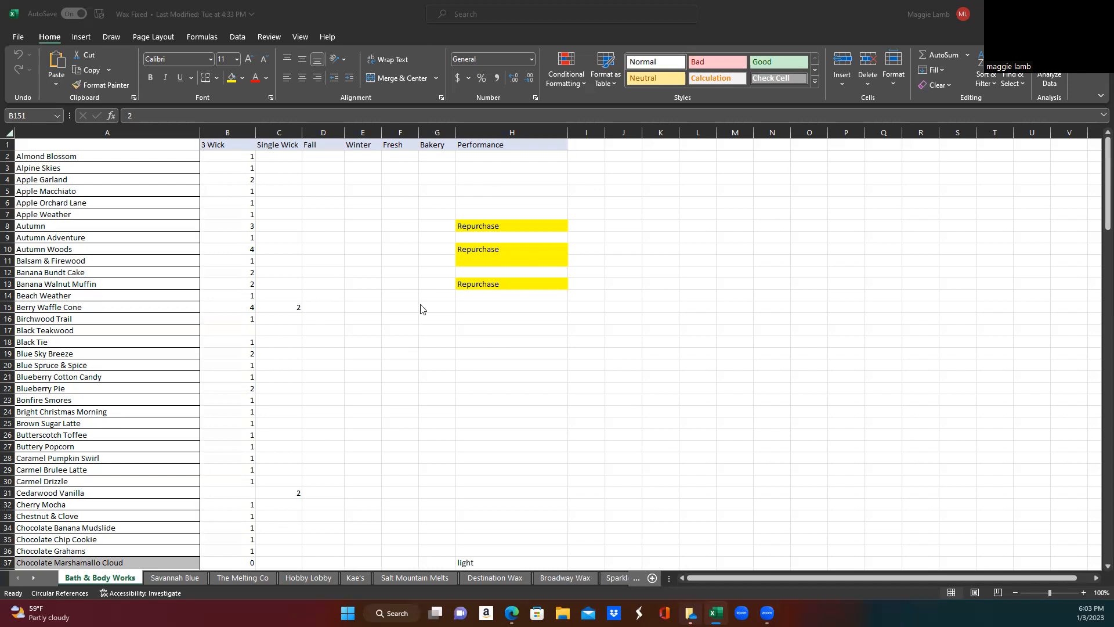
mouse_move(514, 302)
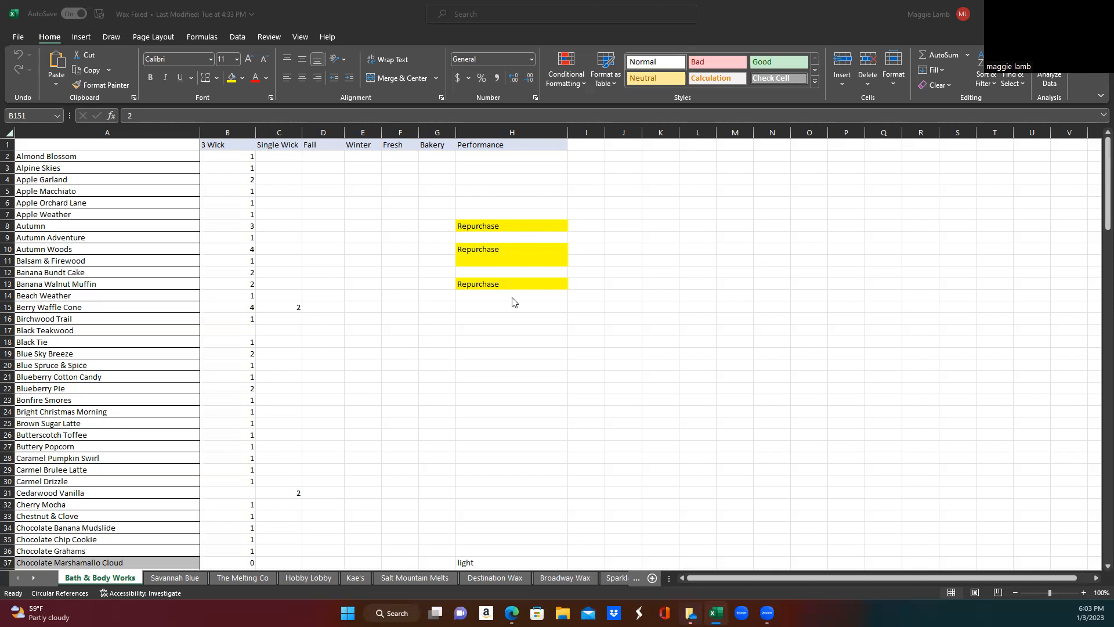
mouse_move(595, 174)
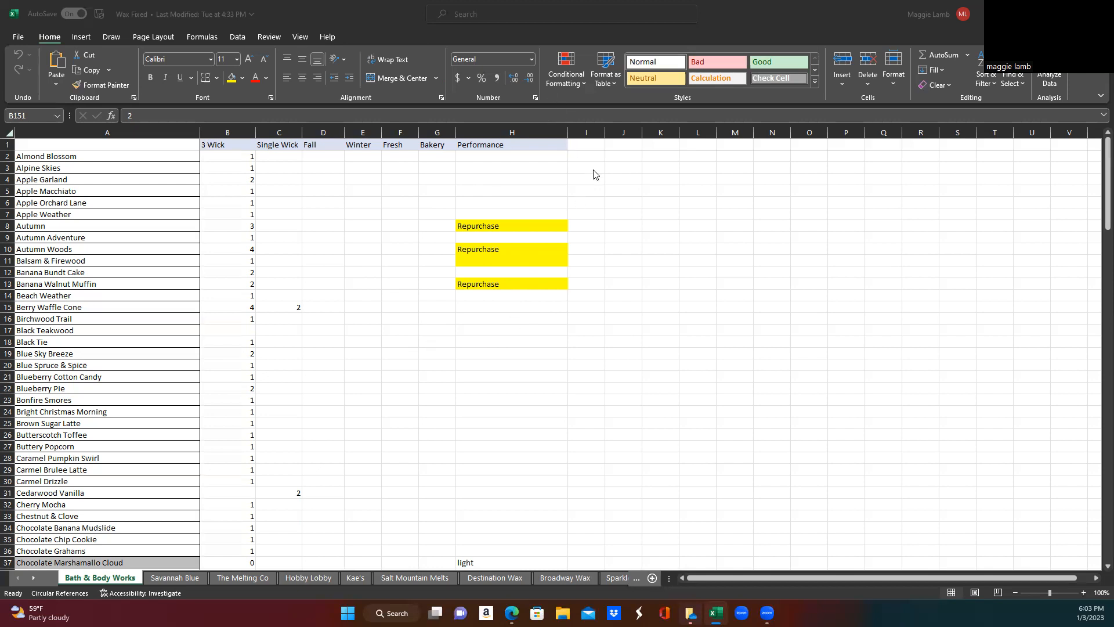
mouse_move(618, 253)
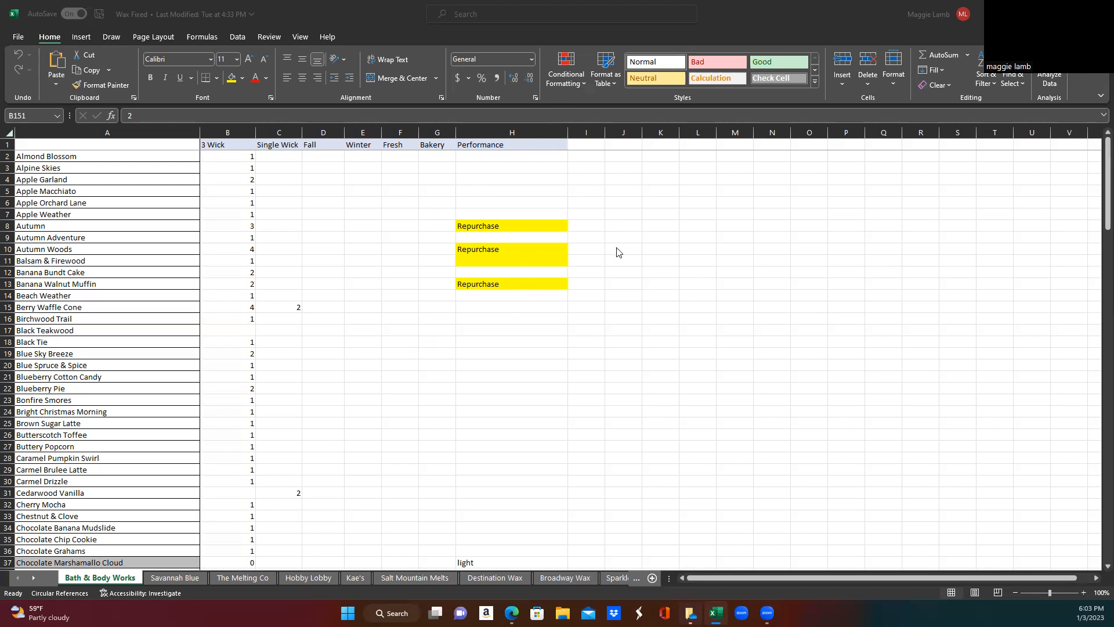
mouse_move(601, 259)
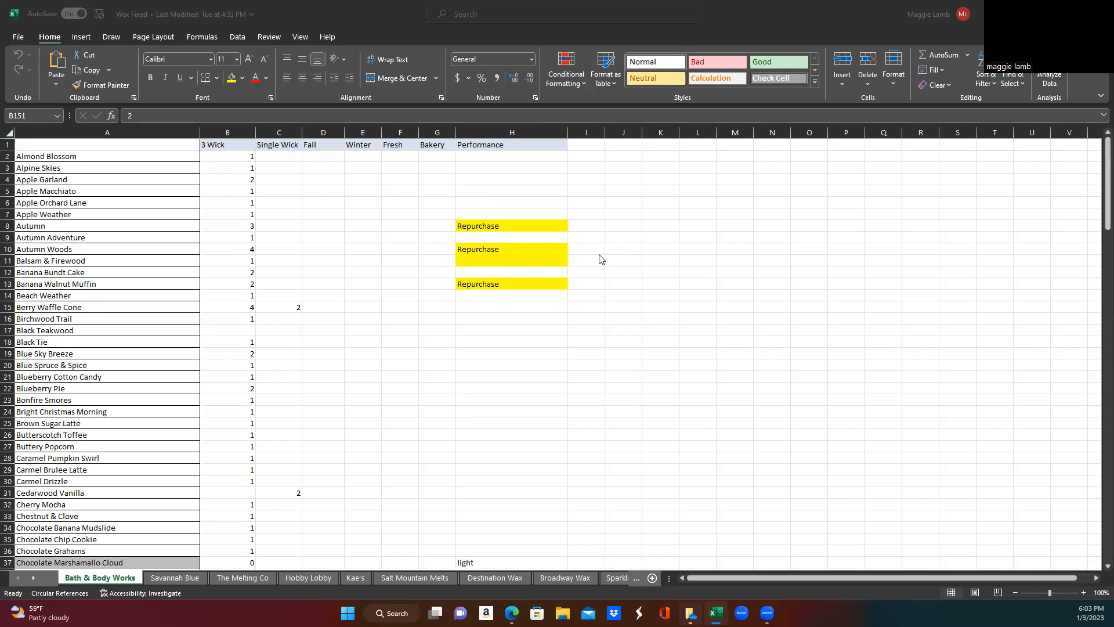
mouse_move(618, 249)
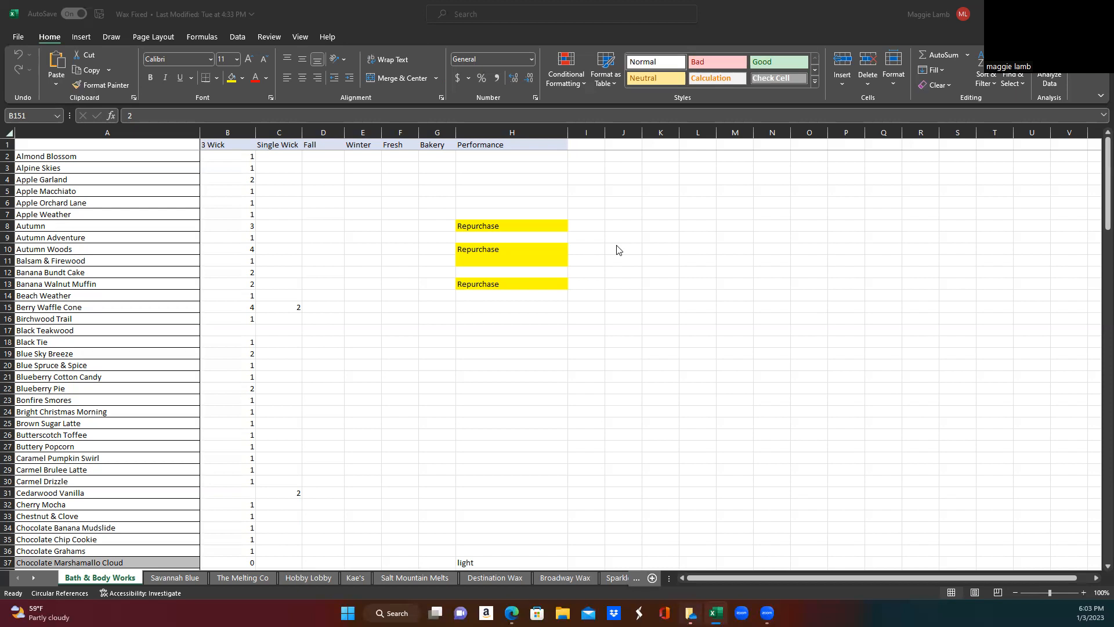
mouse_move(541, 284)
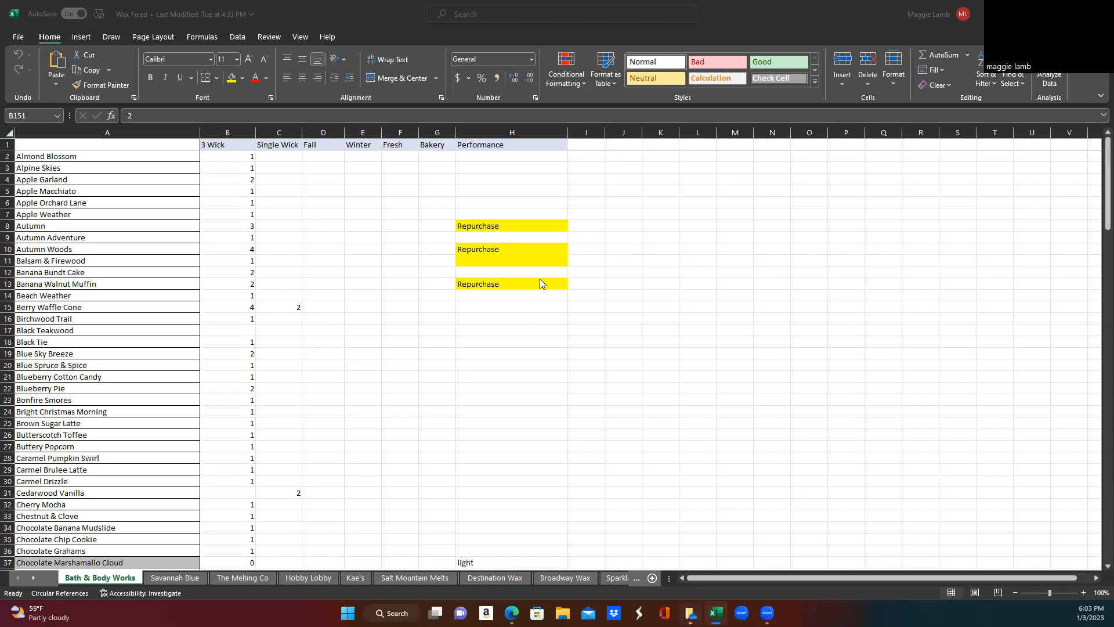
mouse_move(578, 260)
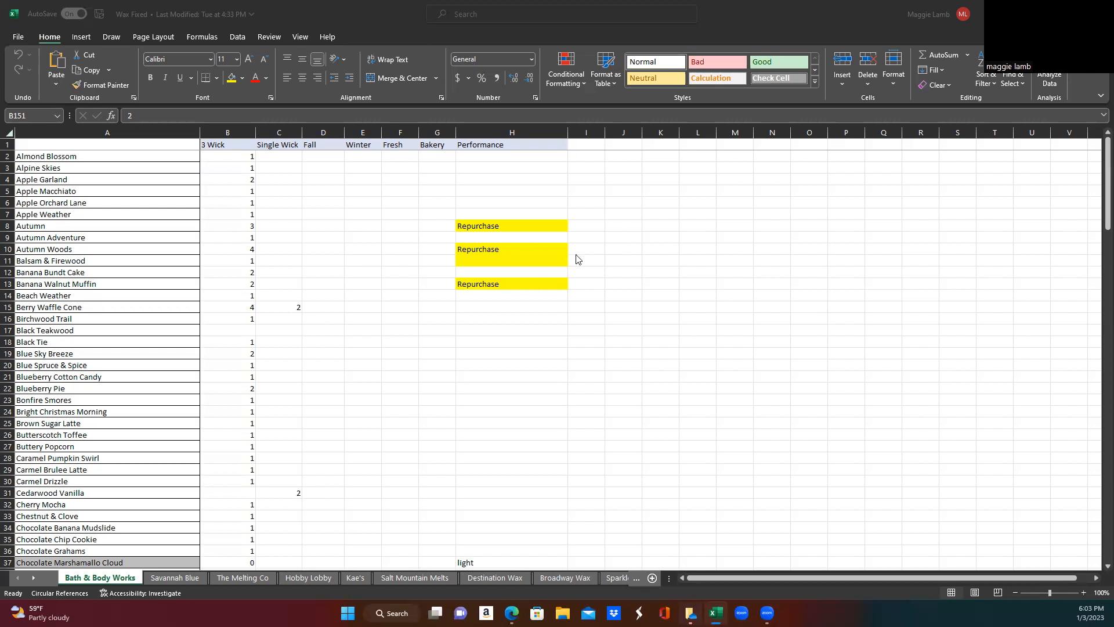
mouse_move(560, 260)
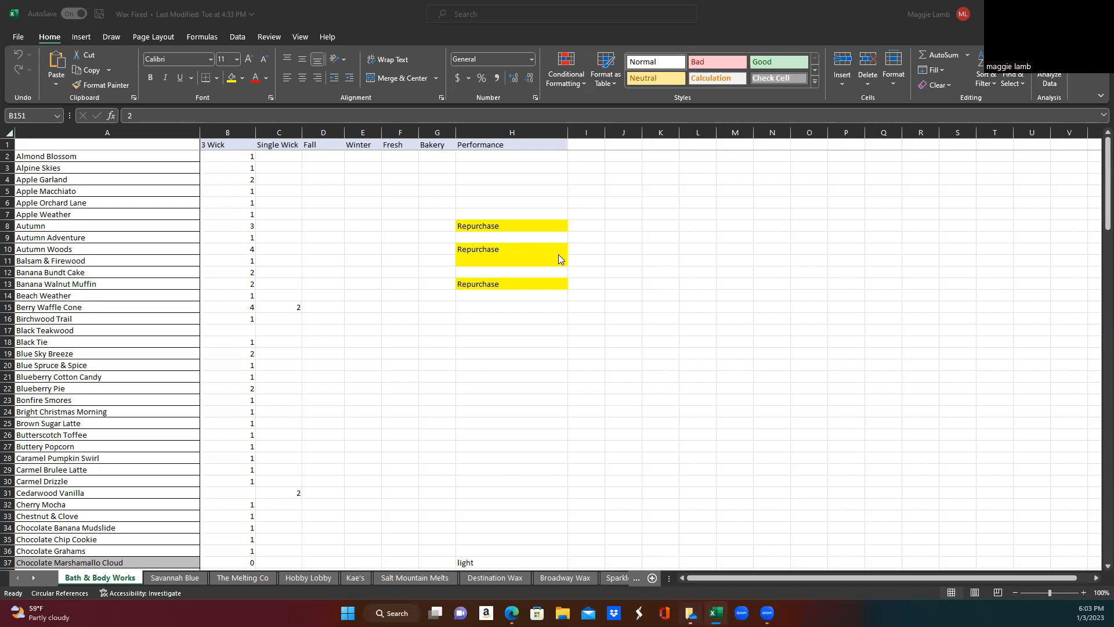
mouse_move(286, 395)
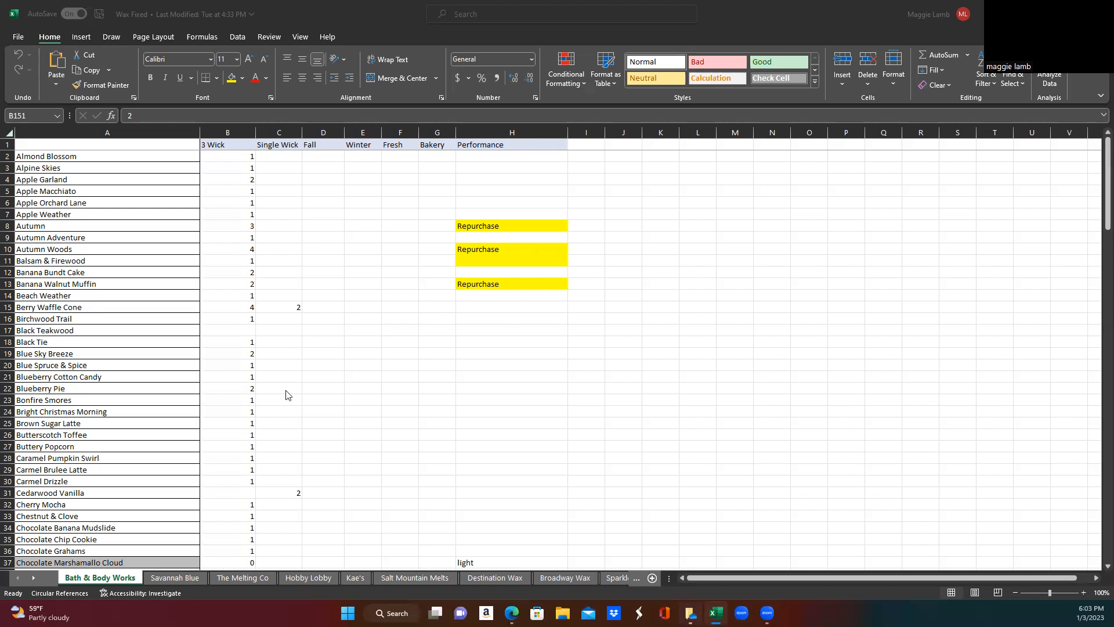
mouse_move(229, 396)
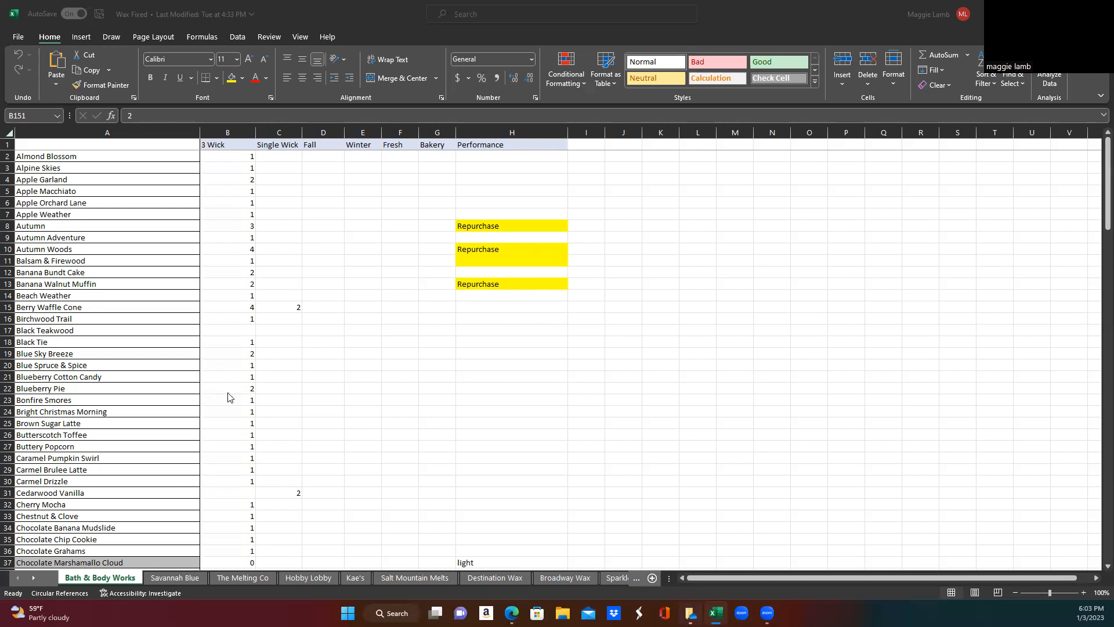
mouse_move(257, 189)
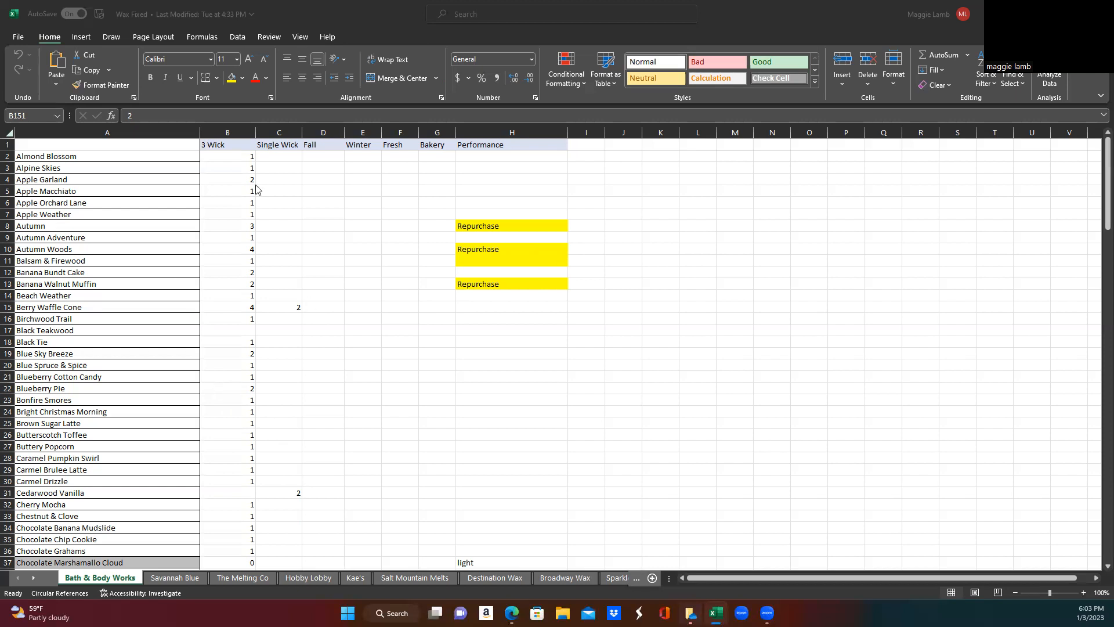
mouse_move(264, 335)
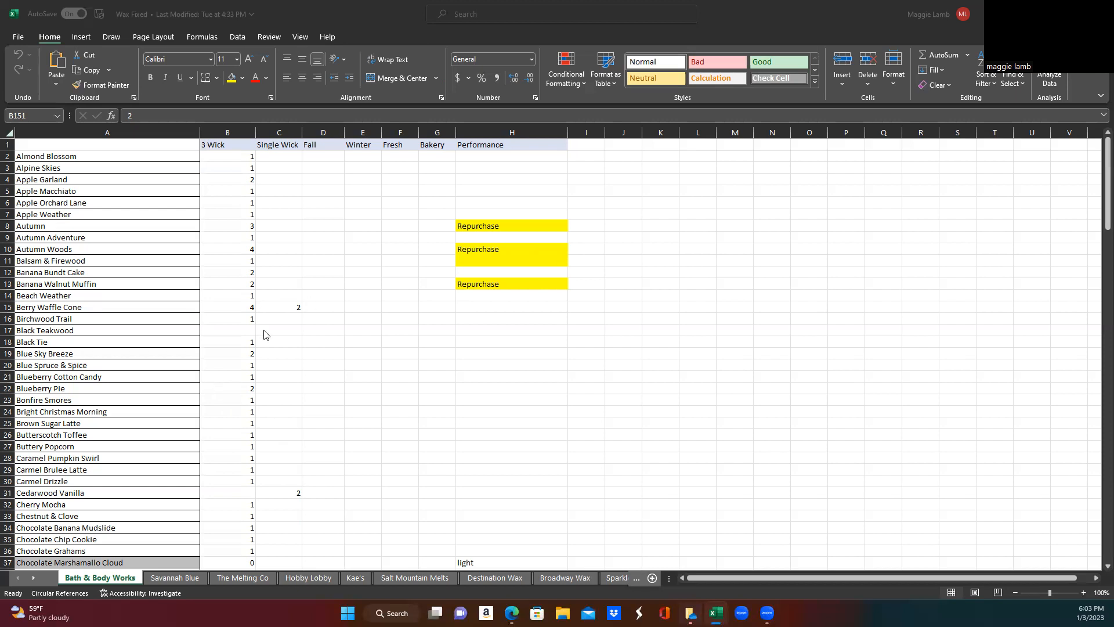
mouse_move(148, 208)
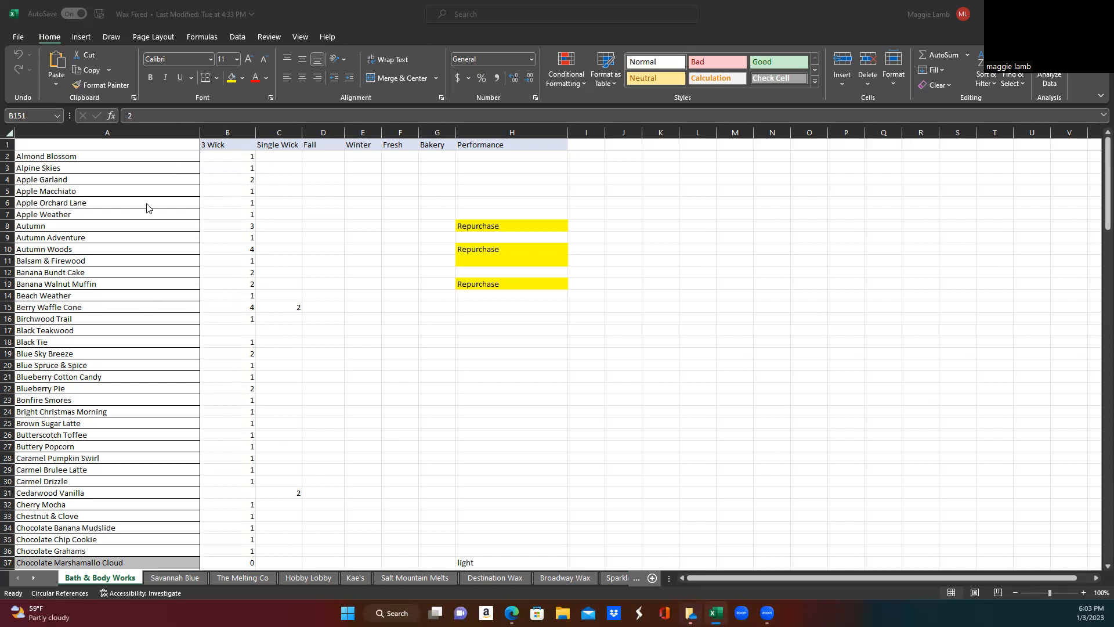
mouse_move(165, 382)
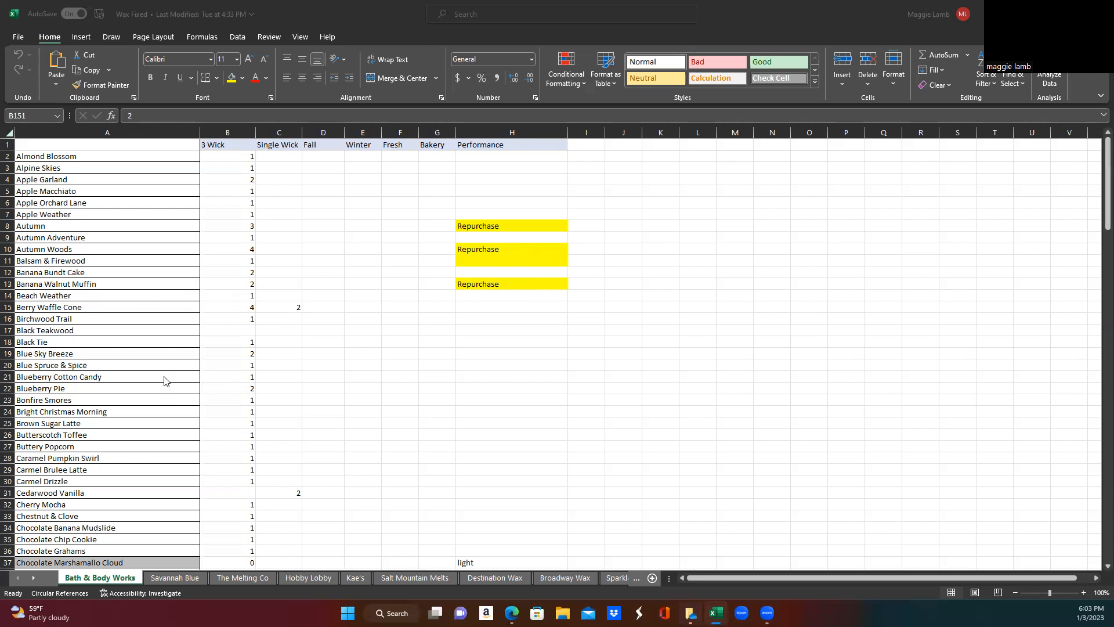
mouse_move(211, 273)
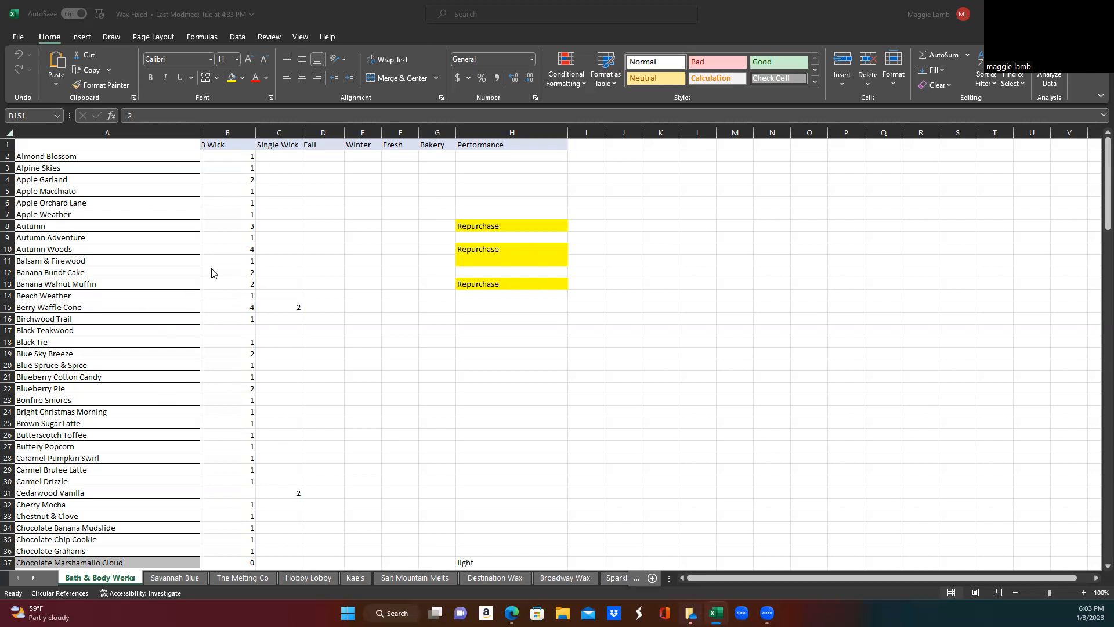
mouse_move(1002, 80)
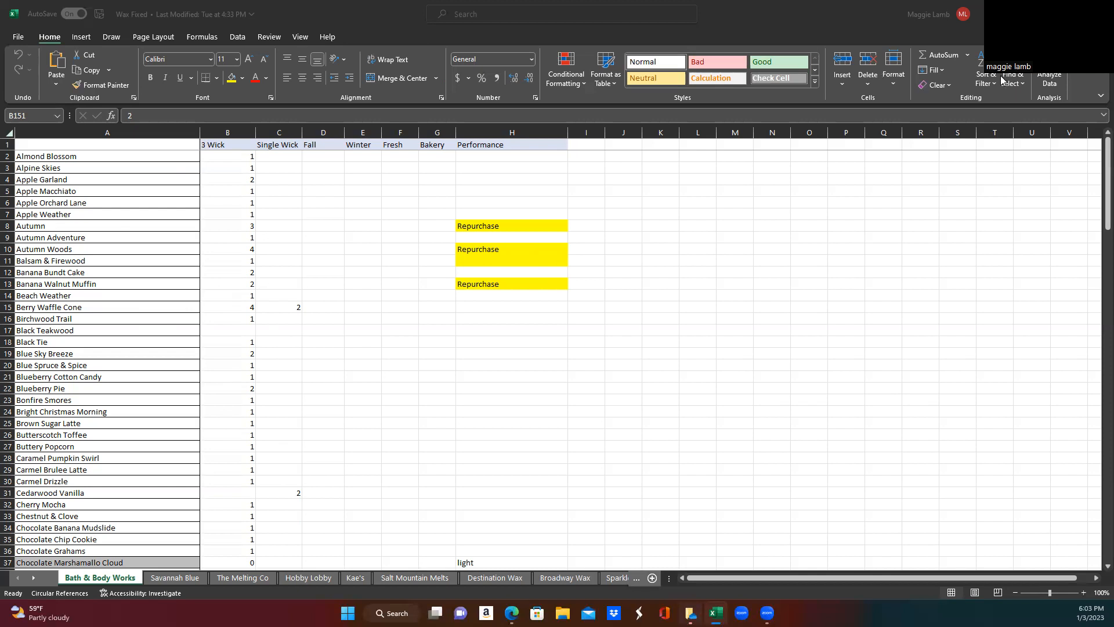
mouse_move(989, 82)
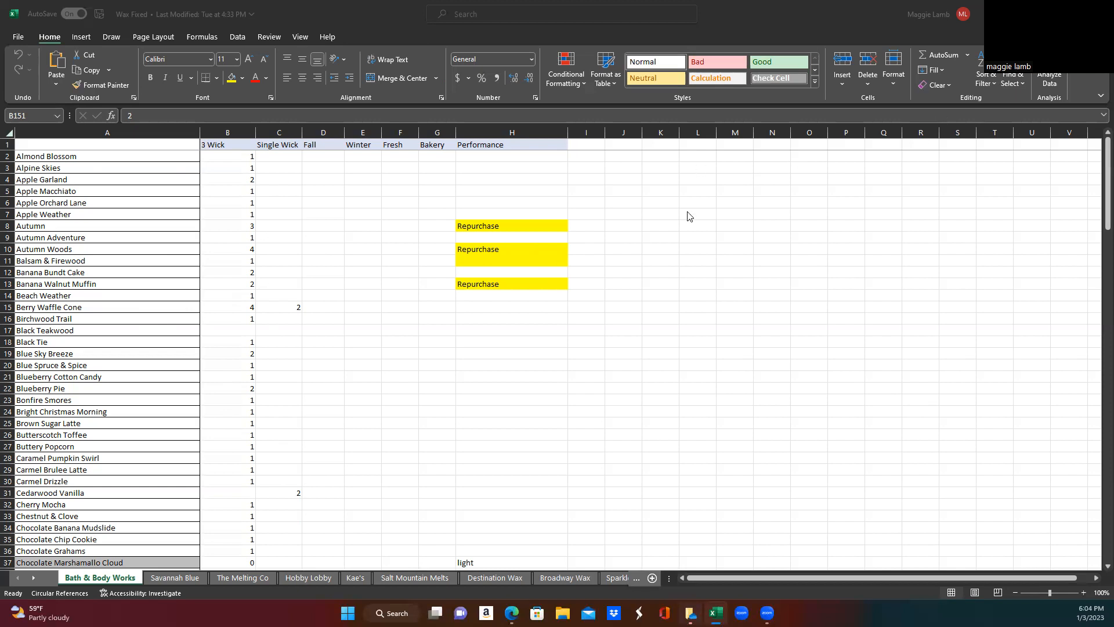
mouse_move(529, 207)
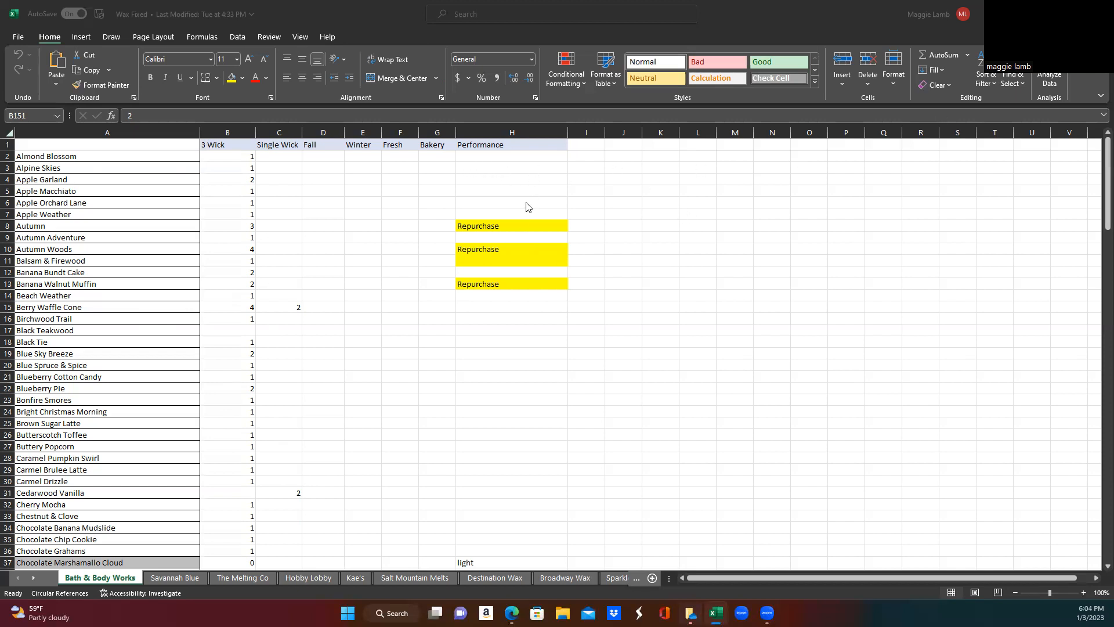
mouse_move(95, 174)
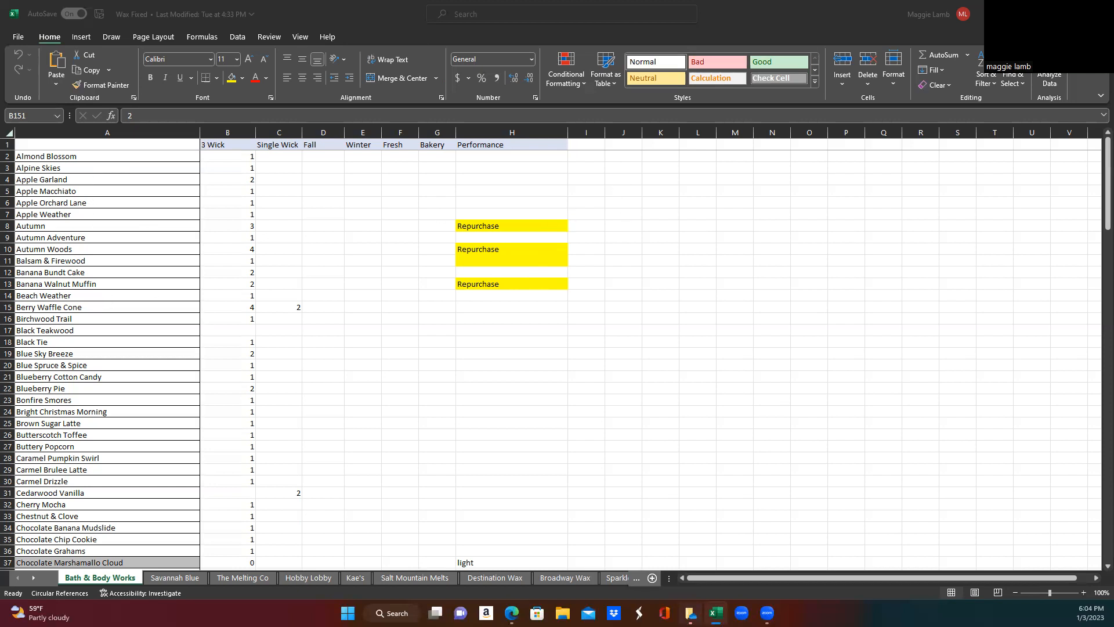
mouse_move(565, 278)
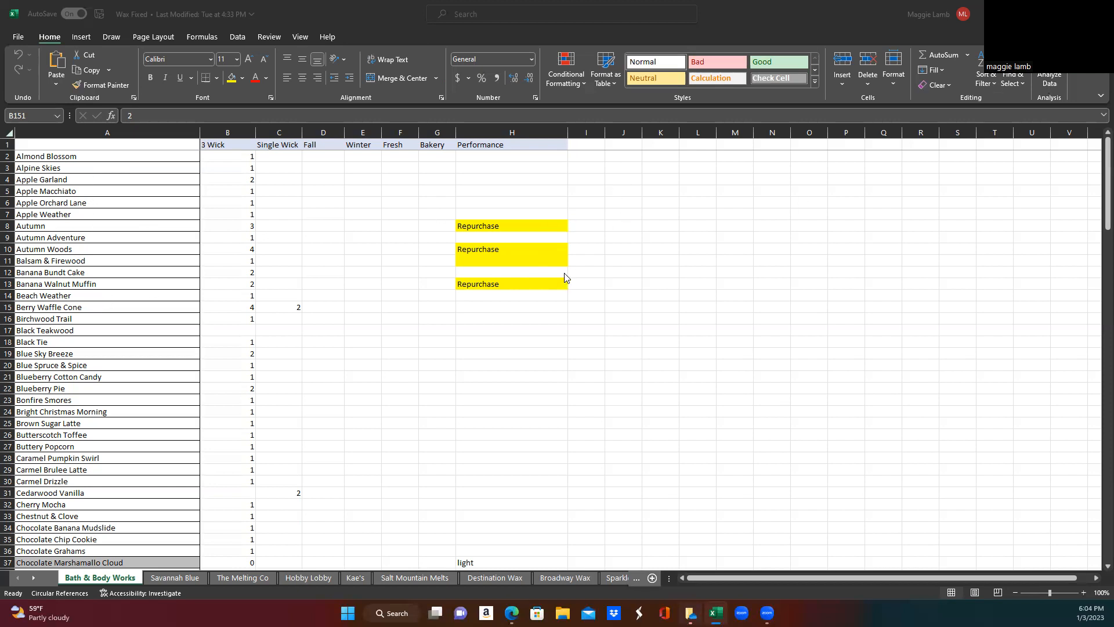
mouse_move(193, 292)
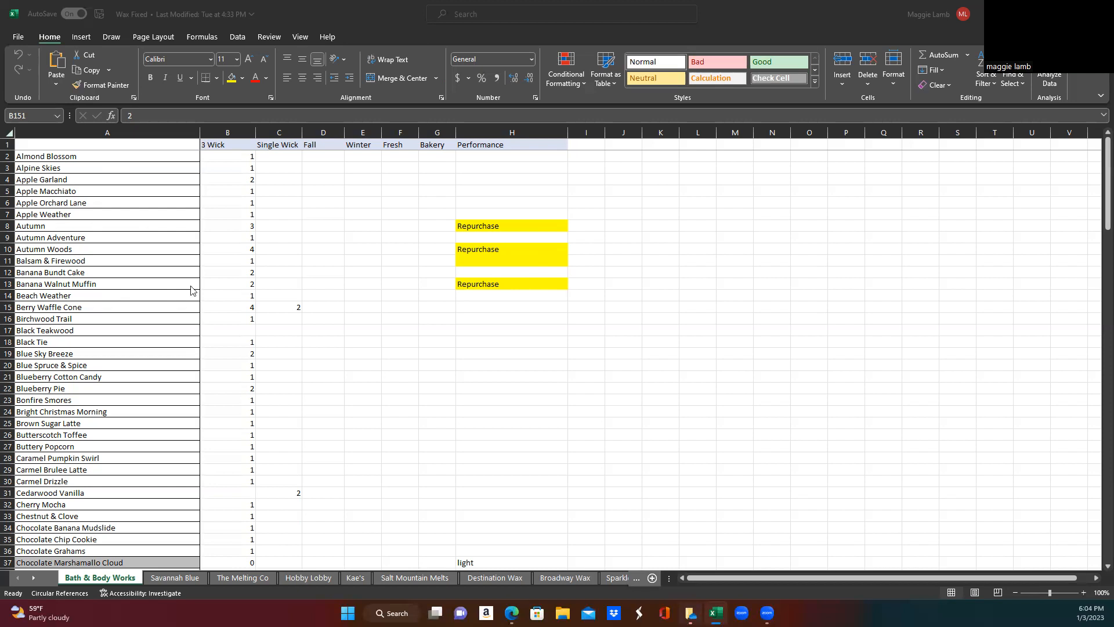
mouse_move(84, 228)
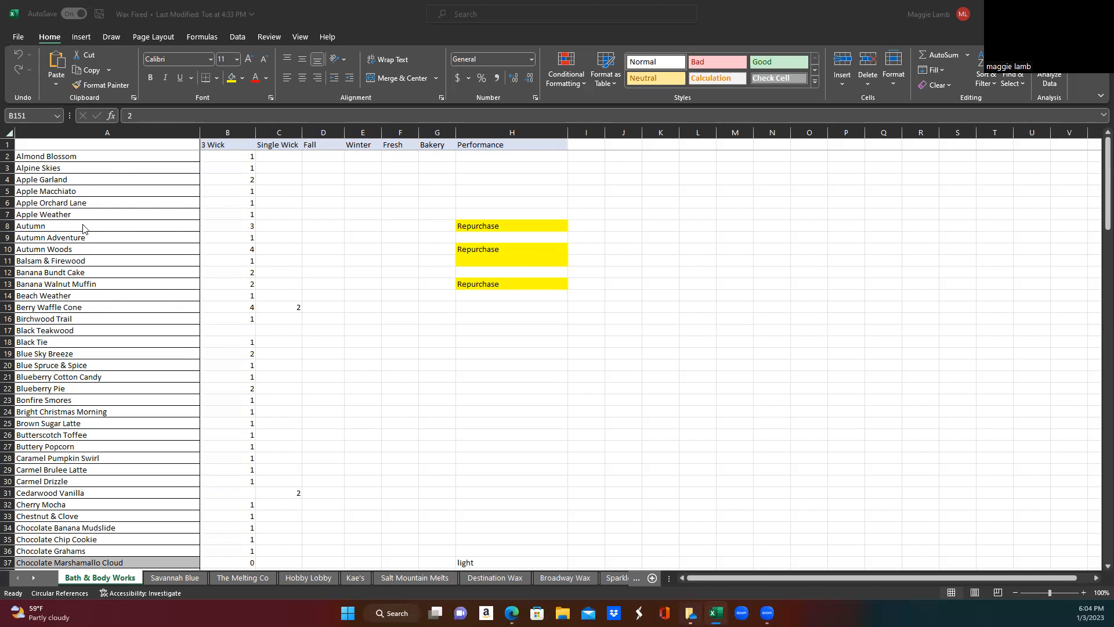
mouse_move(719, 276)
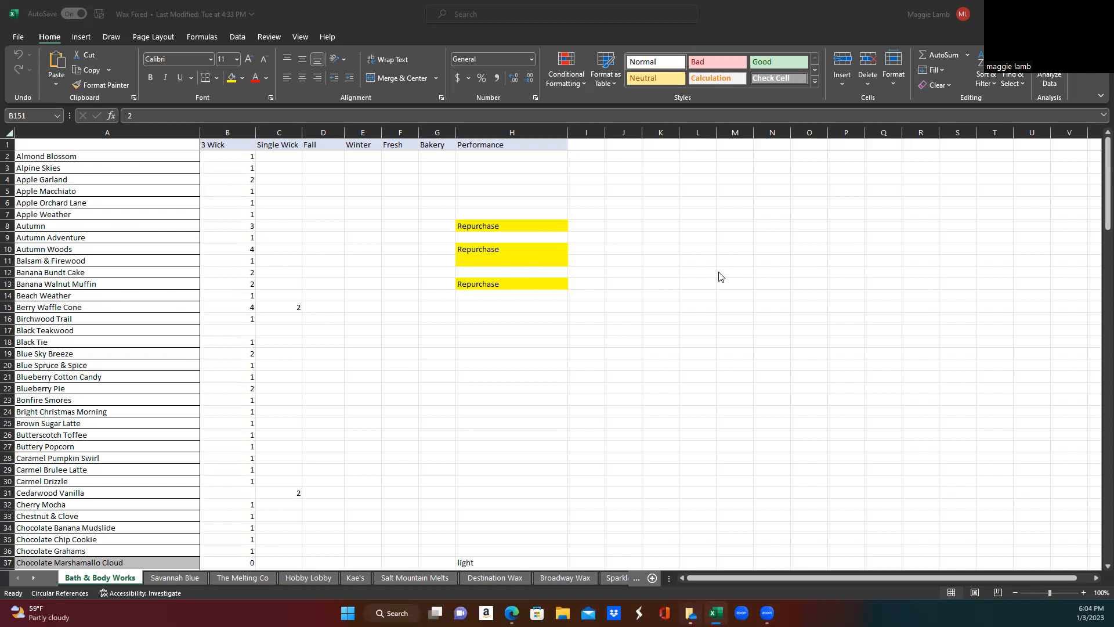
mouse_move(522, 190)
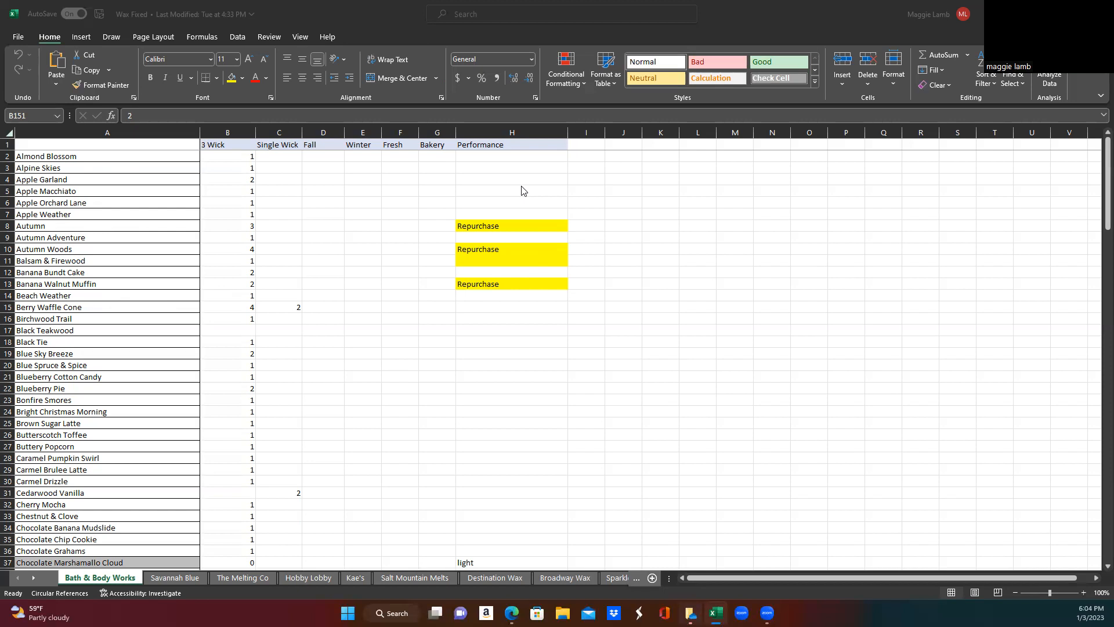
mouse_move(417, 561)
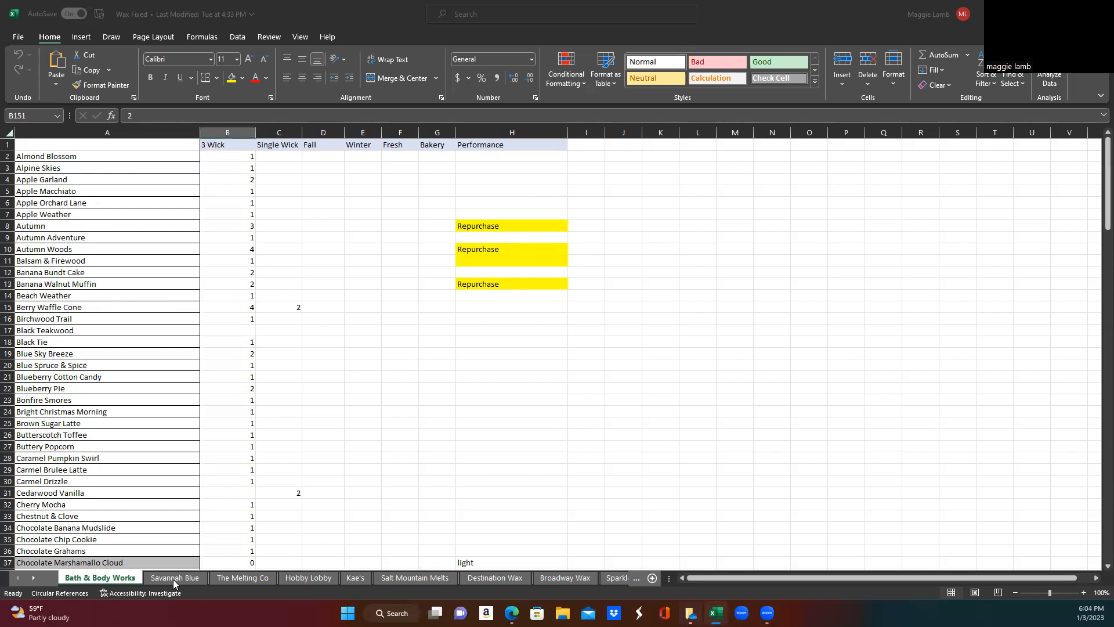
Switch to the Savannah Blue sheet, with Sample, Souffle and Loaf totals 5, 4, 5, 14.
click(175, 577)
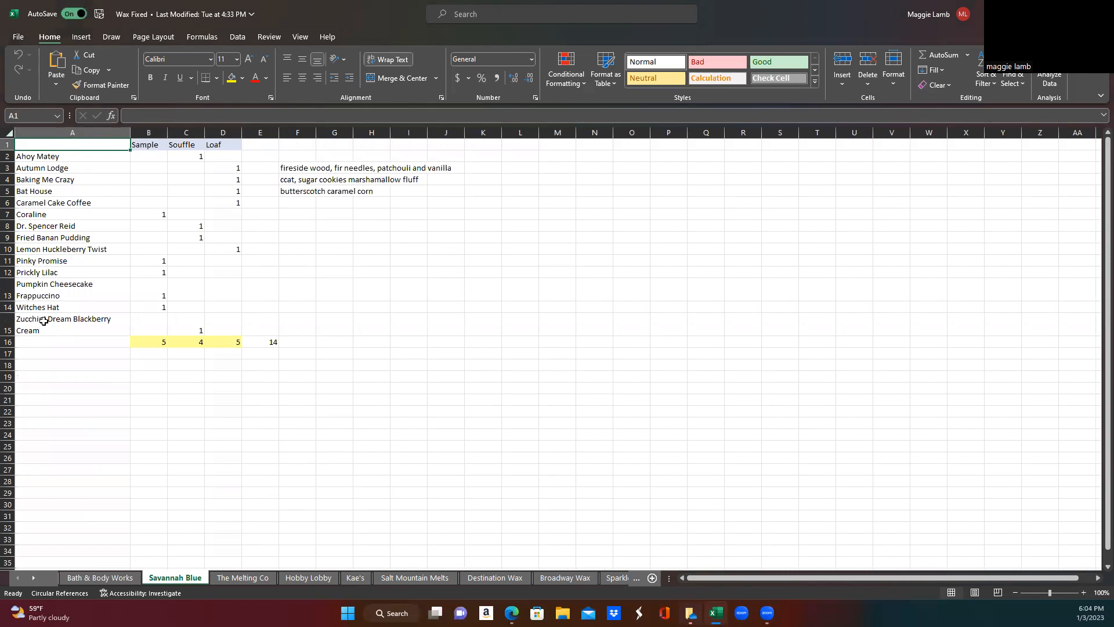
mouse_move(149, 161)
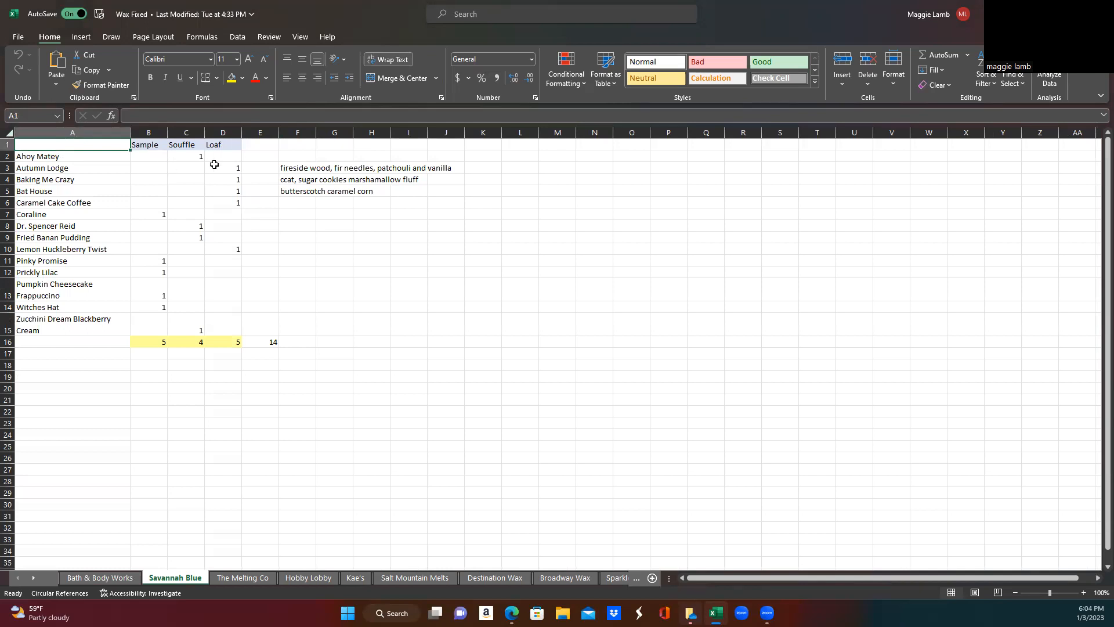
mouse_move(302, 139)
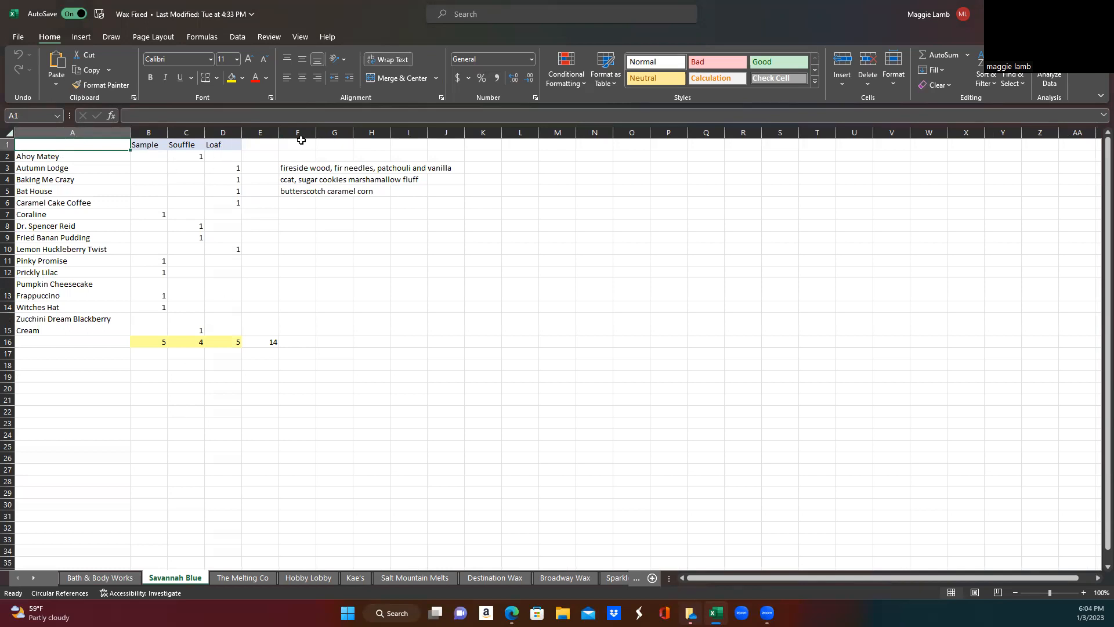
mouse_move(307, 172)
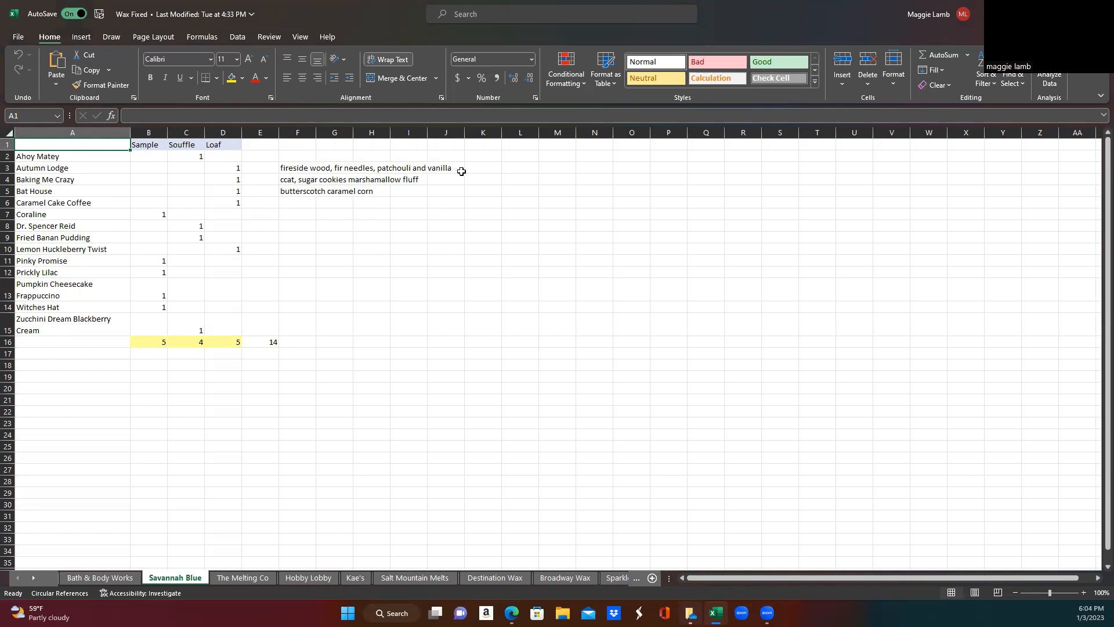
mouse_move(266, 602)
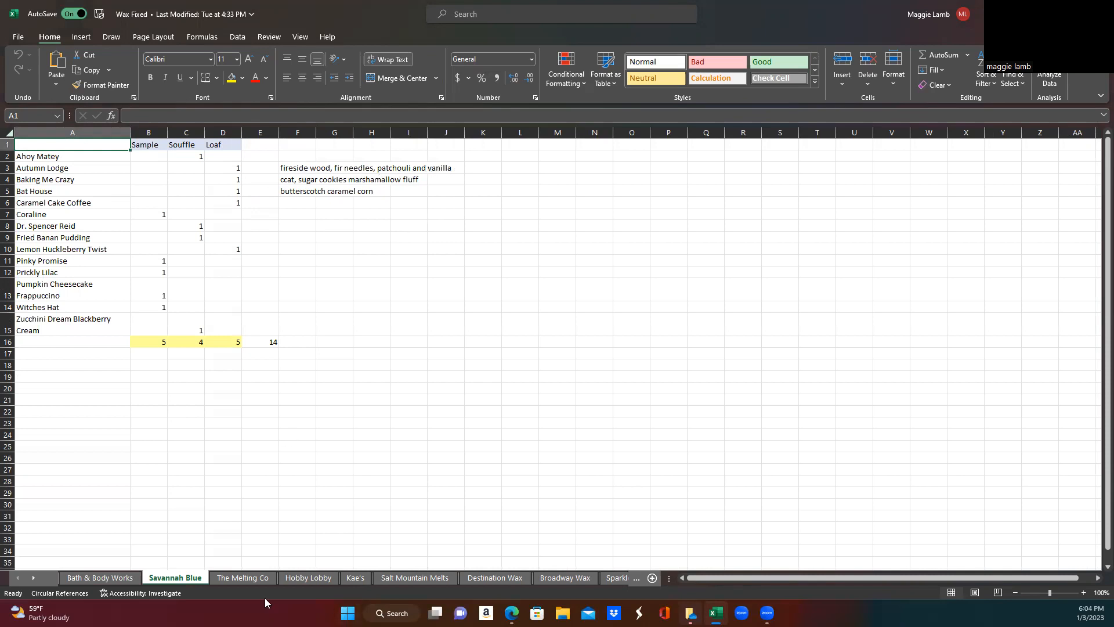
mouse_move(317, 519)
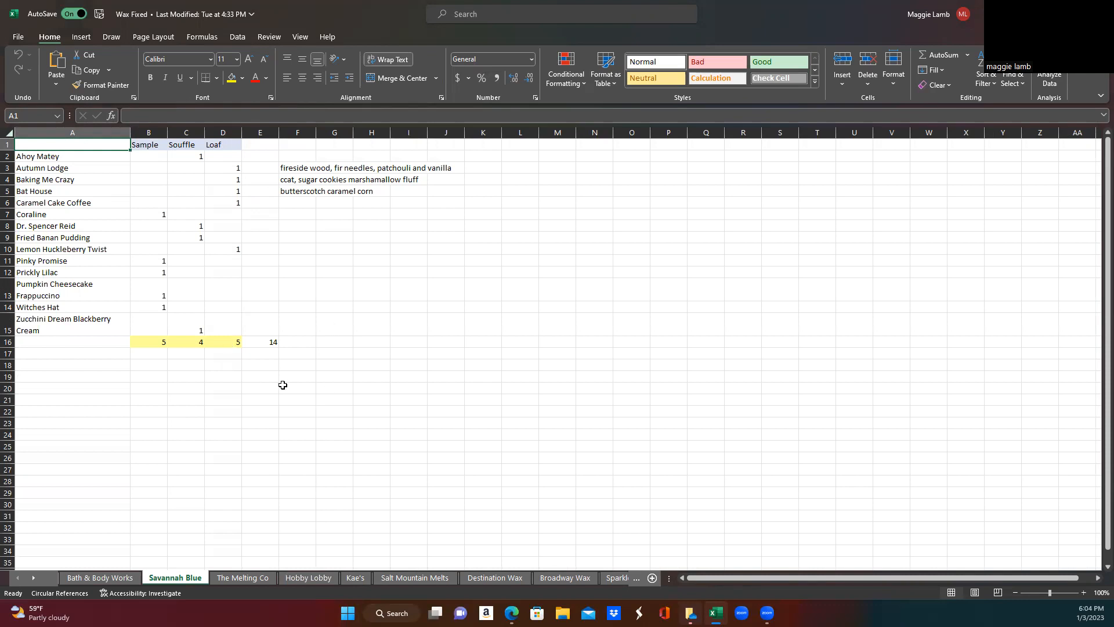
mouse_move(316, 364)
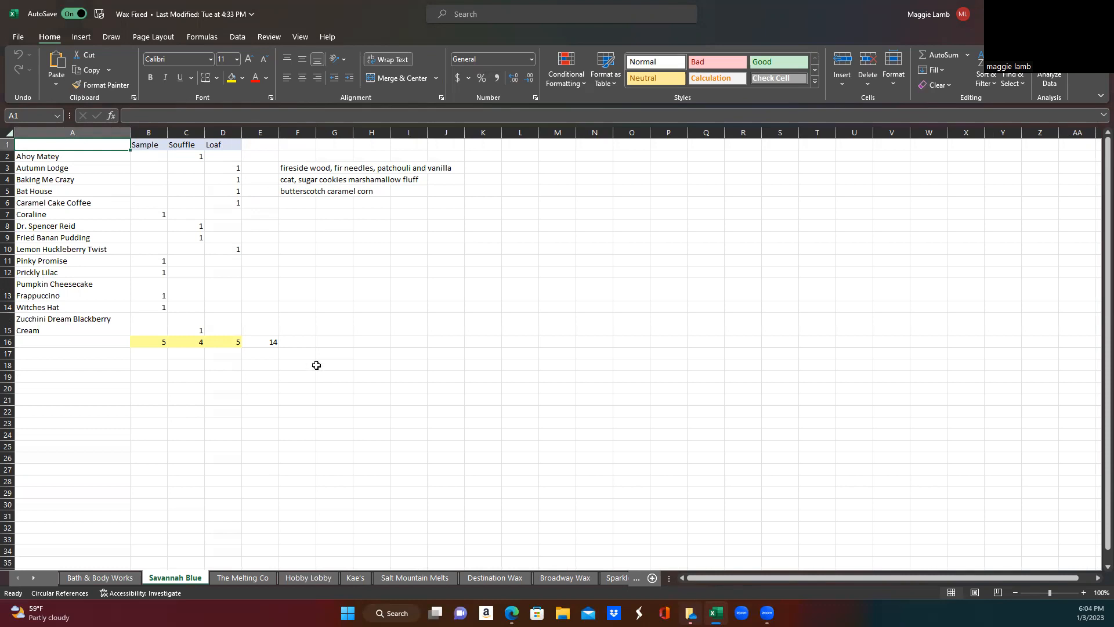
mouse_move(295, 357)
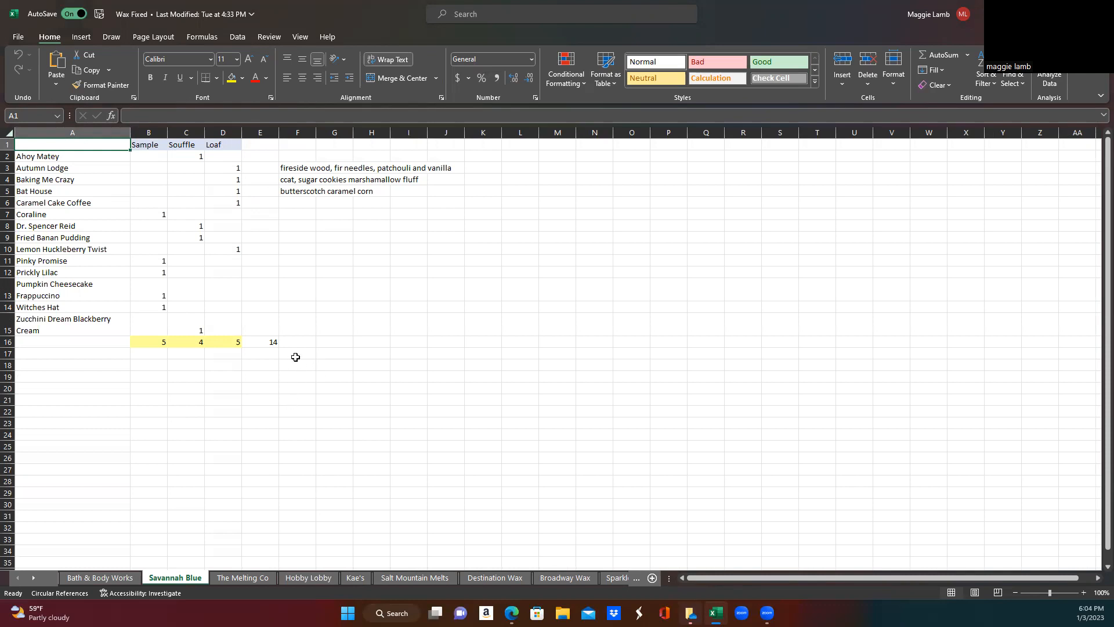
mouse_move(251, 312)
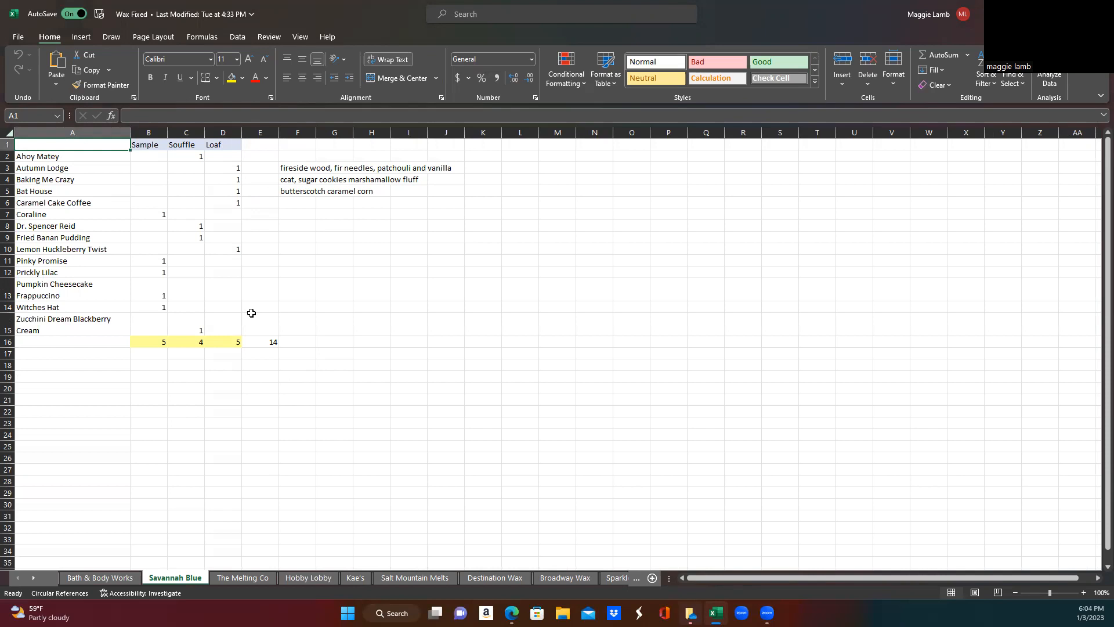
mouse_move(340, 395)
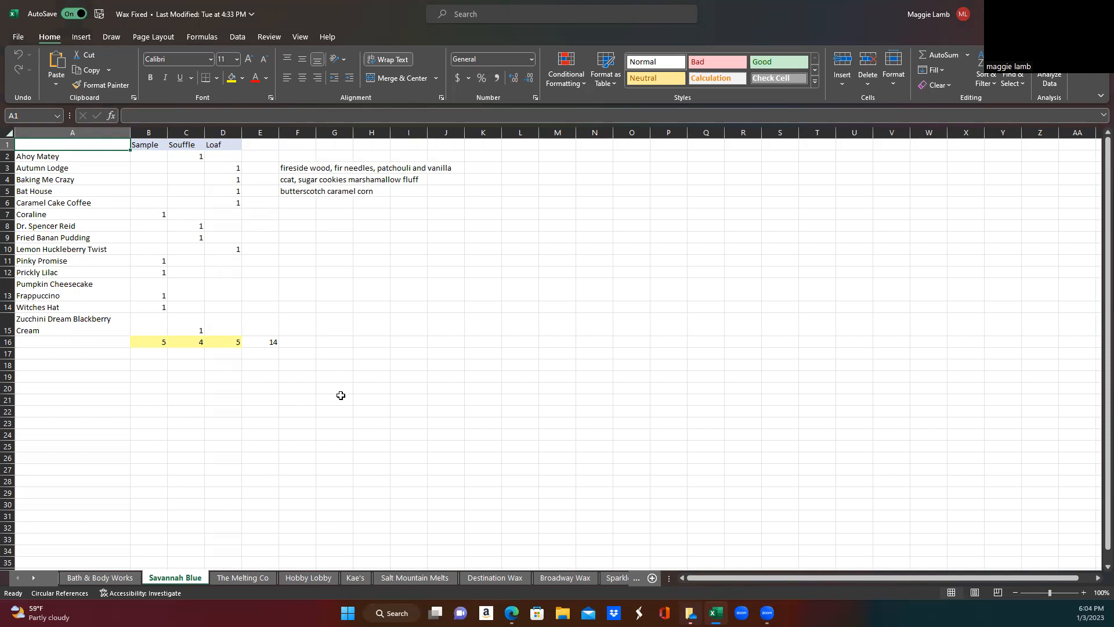
mouse_move(326, 351)
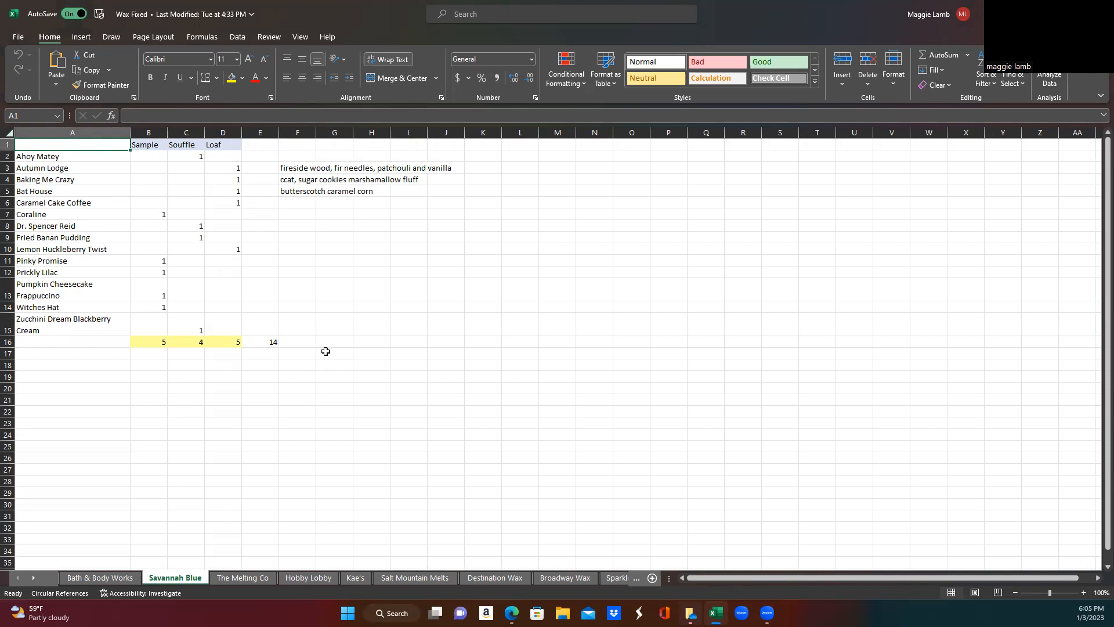
mouse_move(275, 484)
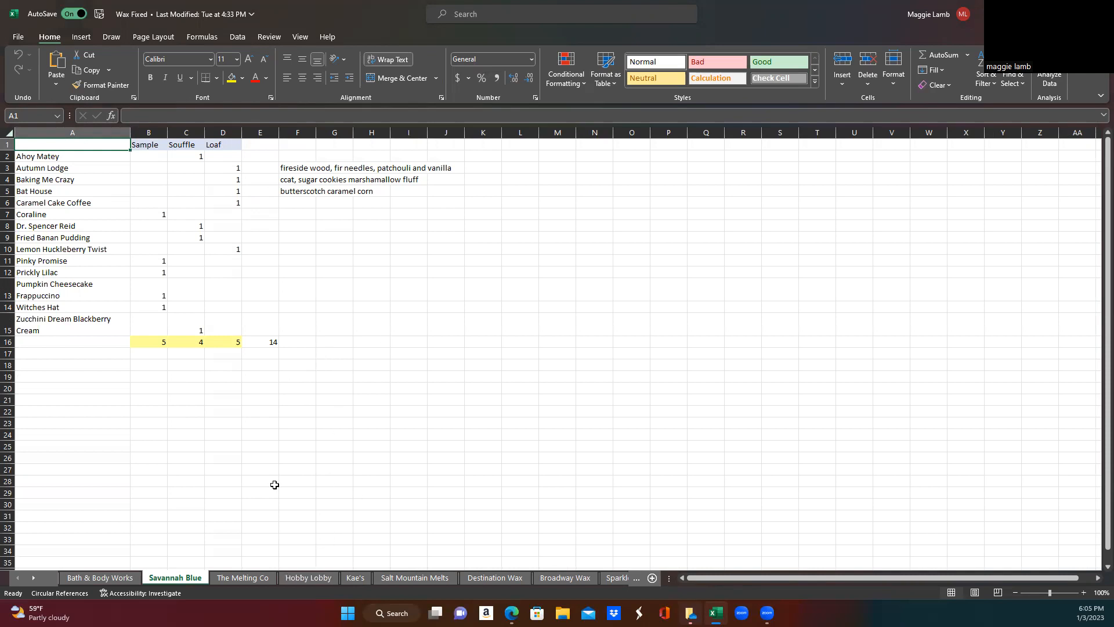
mouse_move(392, 468)
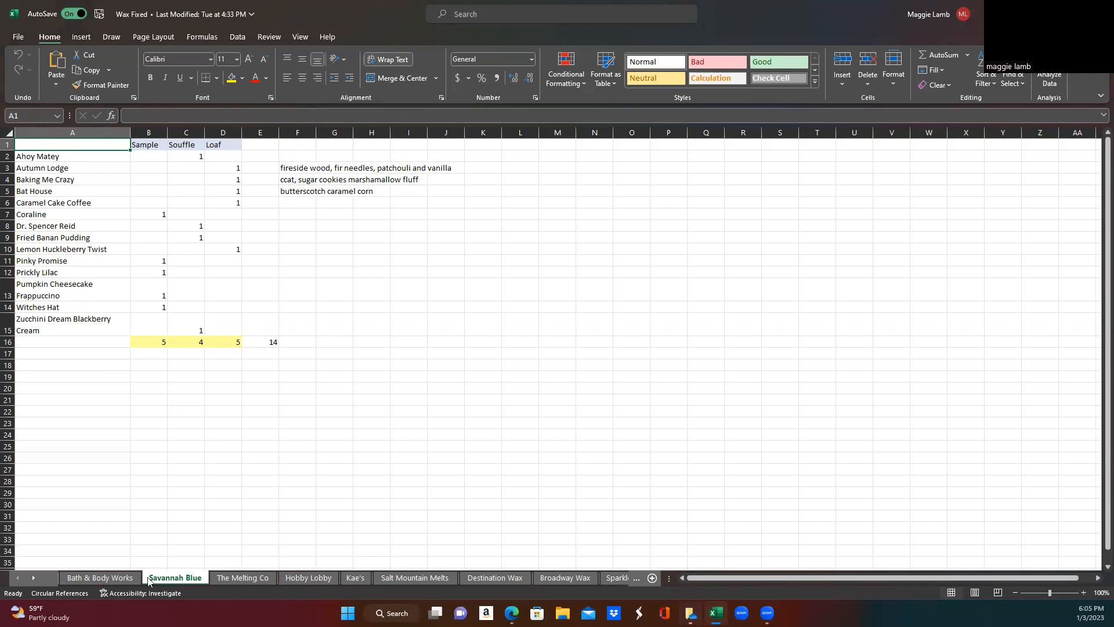
Scroll the sheet tabs past later vendors and open the L3 Waxy Wonders sheet.
click(36, 581)
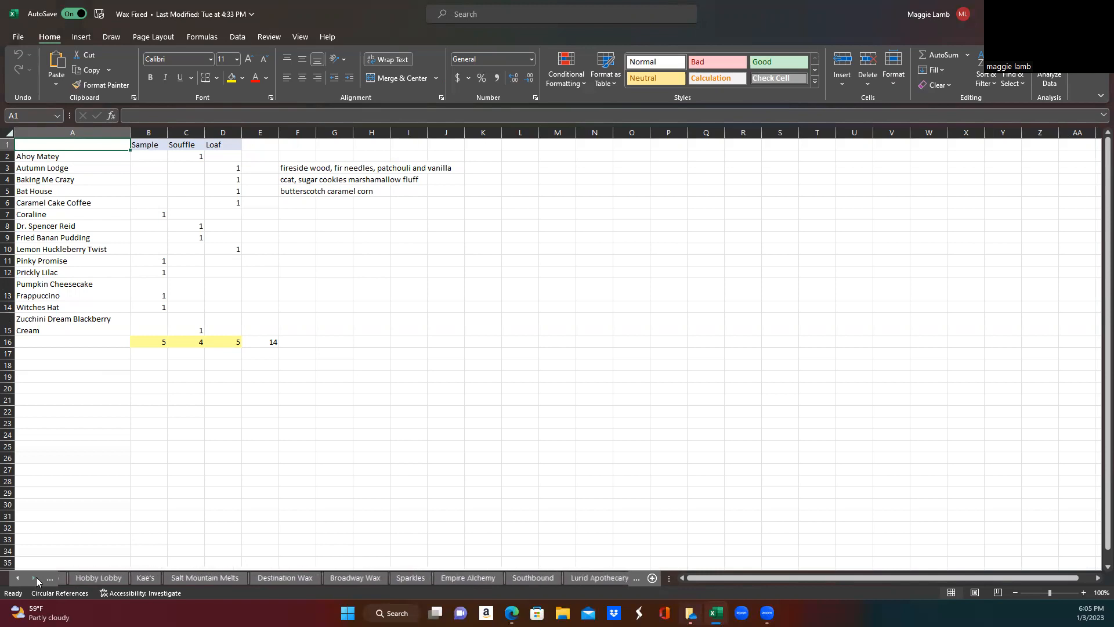
click(34, 576)
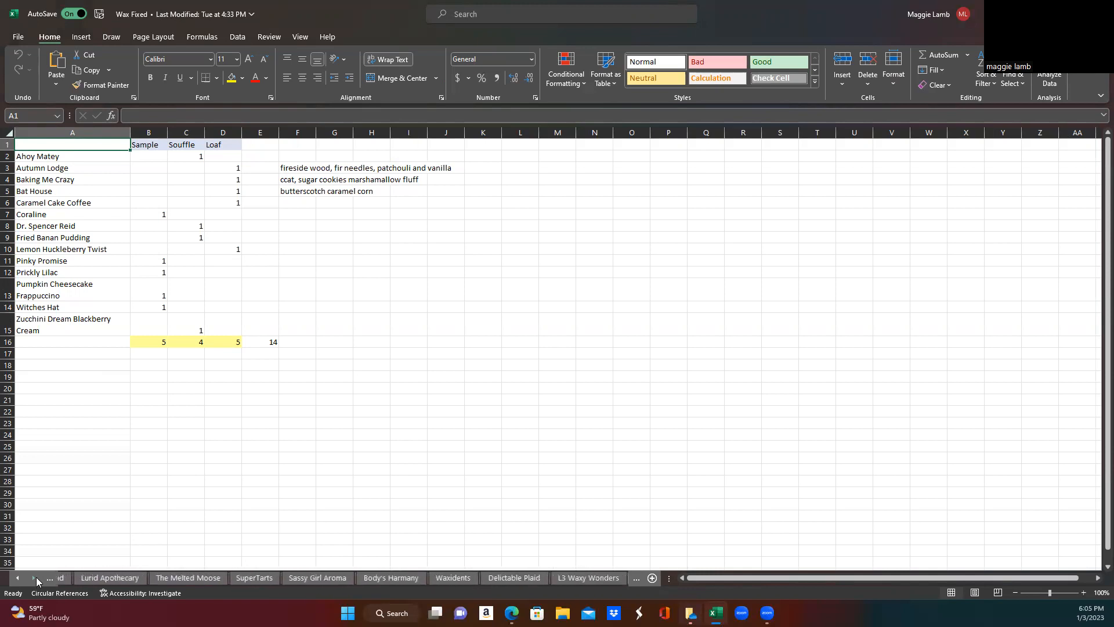
click(364, 577)
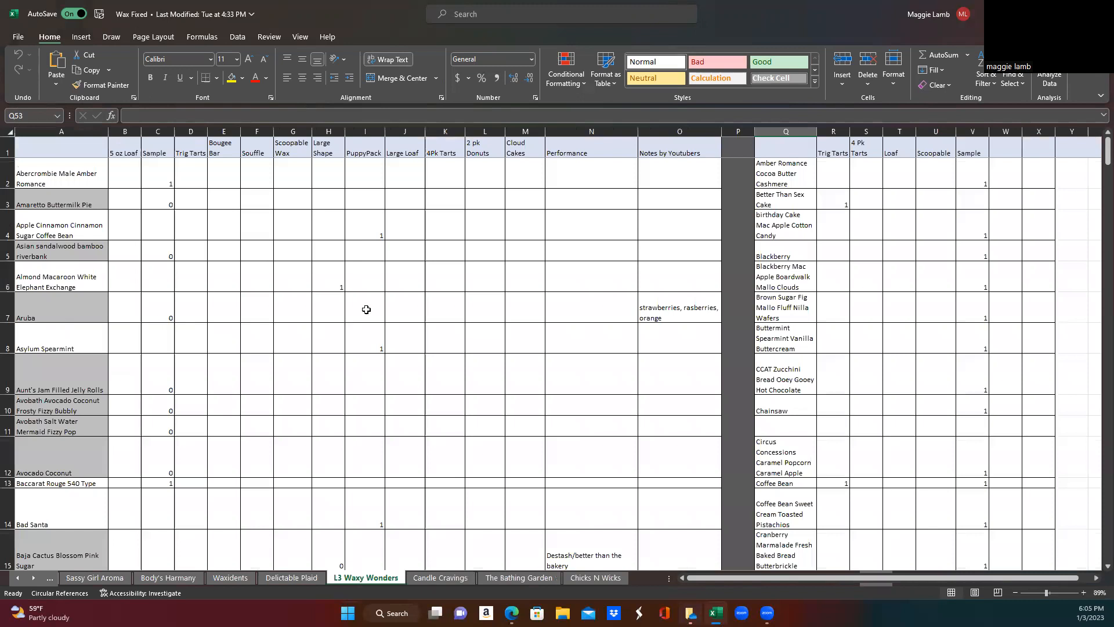
mouse_move(344, 358)
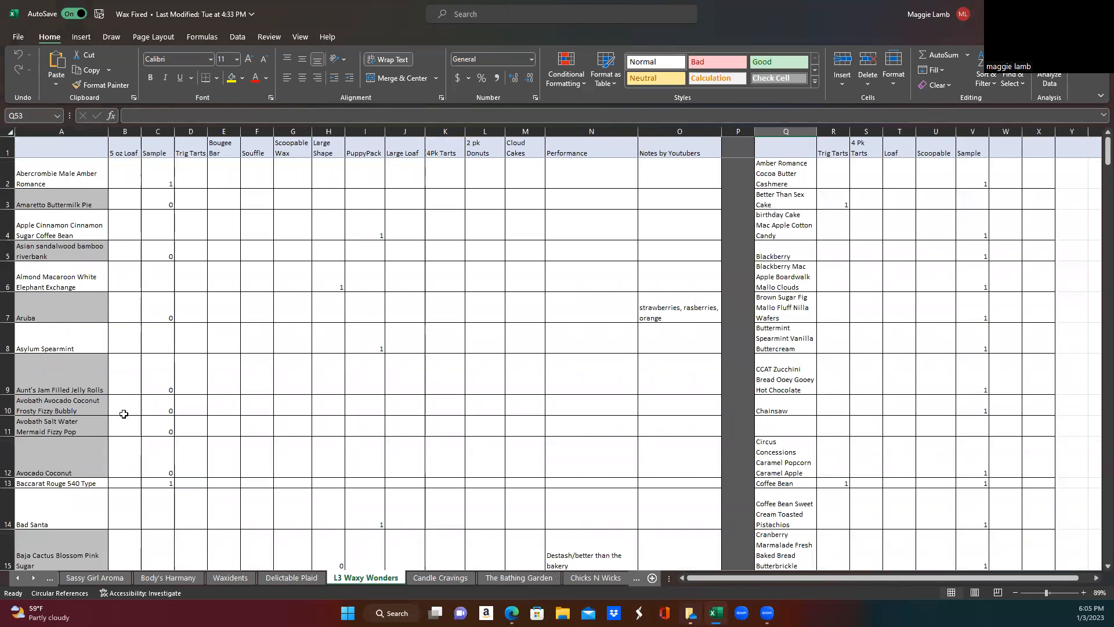
Scroll to L3 Waxy Wonders row 329 totals: 4 loaf, 102 sample, 31 tarts, 183 overall.
scroll(down, 3)
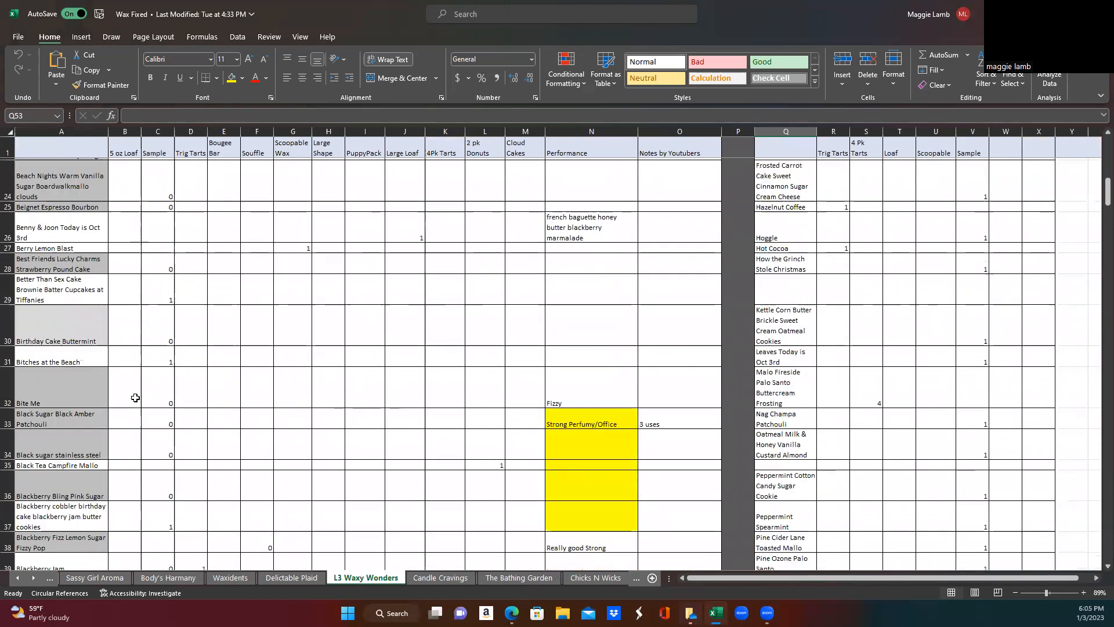
scroll(down, 3)
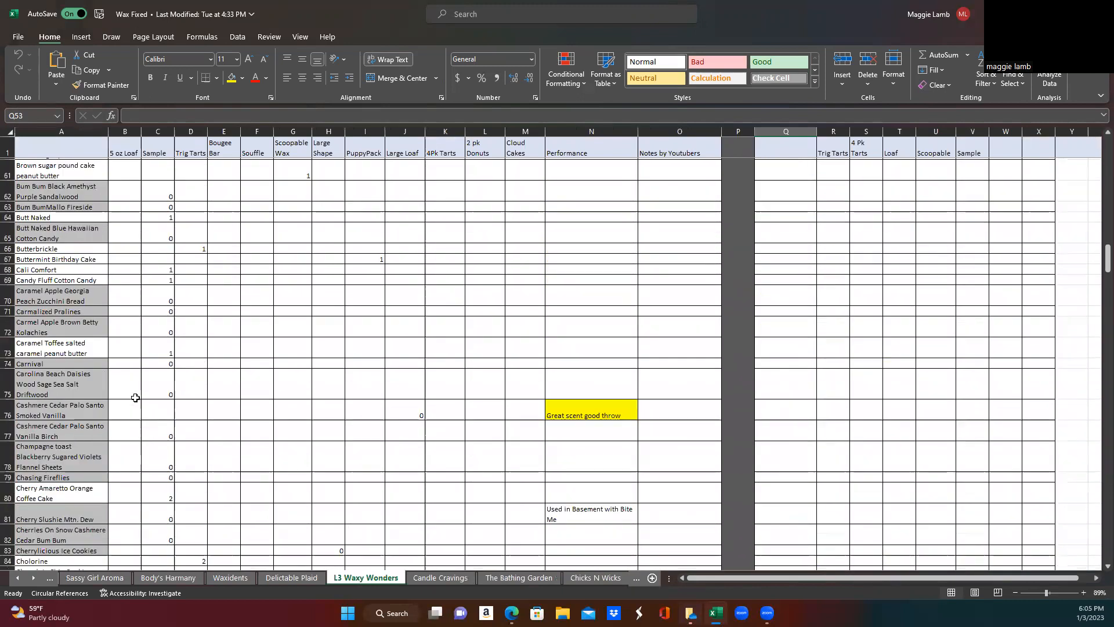
scroll(down, 3)
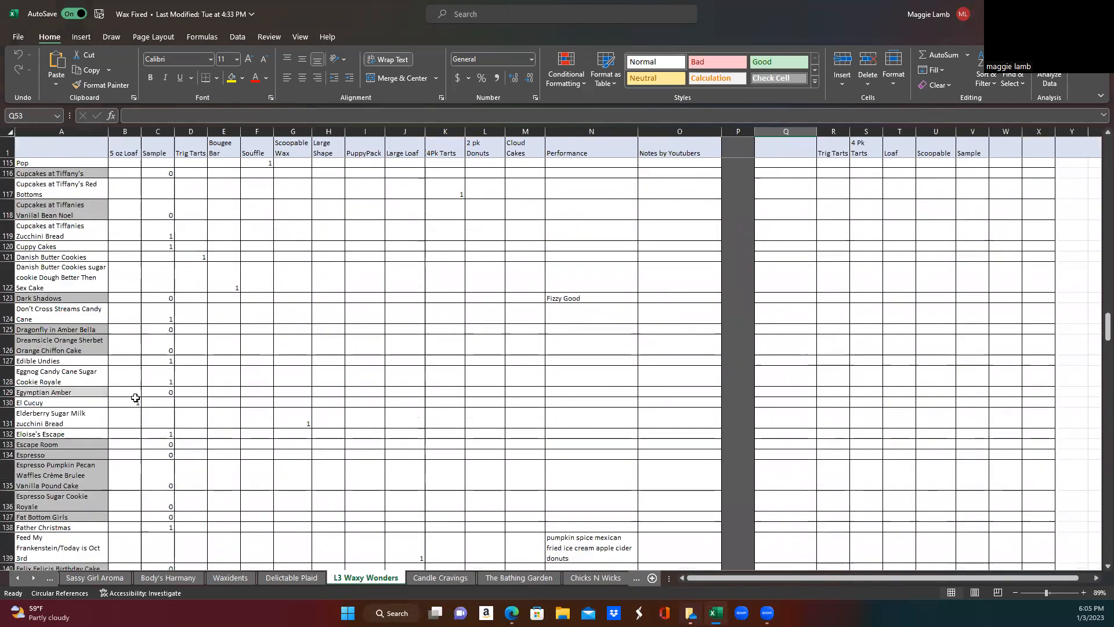
scroll(down, 3)
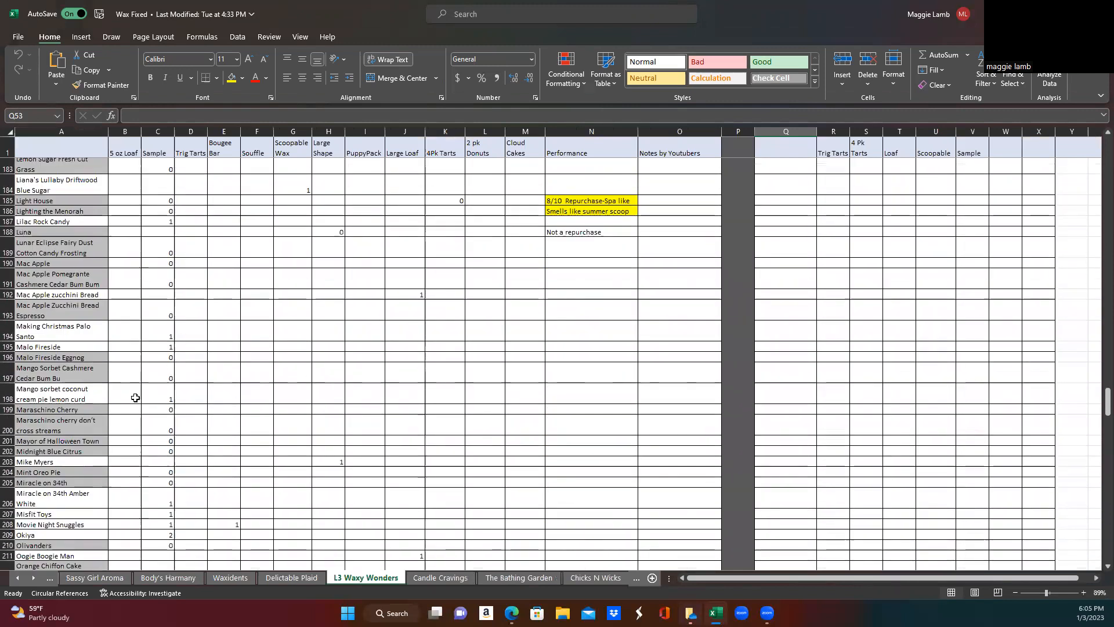
scroll(down, 3)
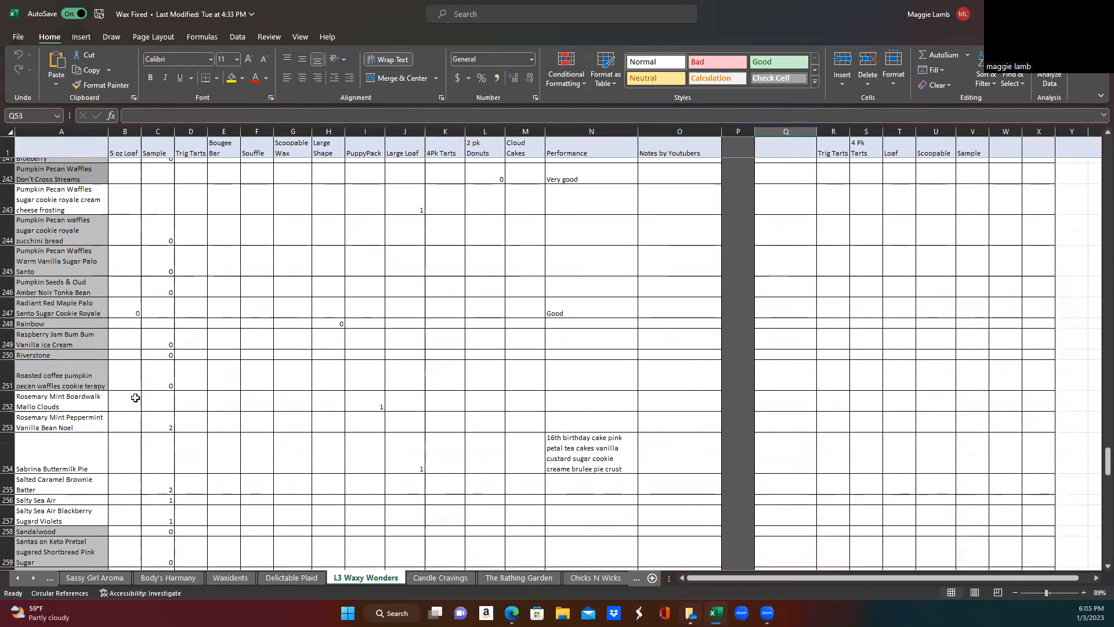
scroll(down, 3)
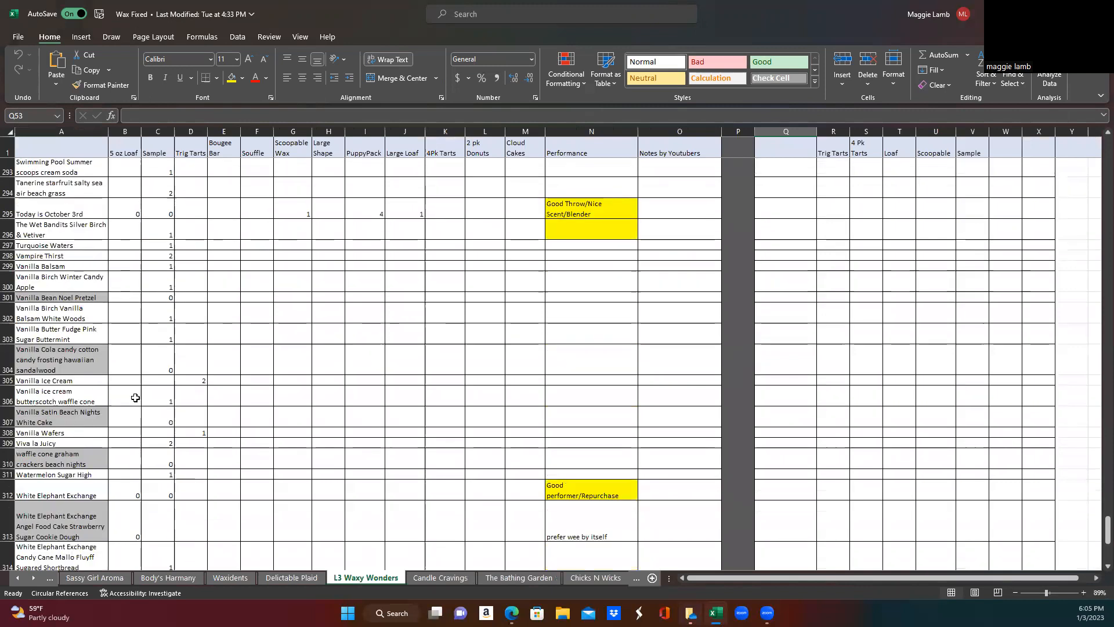
scroll(down, 3)
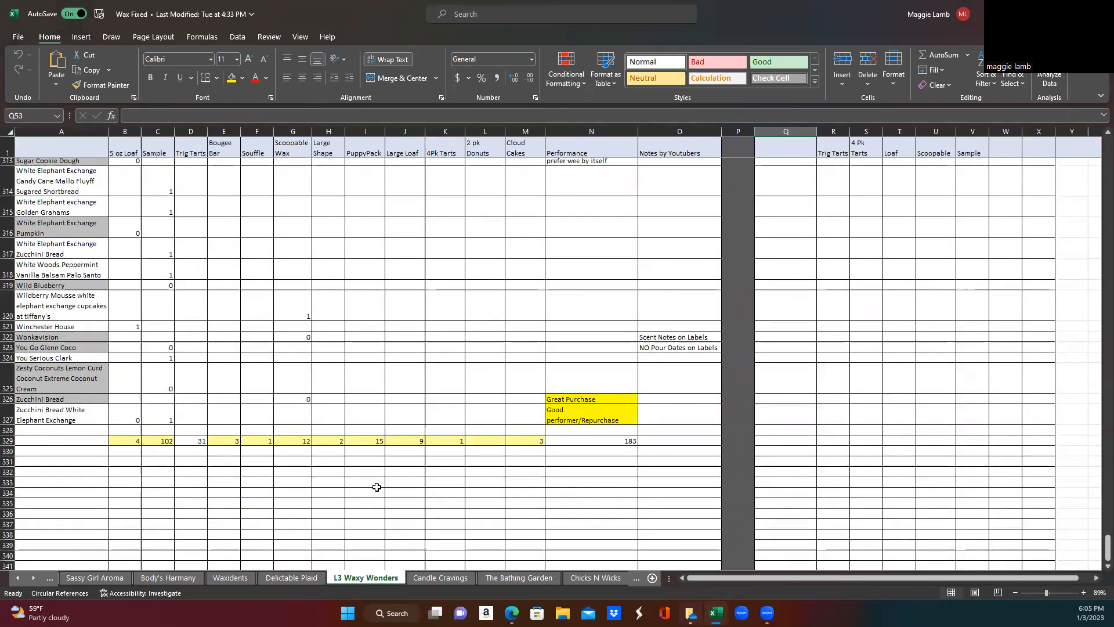
mouse_move(272, 379)
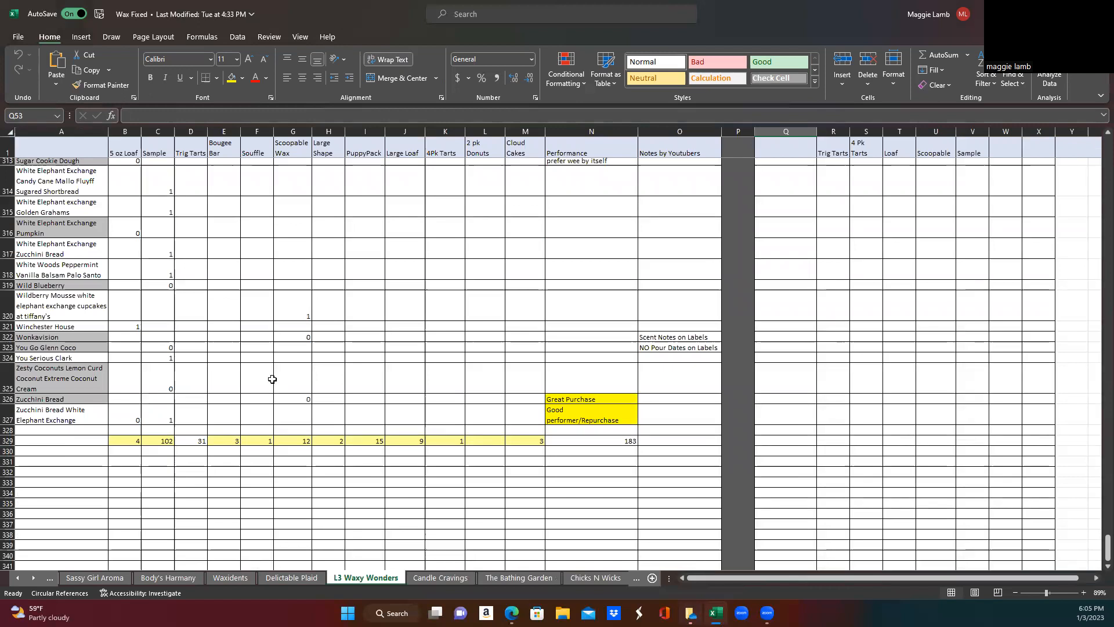
mouse_move(397, 239)
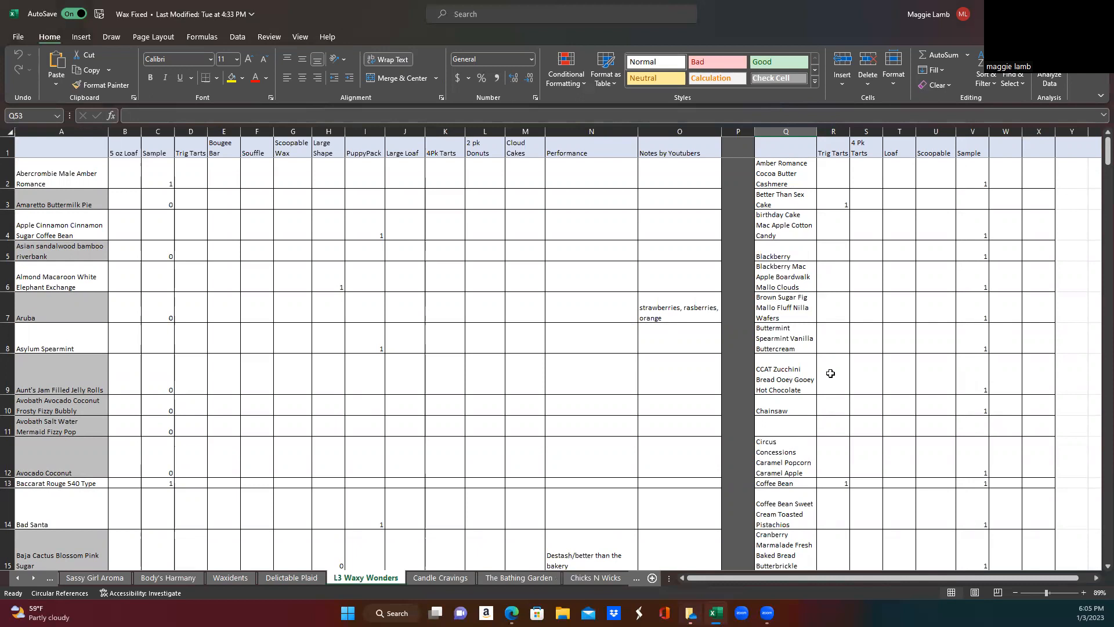
mouse_move(783, 163)
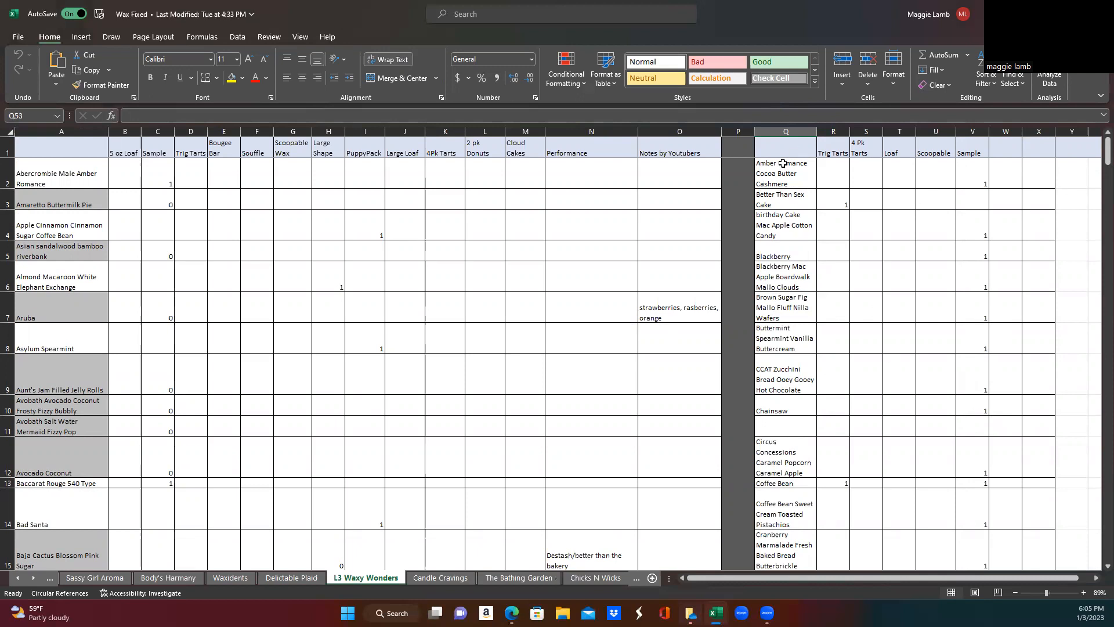
mouse_move(798, 370)
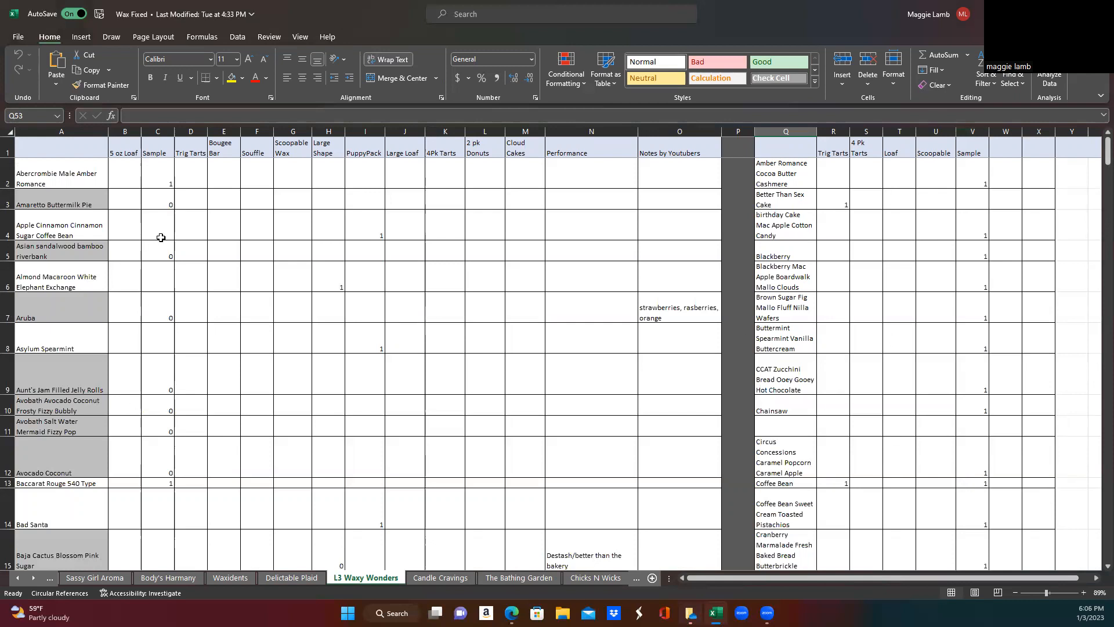
mouse_move(133, 343)
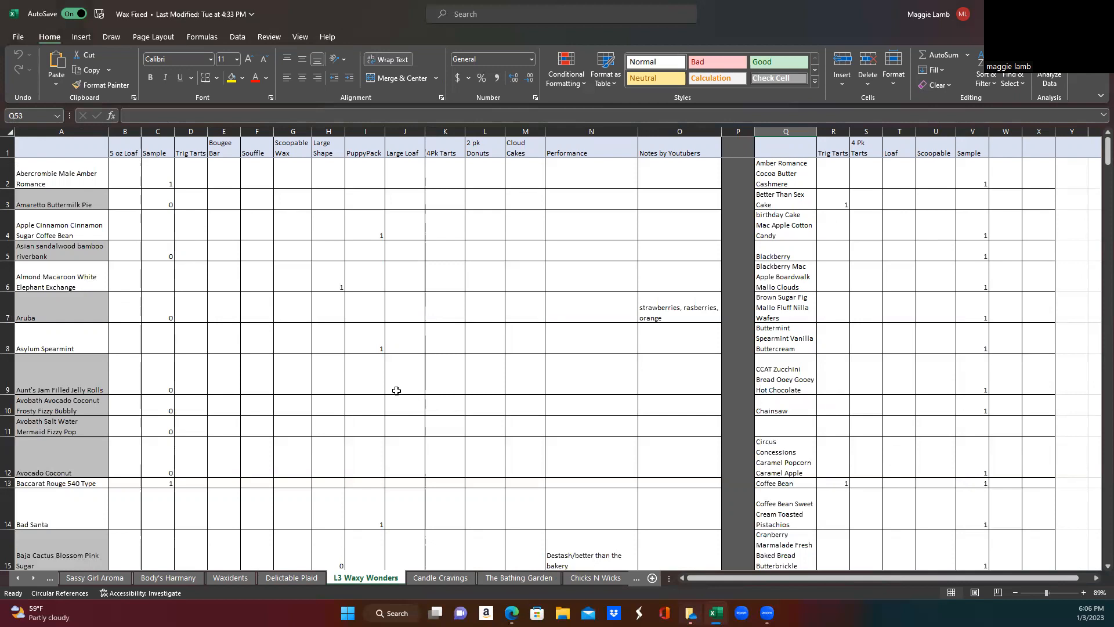
mouse_move(457, 340)
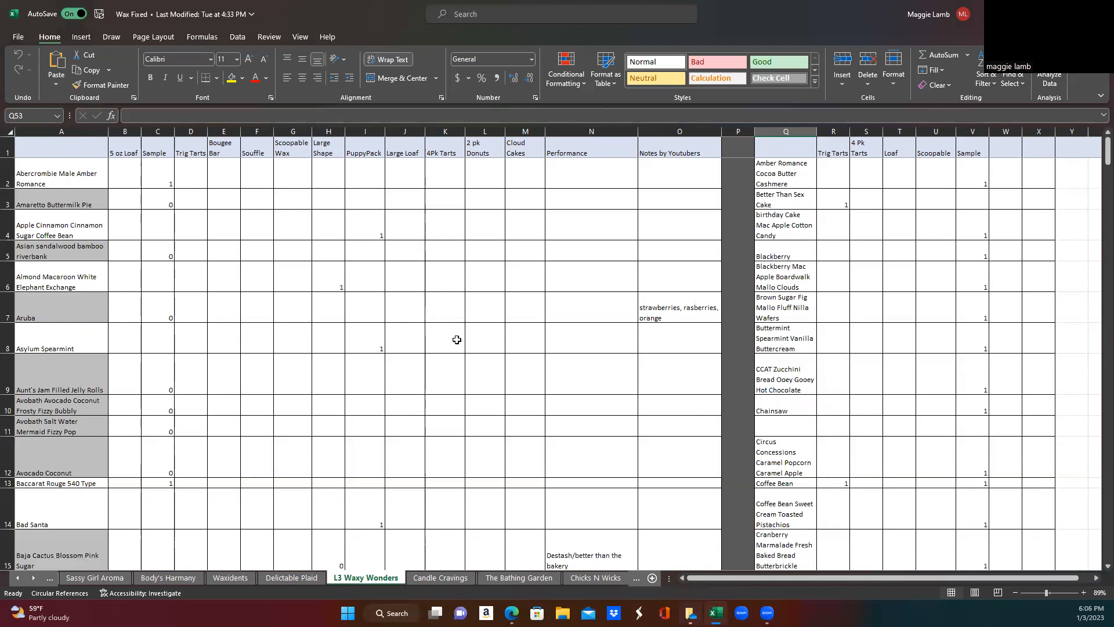
mouse_move(607, 375)
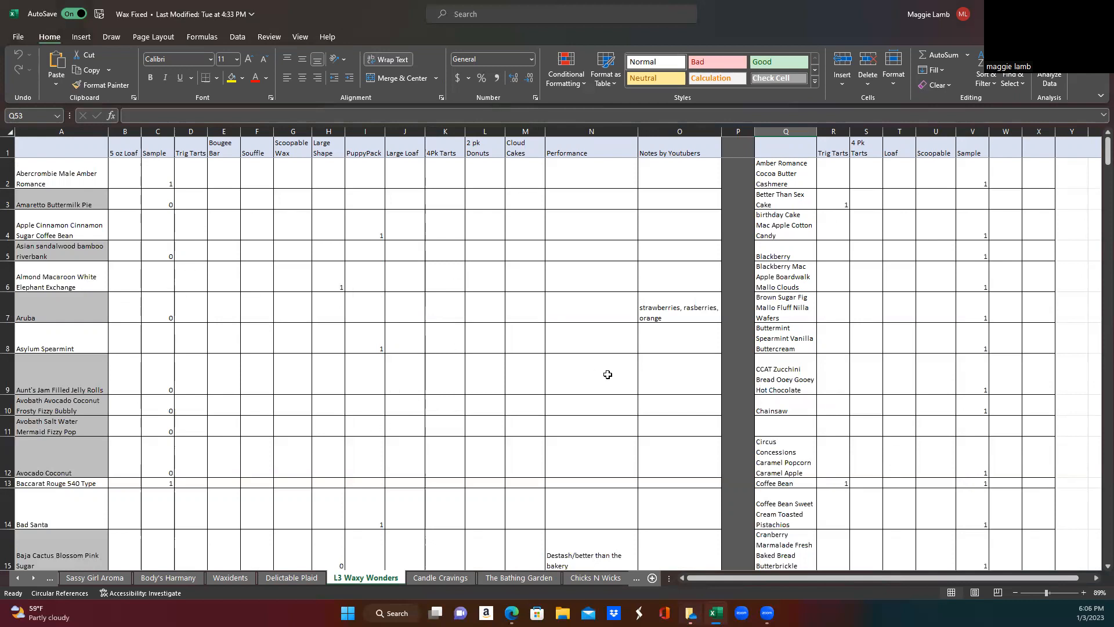
mouse_move(844, 372)
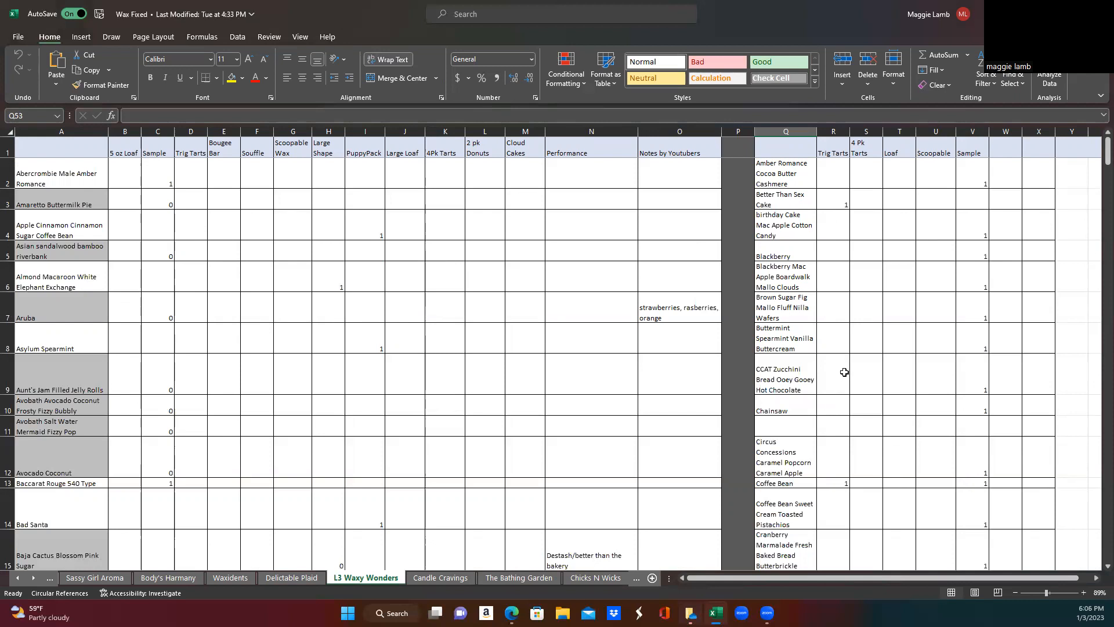
mouse_move(842, 425)
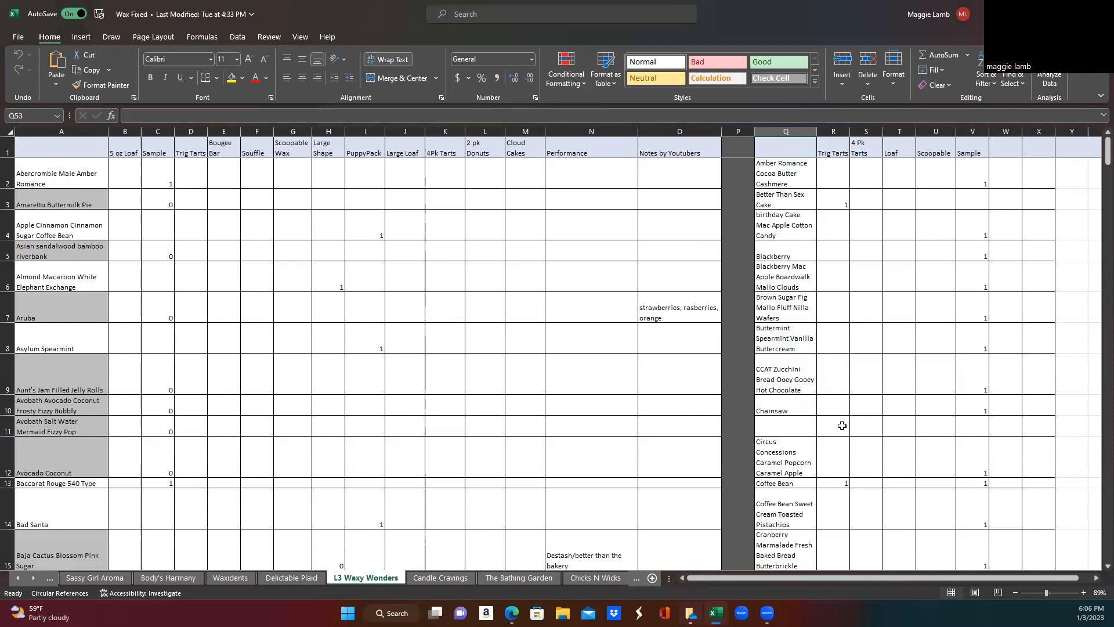
mouse_move(570, 190)
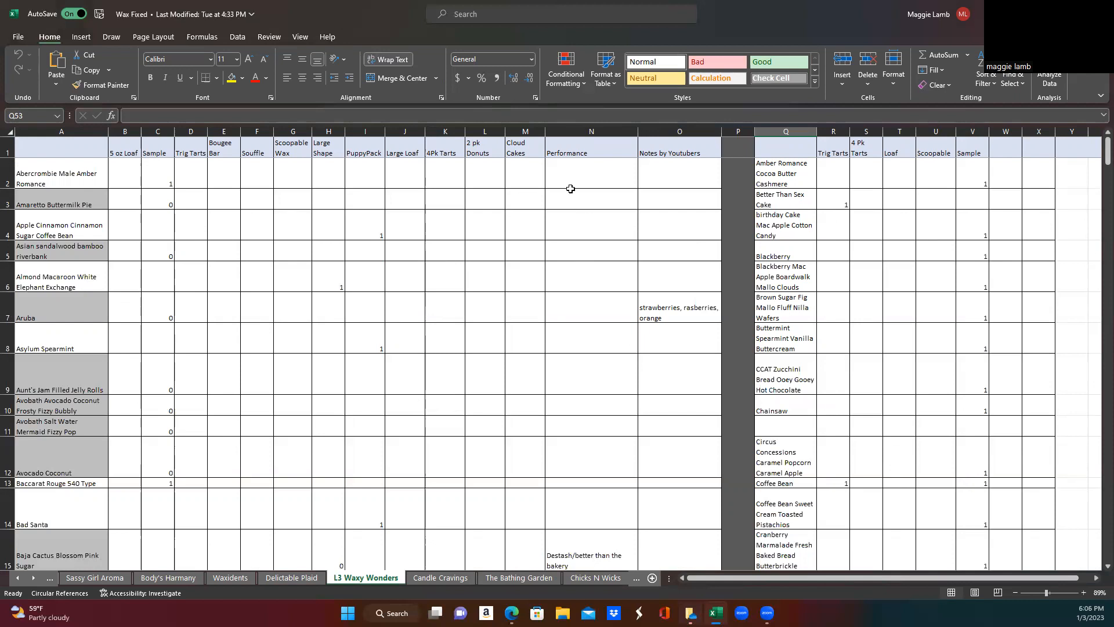
mouse_move(668, 153)
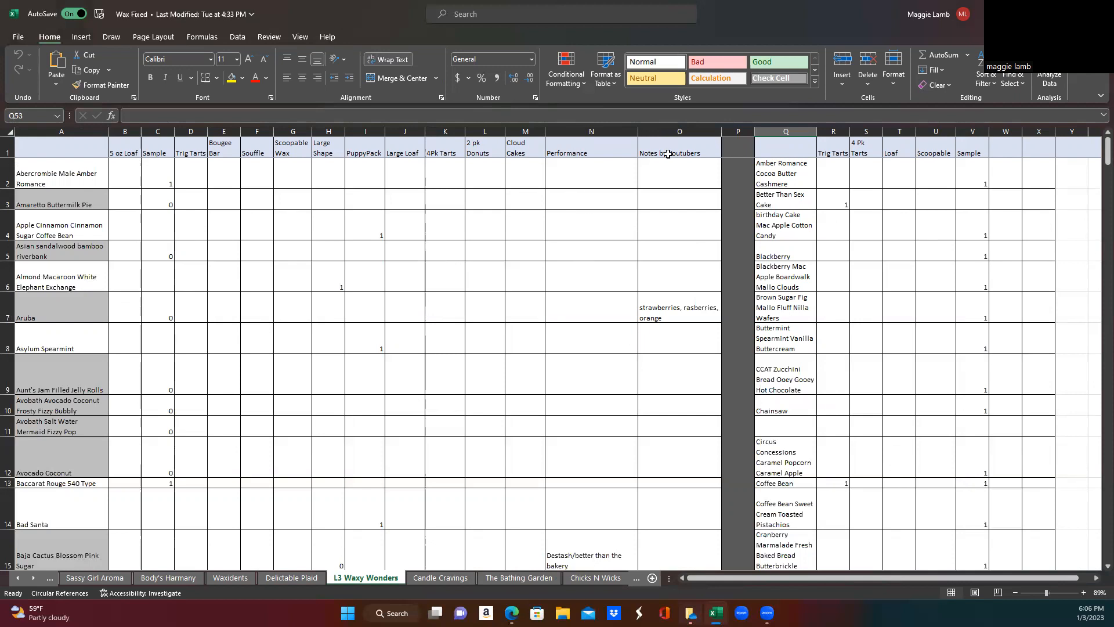
mouse_move(693, 172)
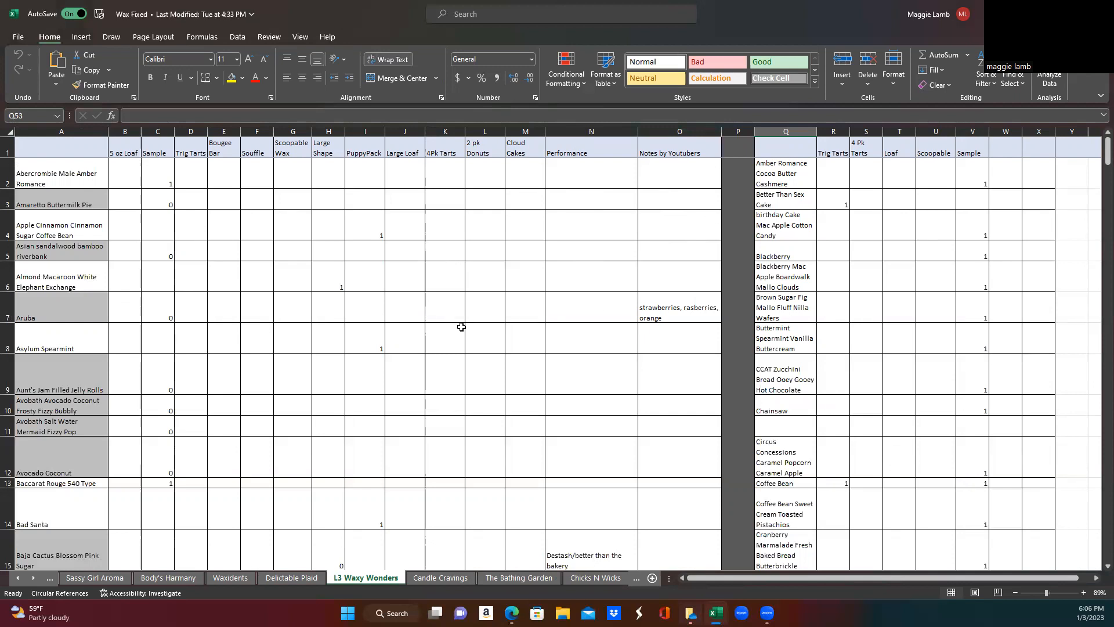
mouse_move(671, 239)
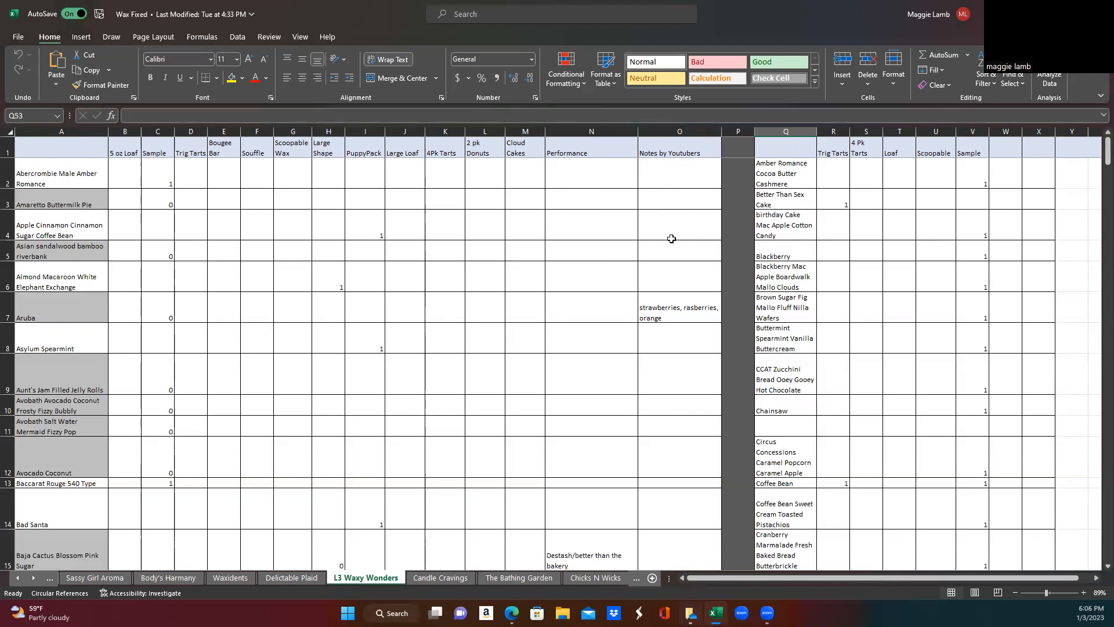
mouse_move(650, 174)
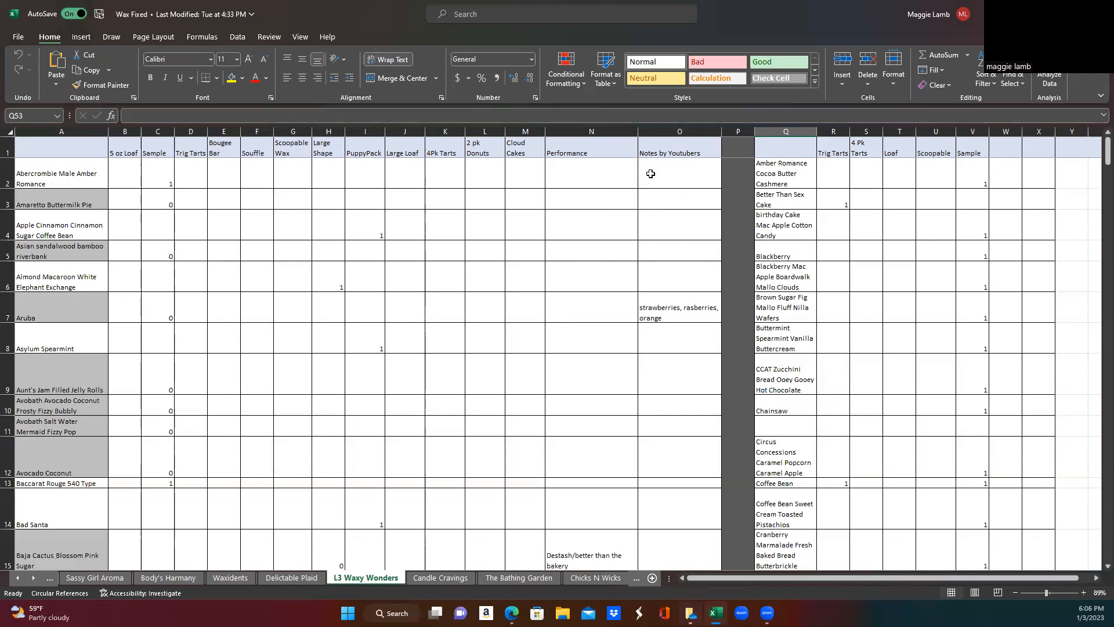
mouse_move(678, 200)
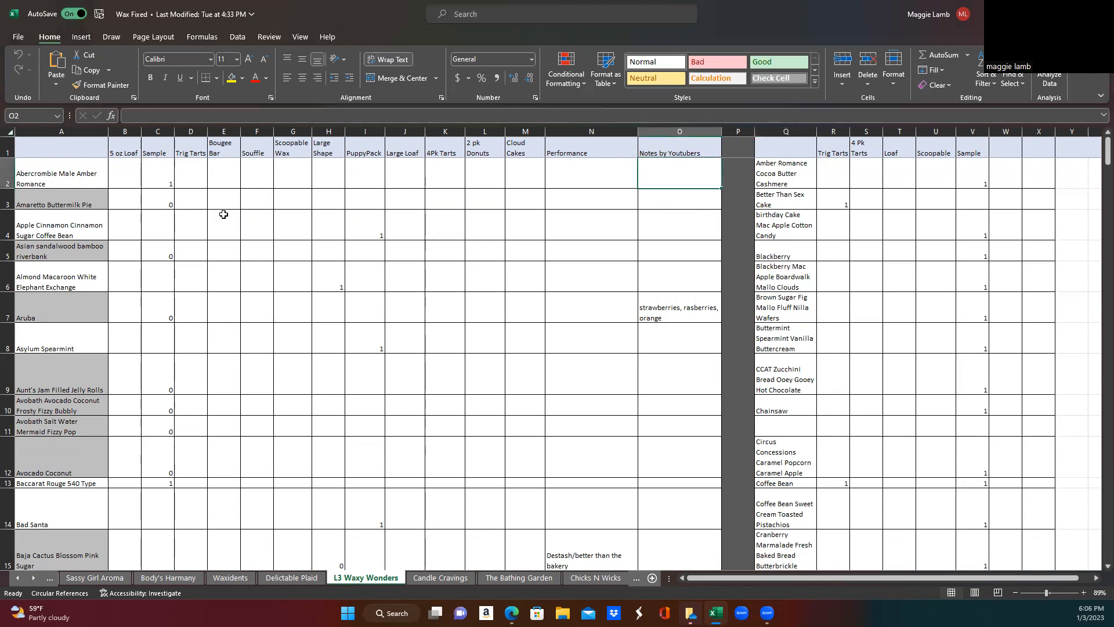
mouse_move(632, 241)
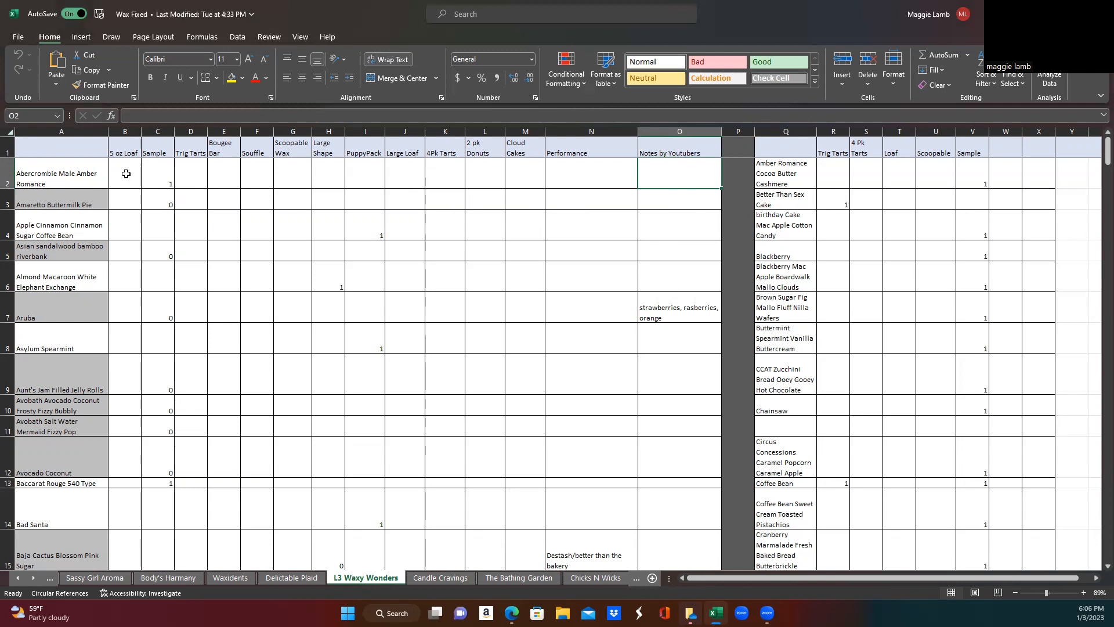
mouse_move(136, 180)
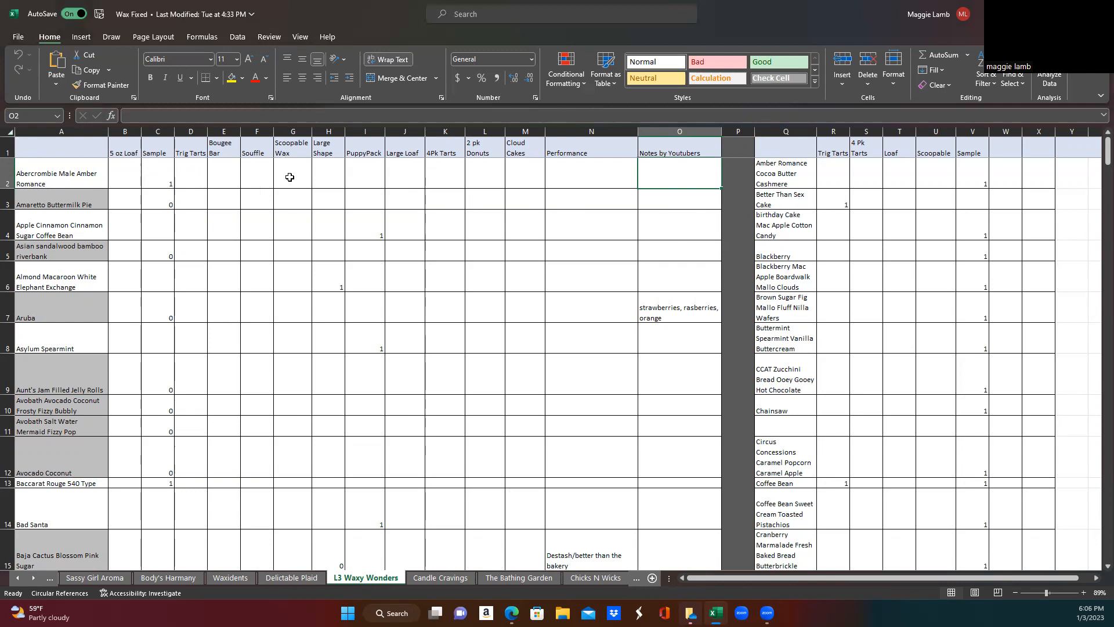
mouse_move(254, 183)
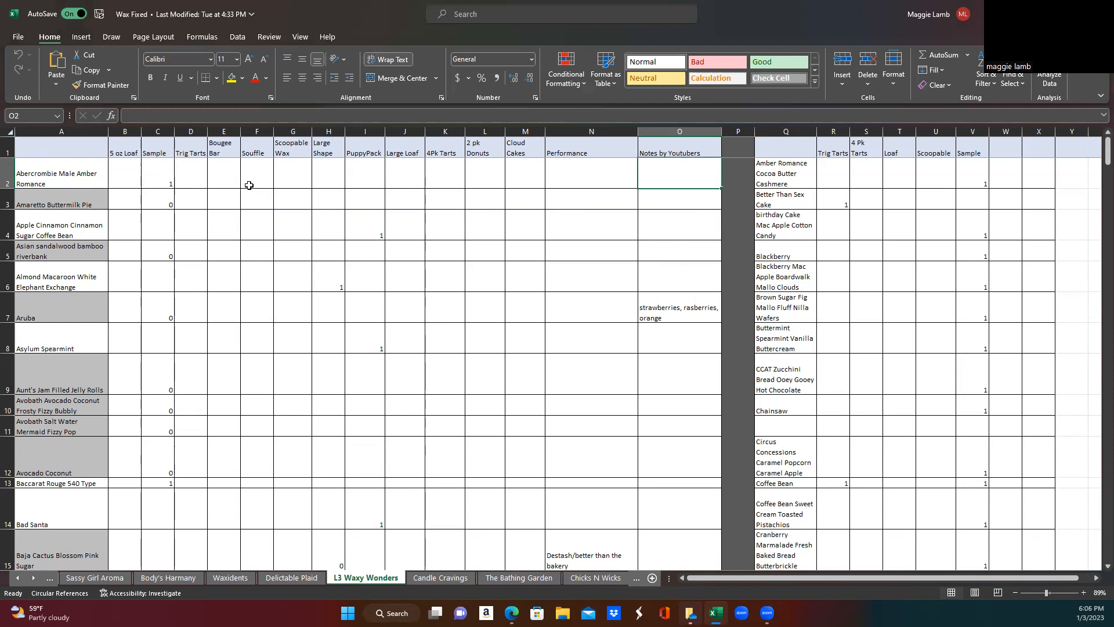
mouse_move(257, 240)
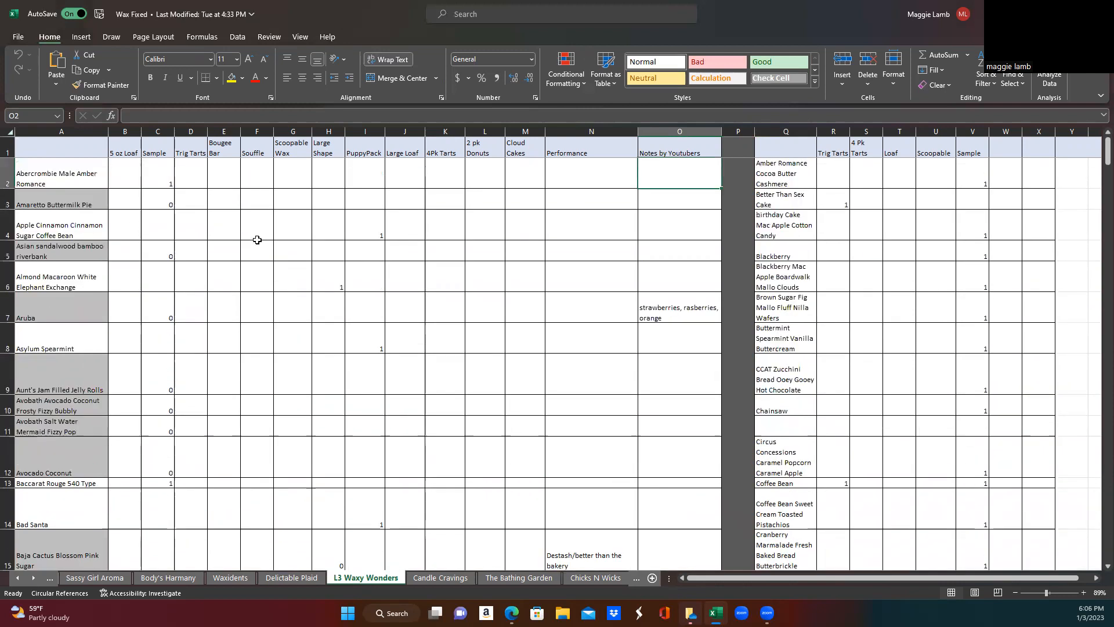
mouse_move(413, 172)
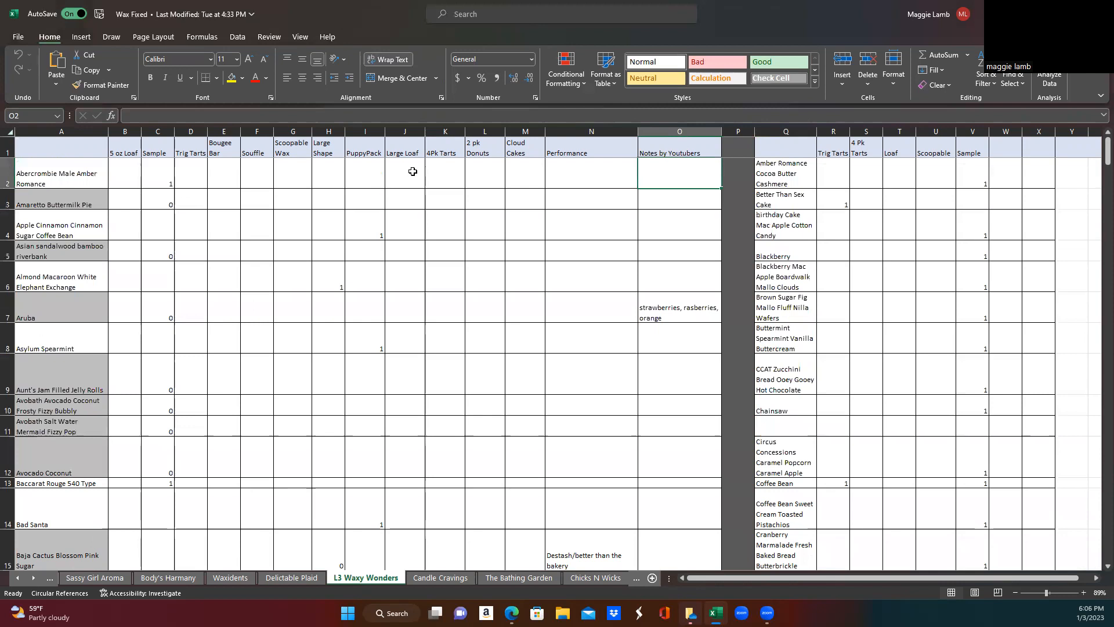
mouse_move(453, 197)
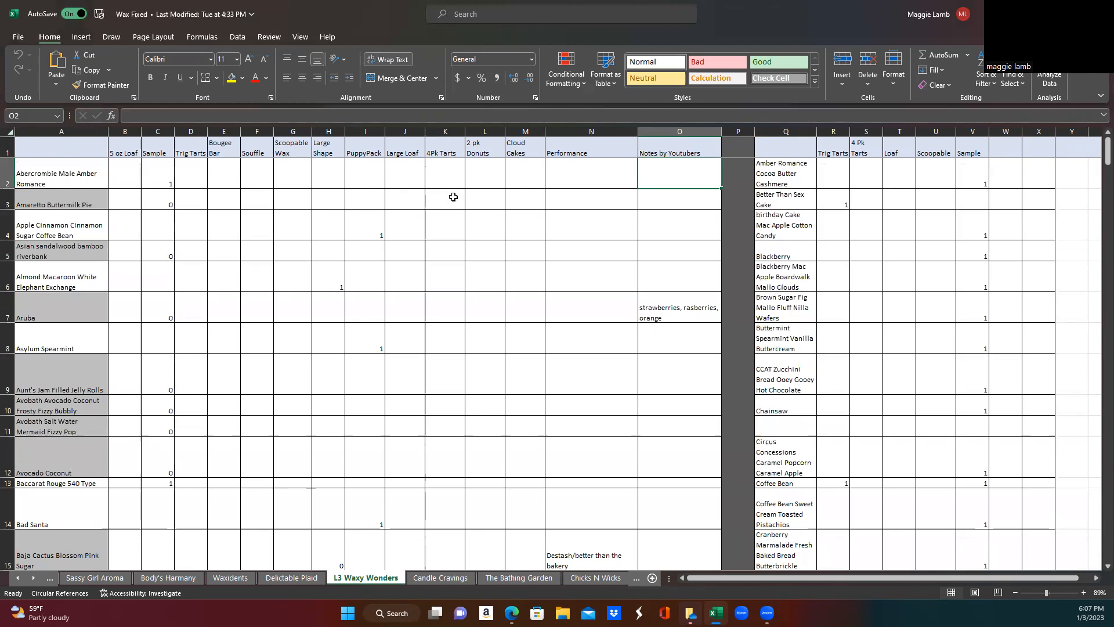
mouse_move(483, 219)
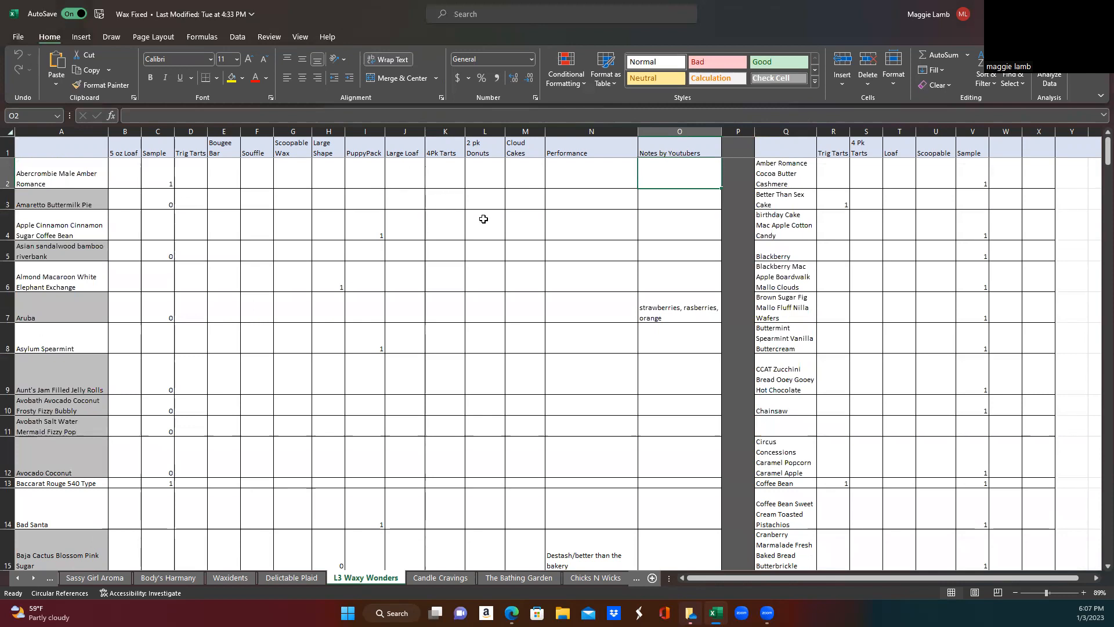
Scroll through the L3 Waxy Wonders scent rows starting from Abercrombie.
scroll(down, 3)
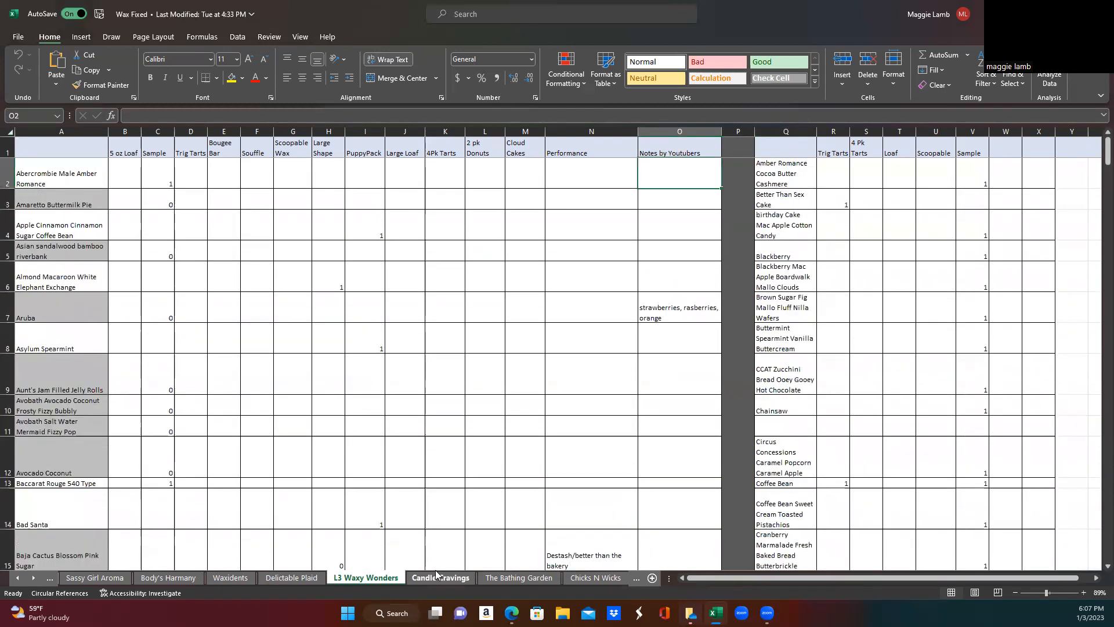
Switch to the Candle Cravings sheet, with Double Bars, XL Bar and Shatter totals 3, 5, 6.
click(440, 577)
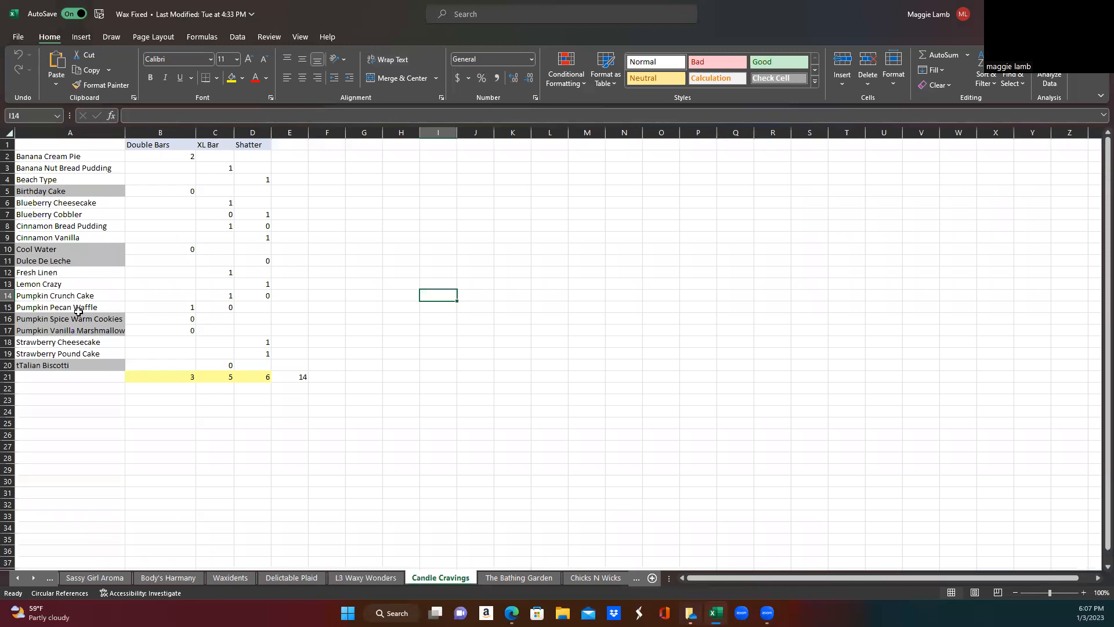
click(160, 133)
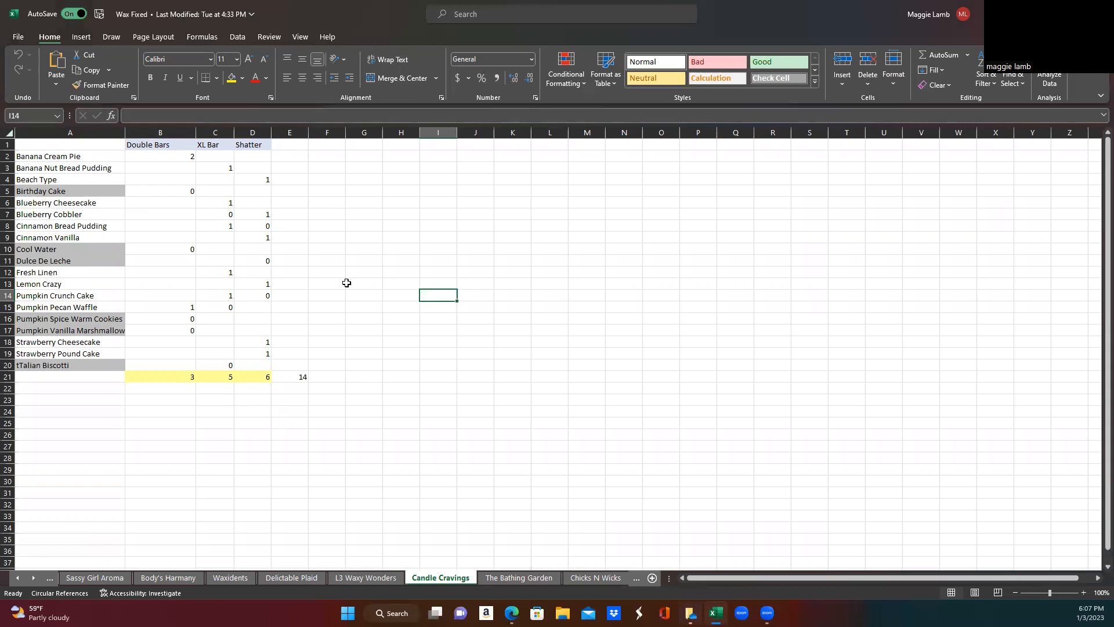
mouse_move(101, 272)
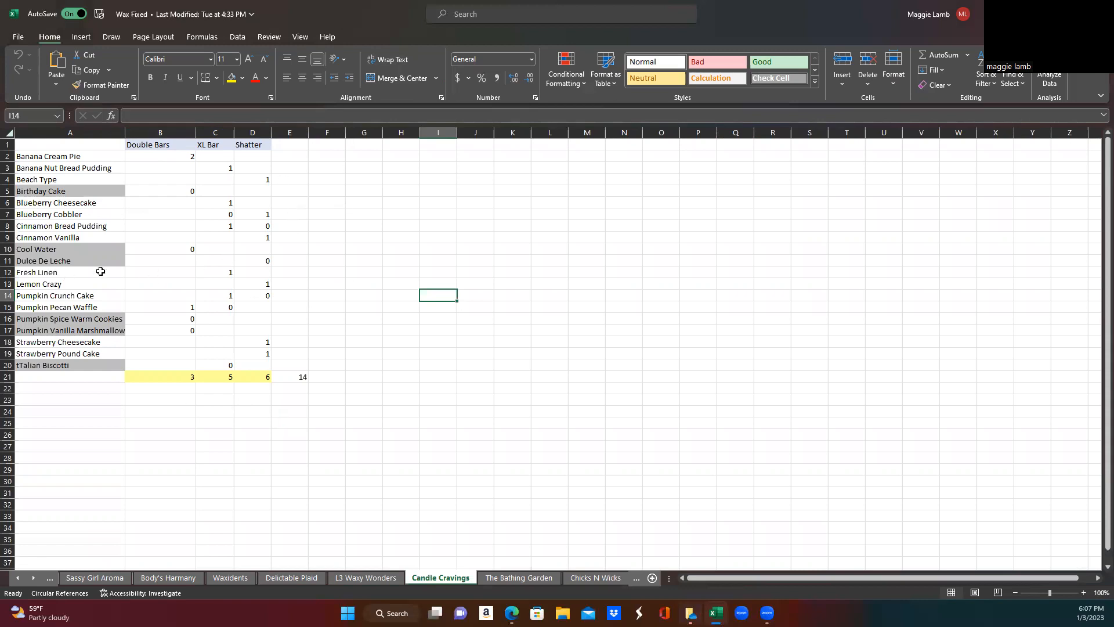
mouse_move(45, 203)
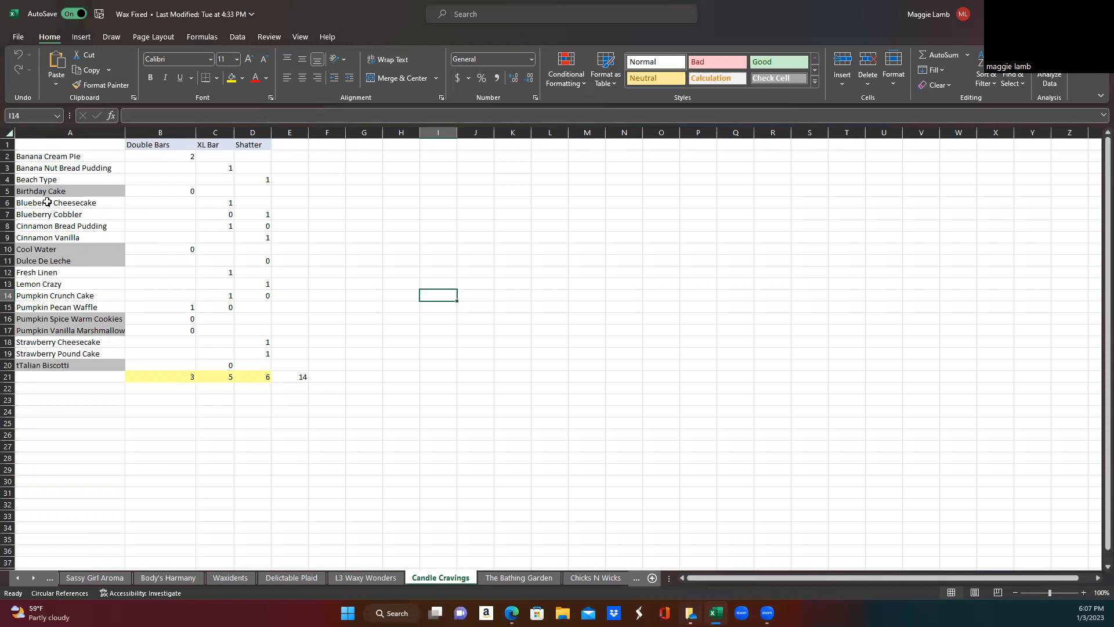
mouse_move(78, 156)
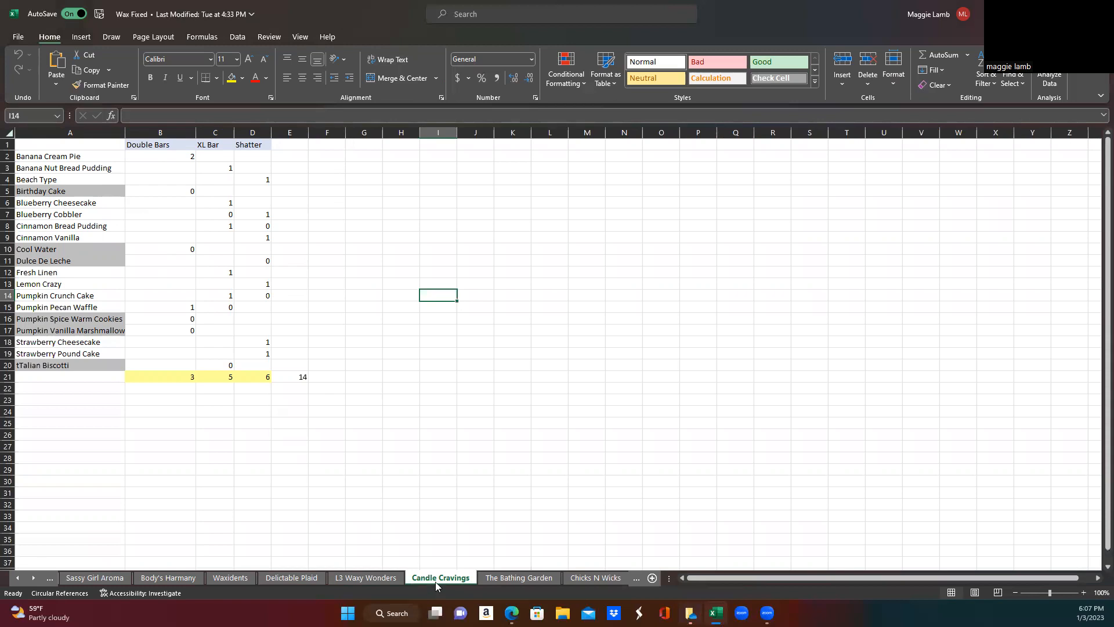
mouse_move(90, 191)
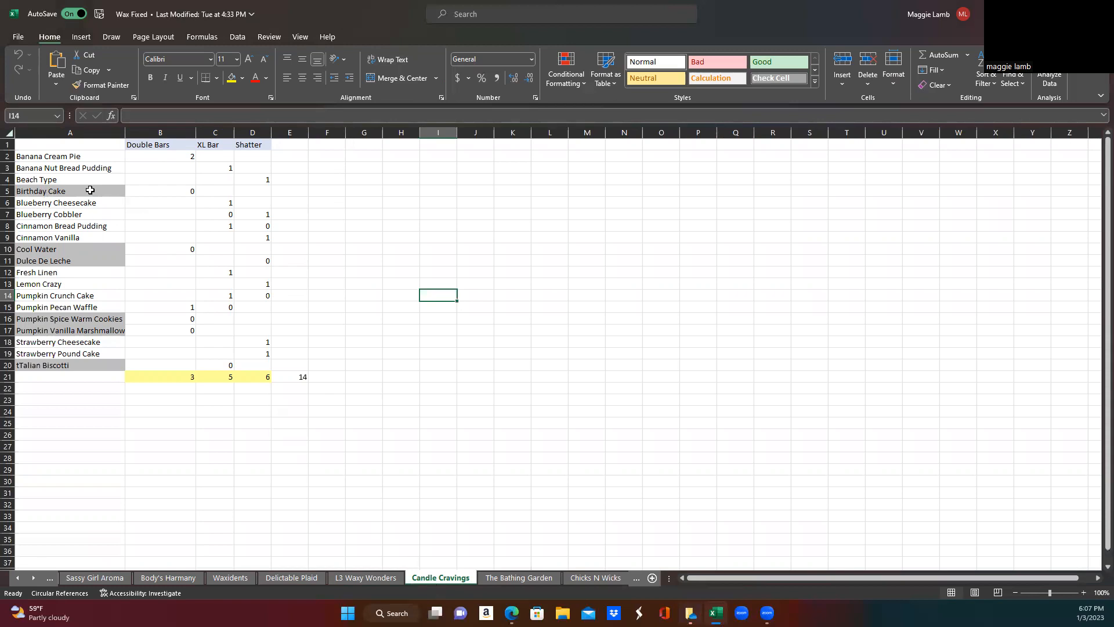
mouse_move(194, 191)
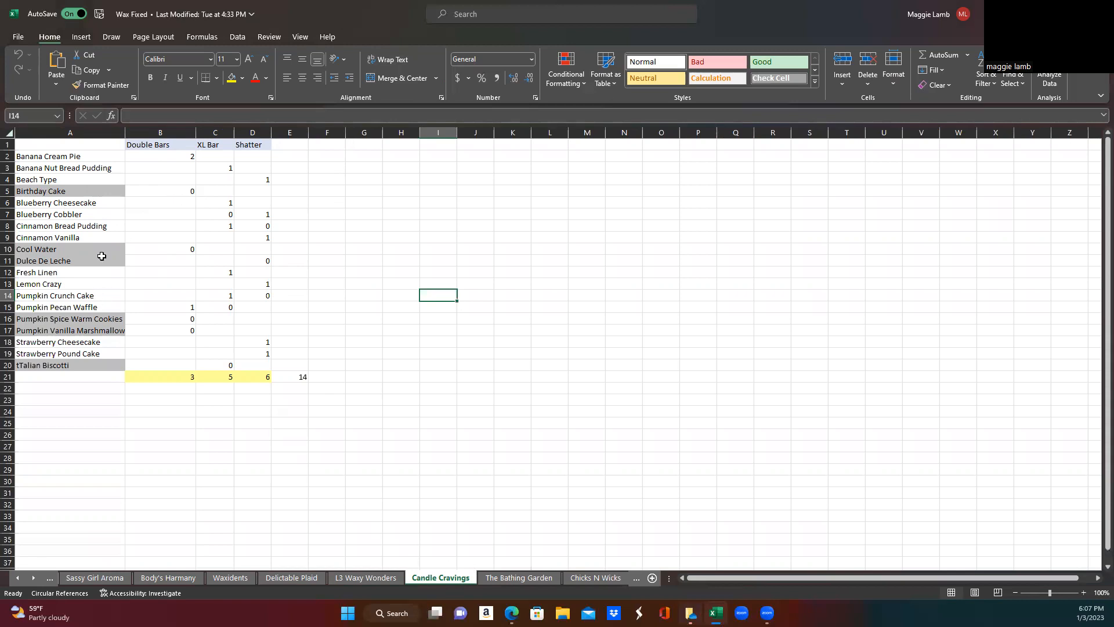
mouse_move(70, 161)
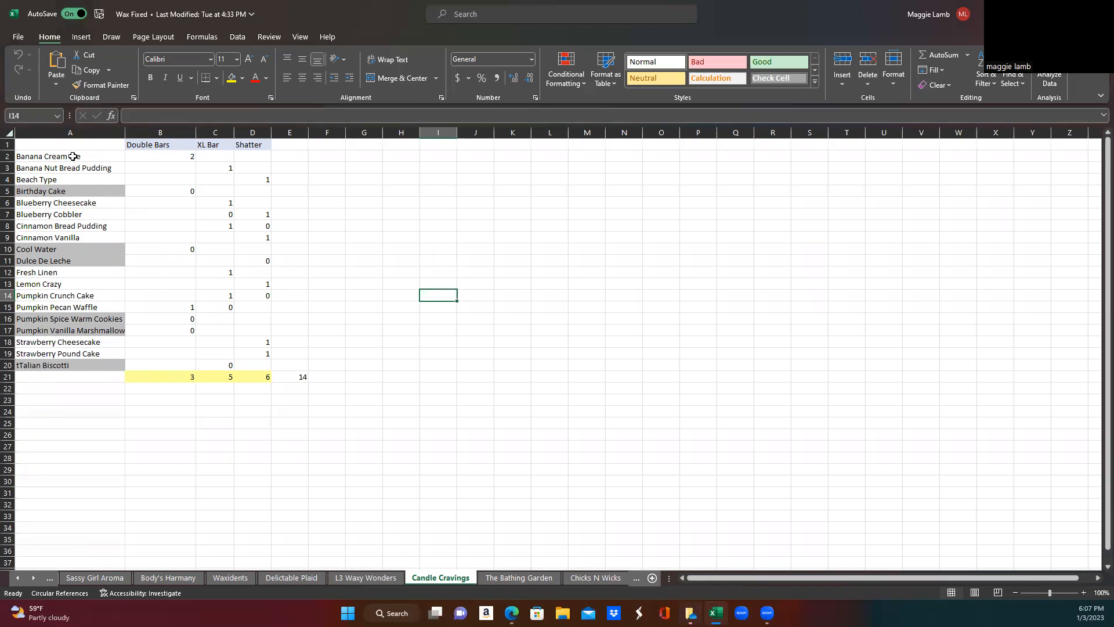
click(159, 156)
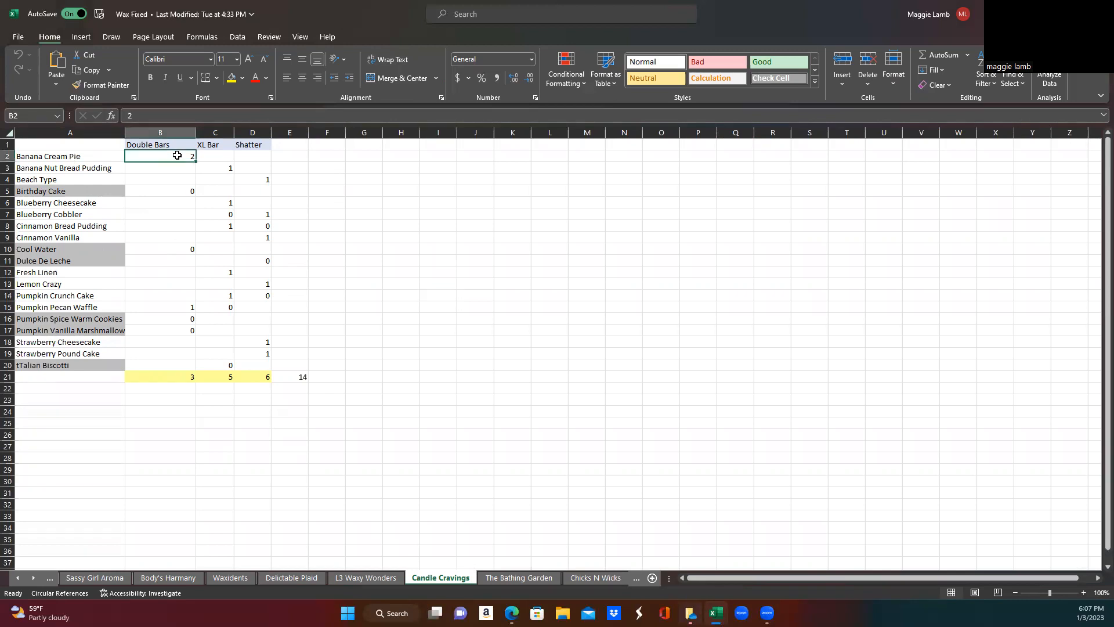
mouse_move(157, 163)
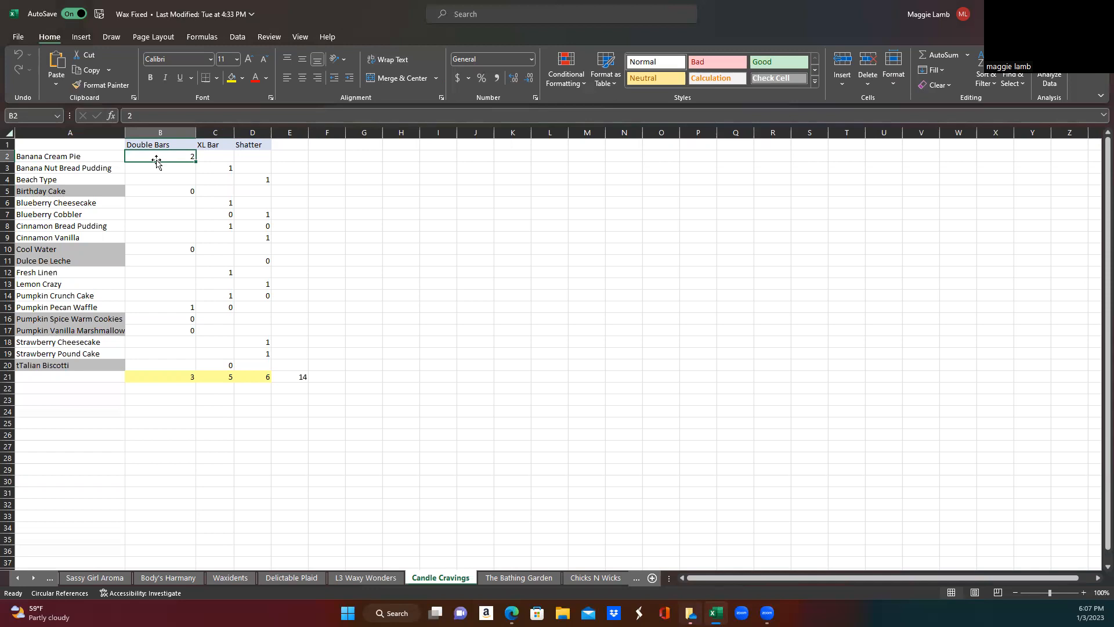
text(1)
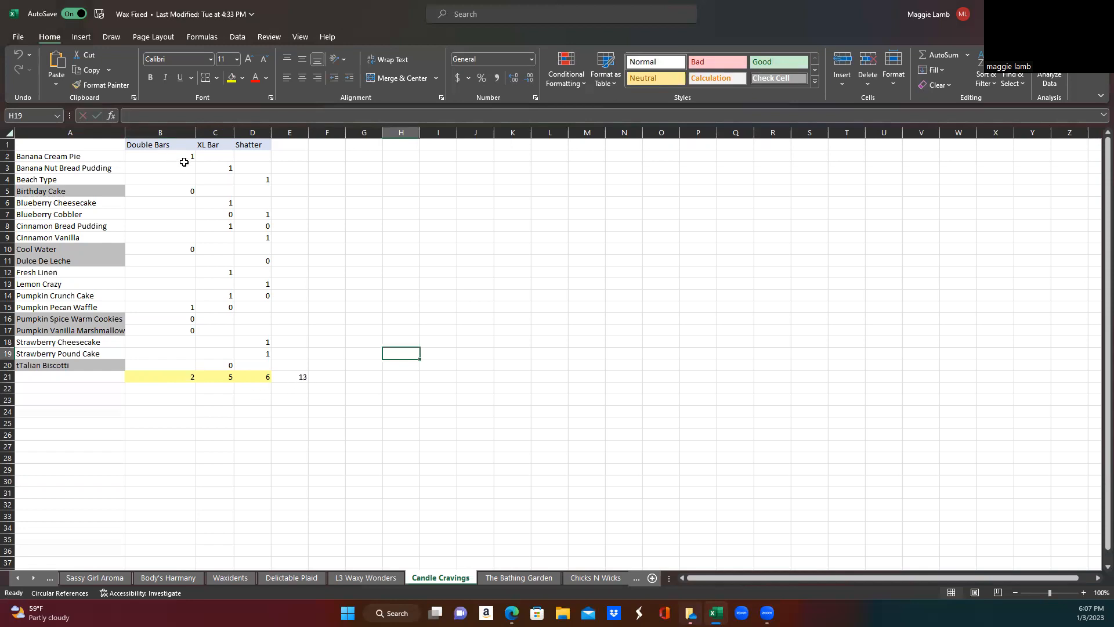
text(2)
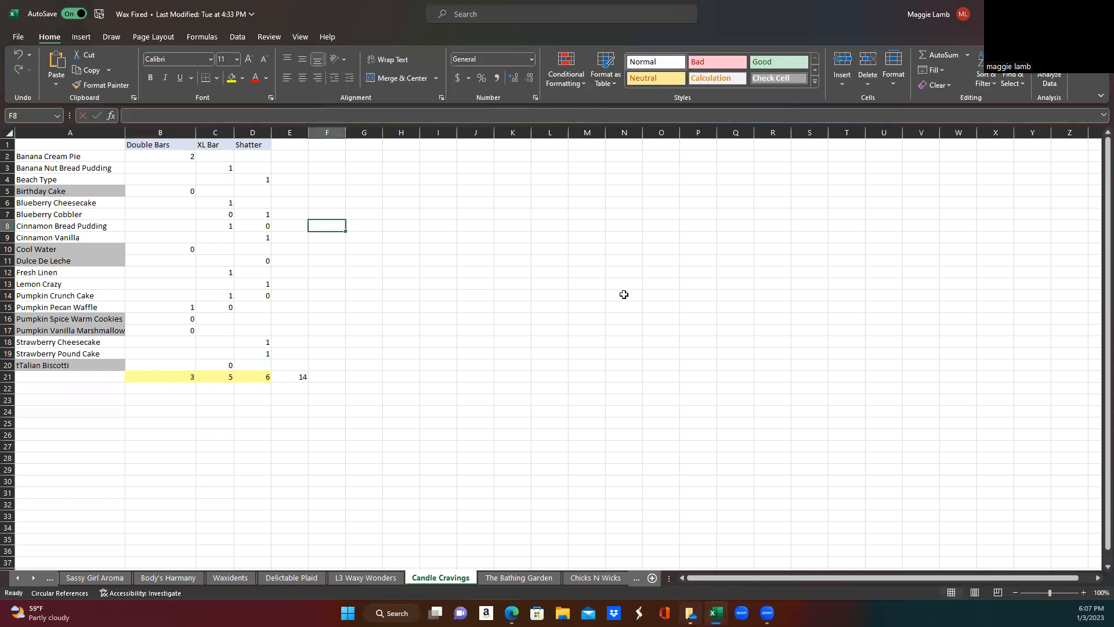
mouse_move(660, 294)
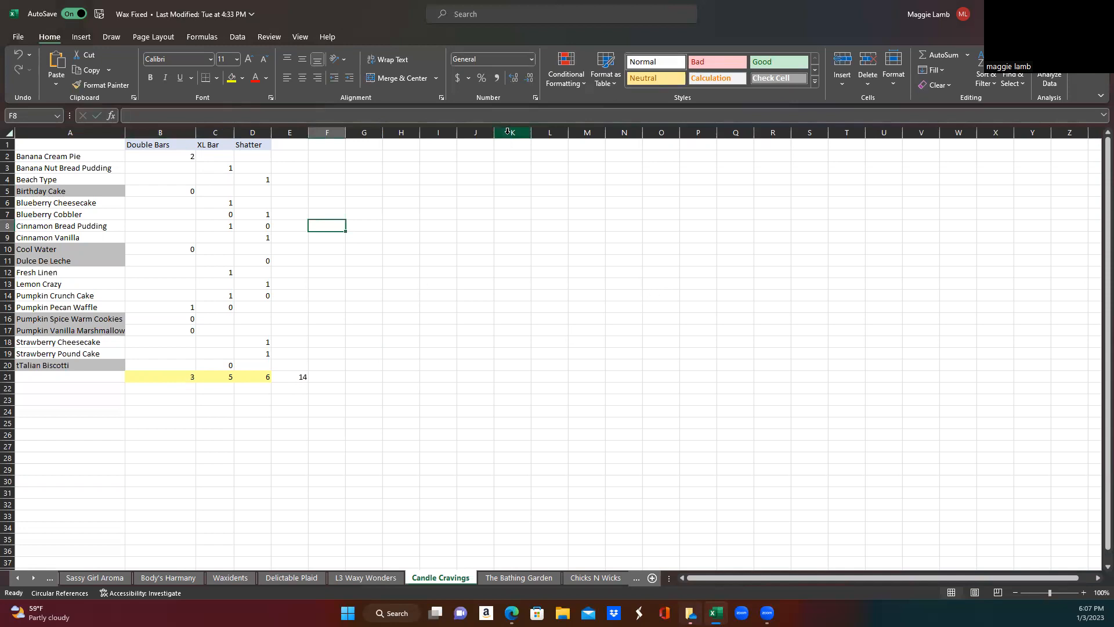
click(327, 272)
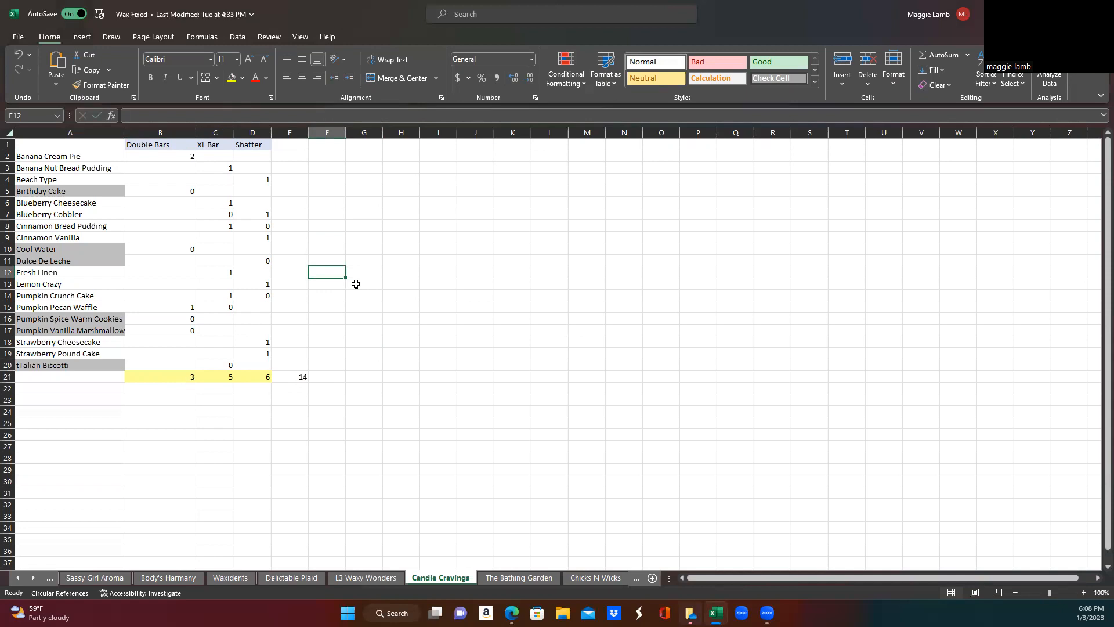
mouse_move(387, 593)
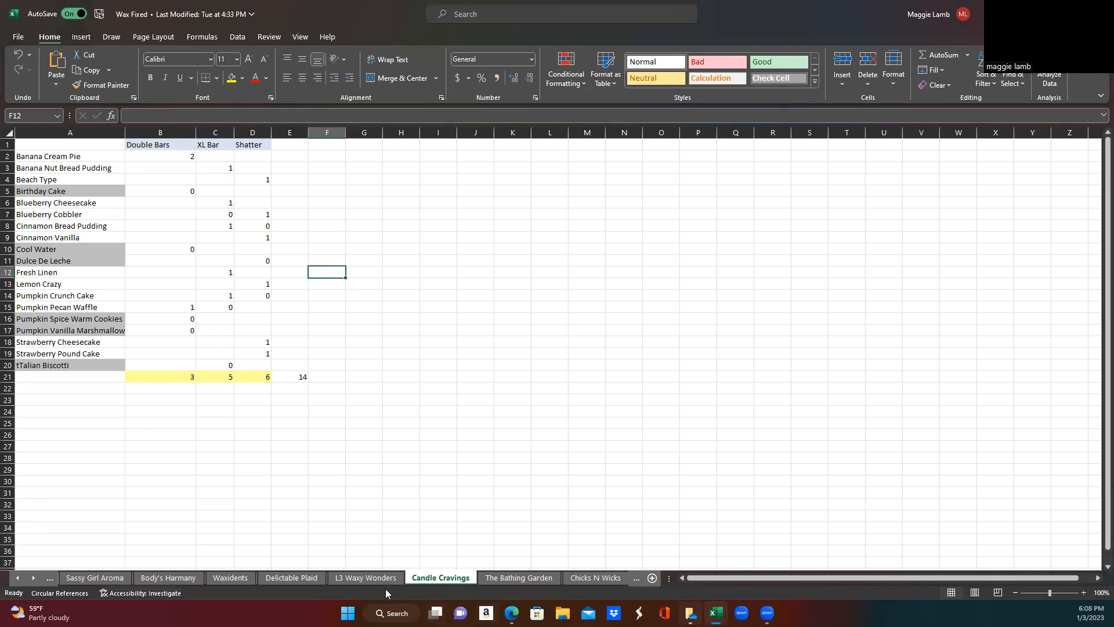
Open The Bathing Garden sheet and scroll its list, showing totals 20, 9, 1 and 30.
click(519, 577)
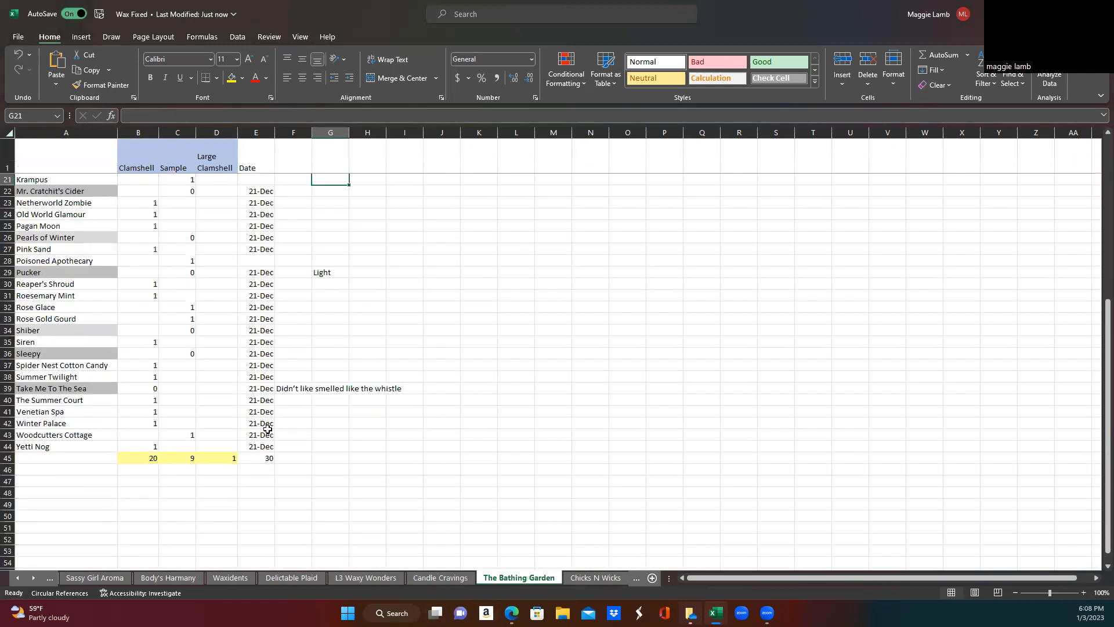
scroll(up, 3)
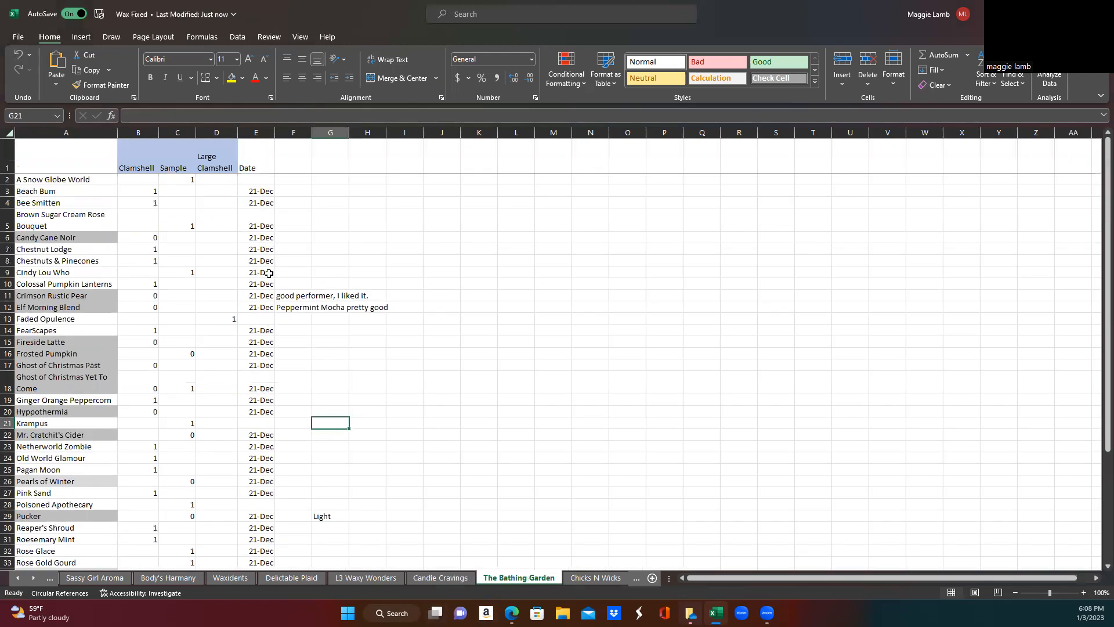
mouse_move(254, 243)
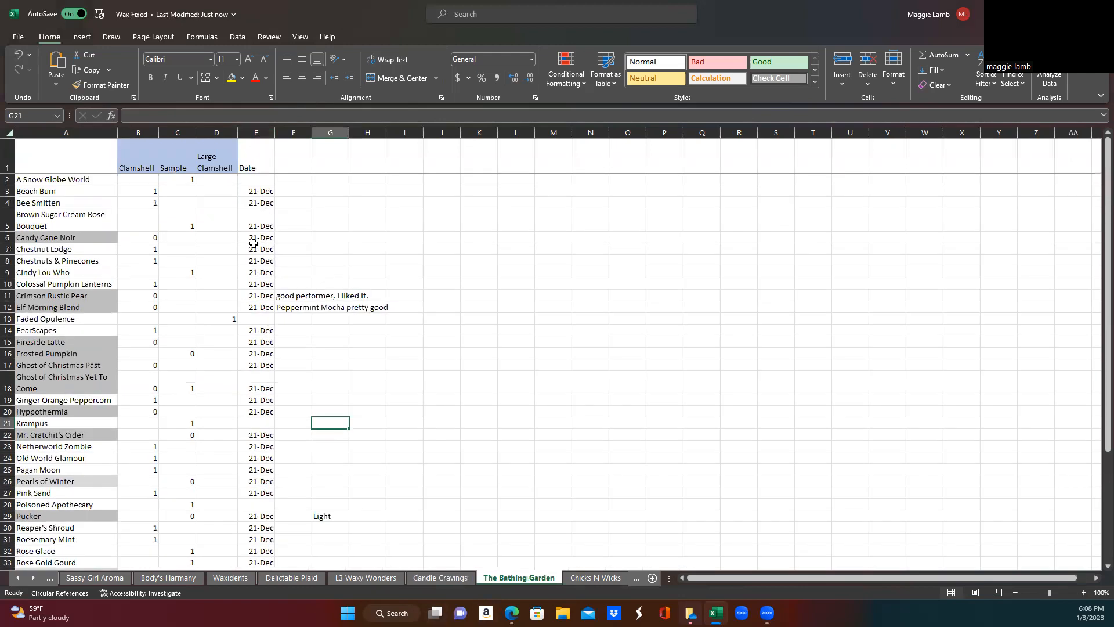
scroll(down, 3)
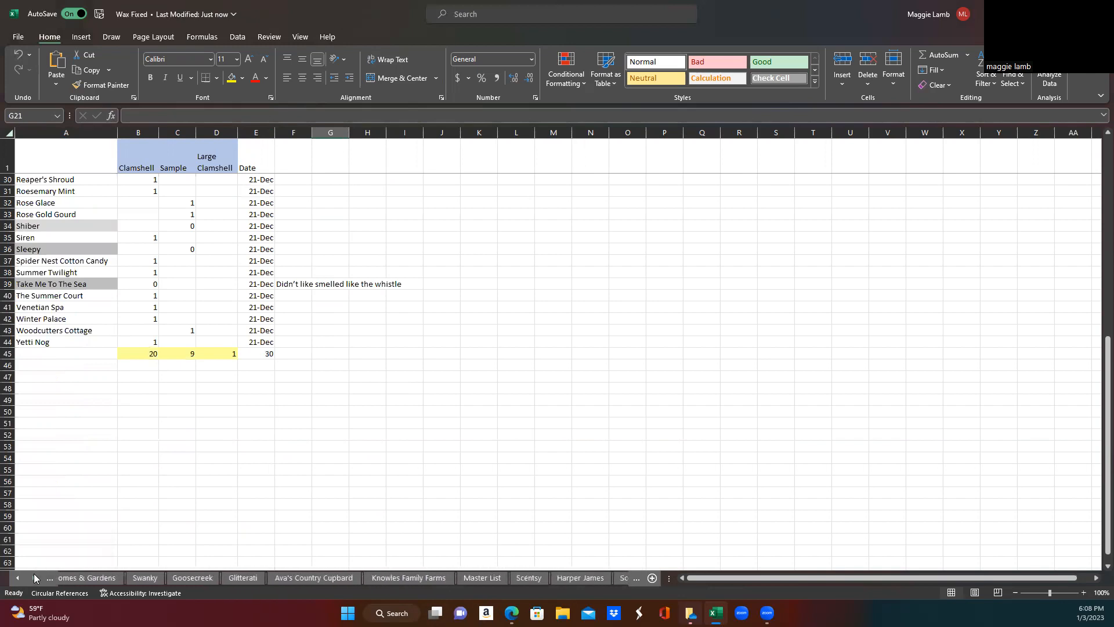
Scroll the sheet tabs and open the Master List of vendors, performance and pre-order dates.
click(17, 577)
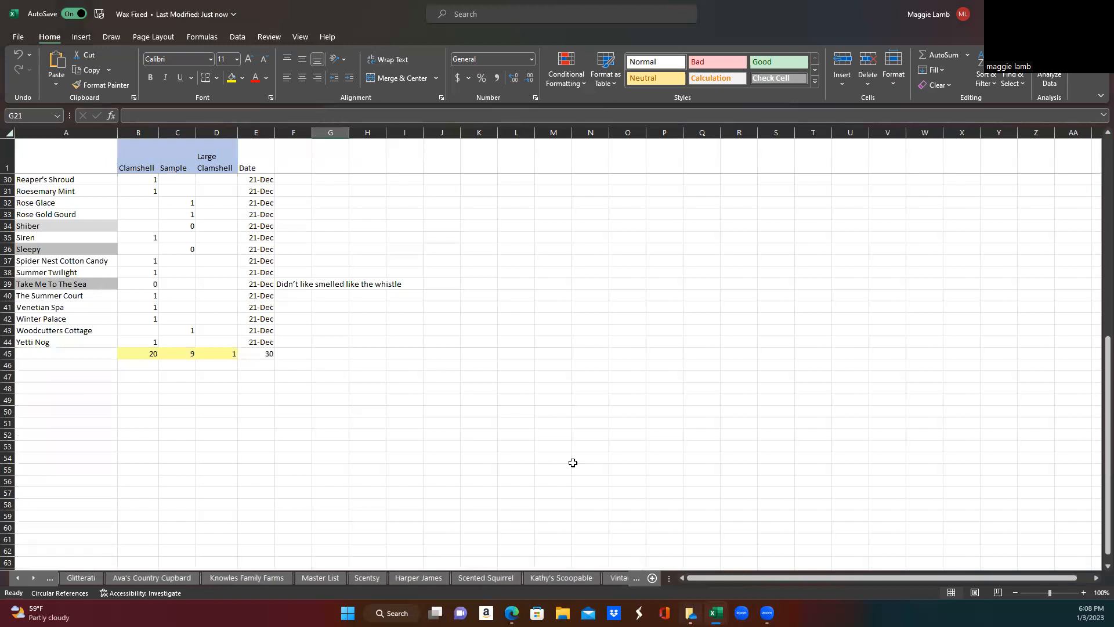
click(320, 577)
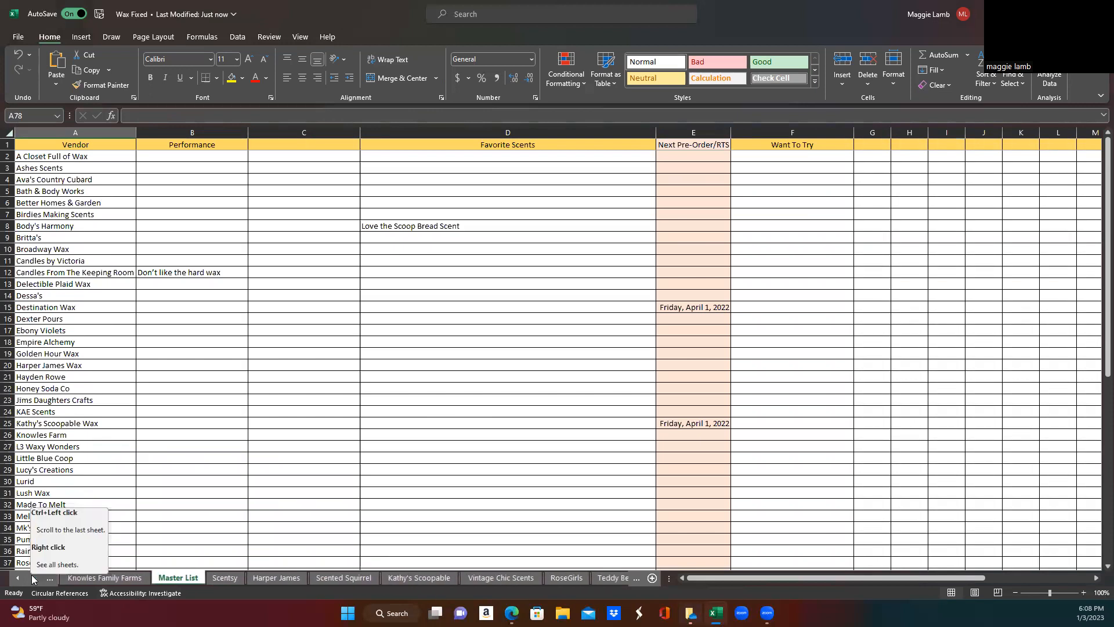
click(29, 578)
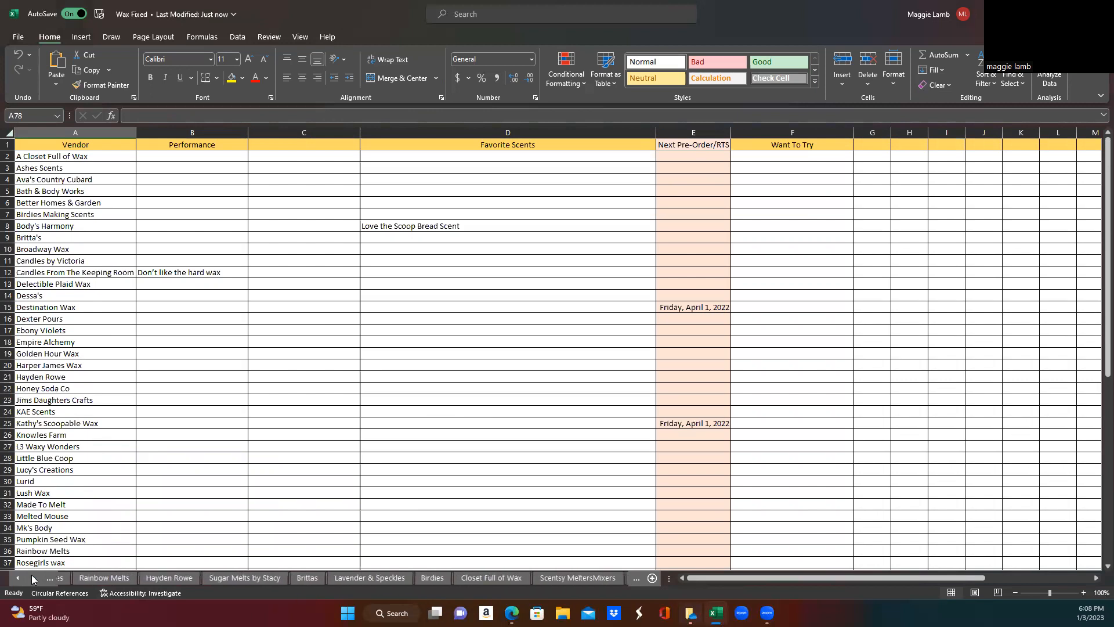
Switch to the Scentsy MeltersMixers sheet pairing Around The Campfire with Pink Haze.
click(32, 578)
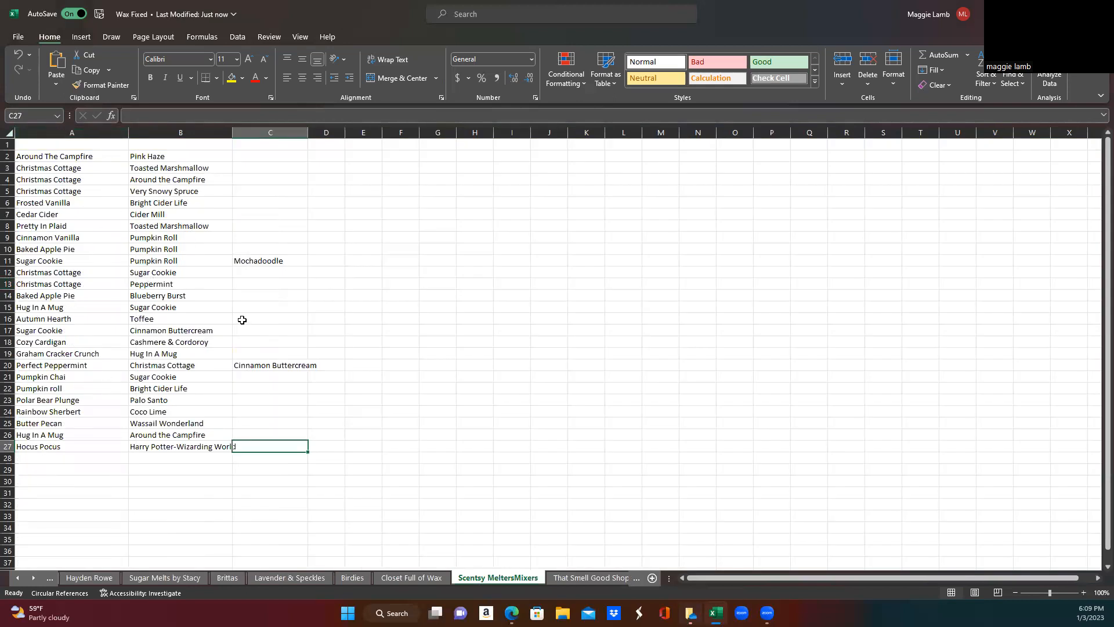
mouse_move(208, 308)
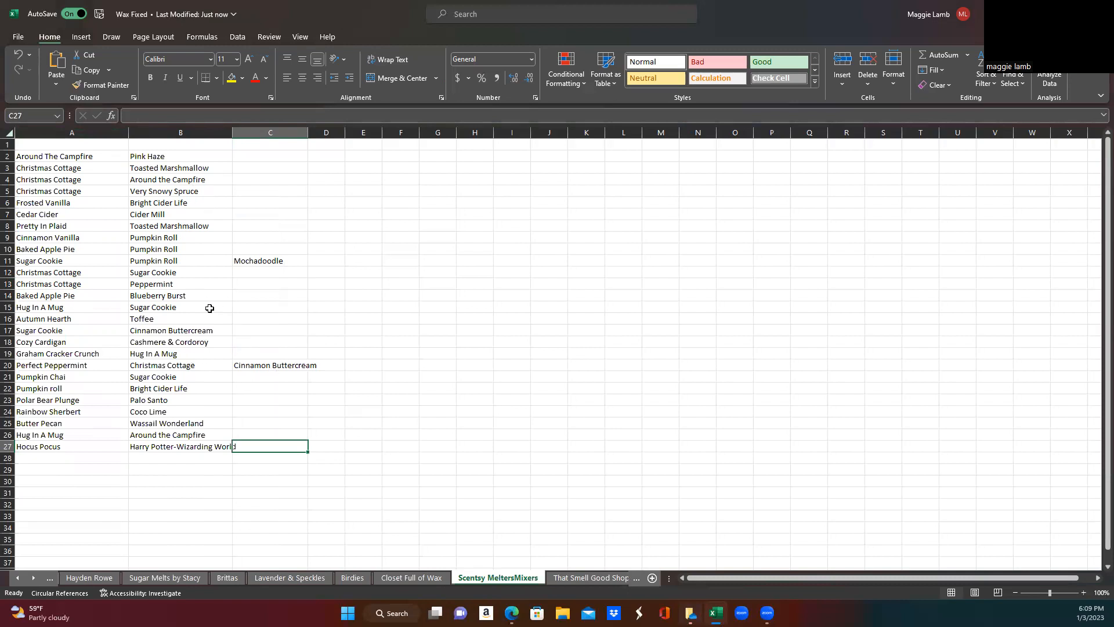